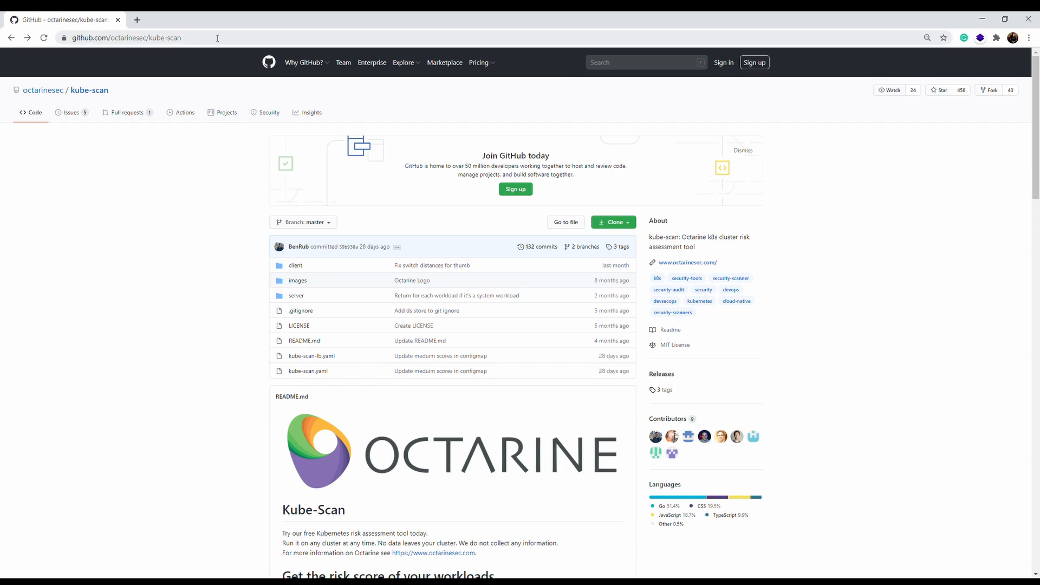
Scroll the kube-scan README and follow its link to the KCCSS framework repository
{"action": "scroll", "scroll_direction": "down", "scroll_amount": 3}
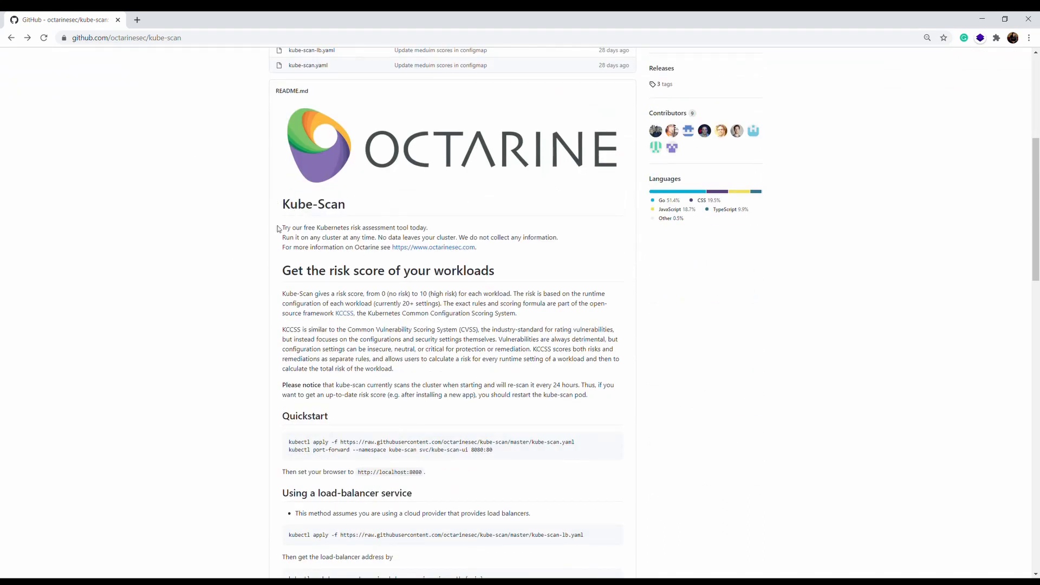
{"action": "scroll", "scroll_direction": "down", "scroll_amount": 3}
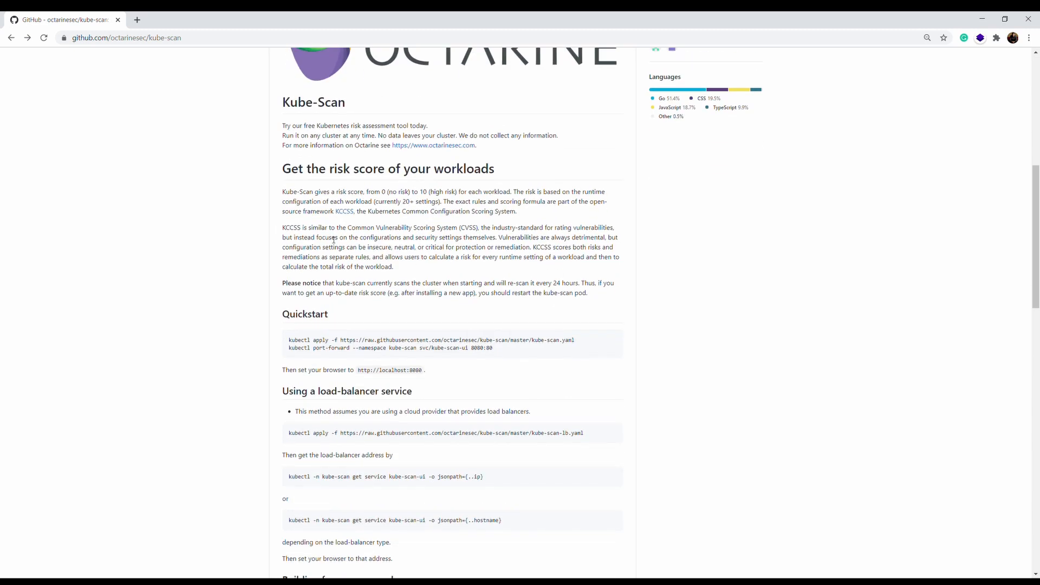
{"action": "scroll", "scroll_direction": "down", "scroll_amount": 3}
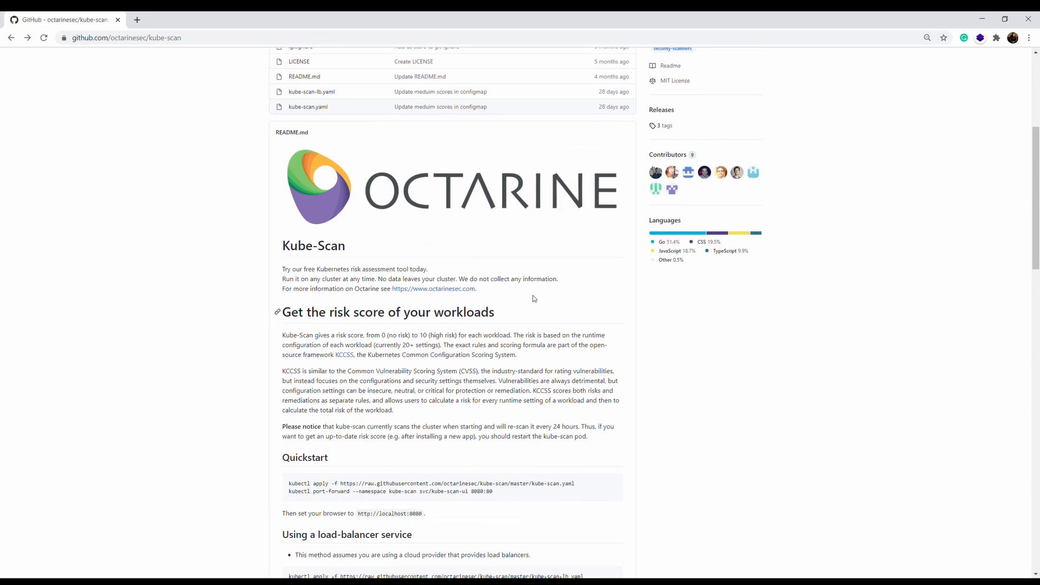
{"action": "left_click", "coordinate": [344, 355]}
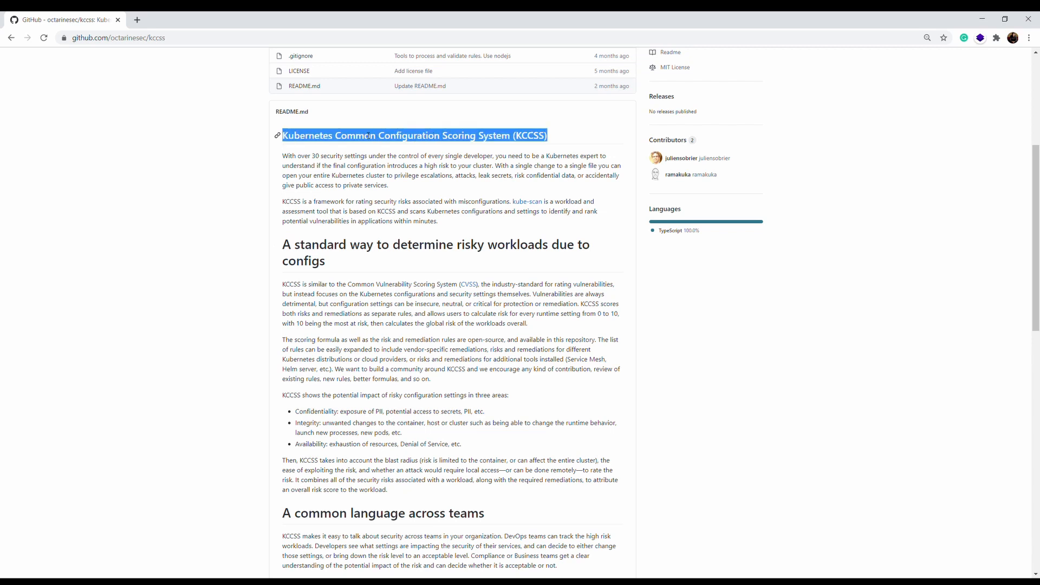
Skim the KCCSS README heading and its sentence about over 30 security settings
{"action": "double_click", "coordinate": [458, 136]}
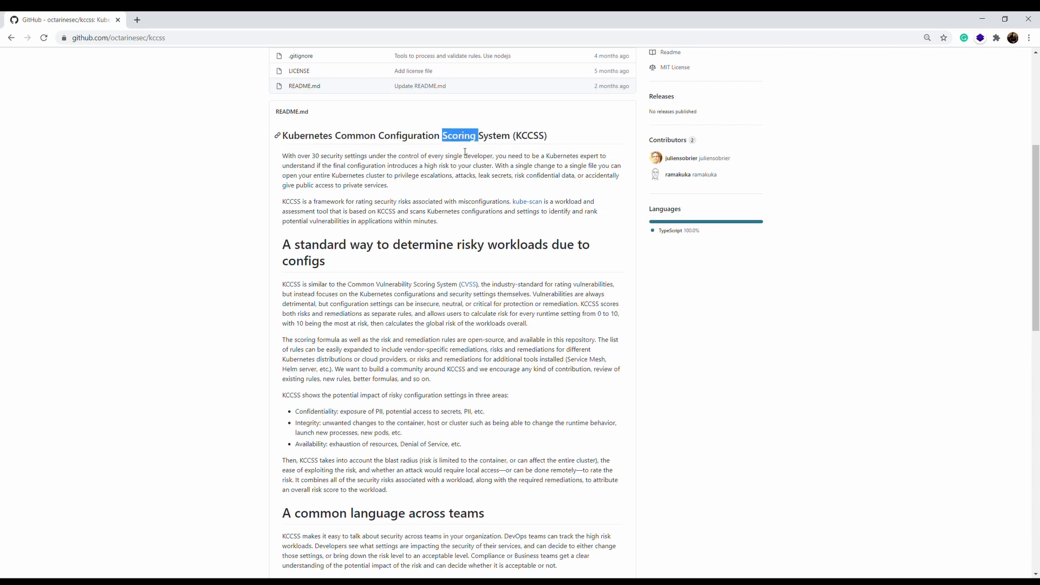
{"action": "double_click", "coordinate": [495, 135]}
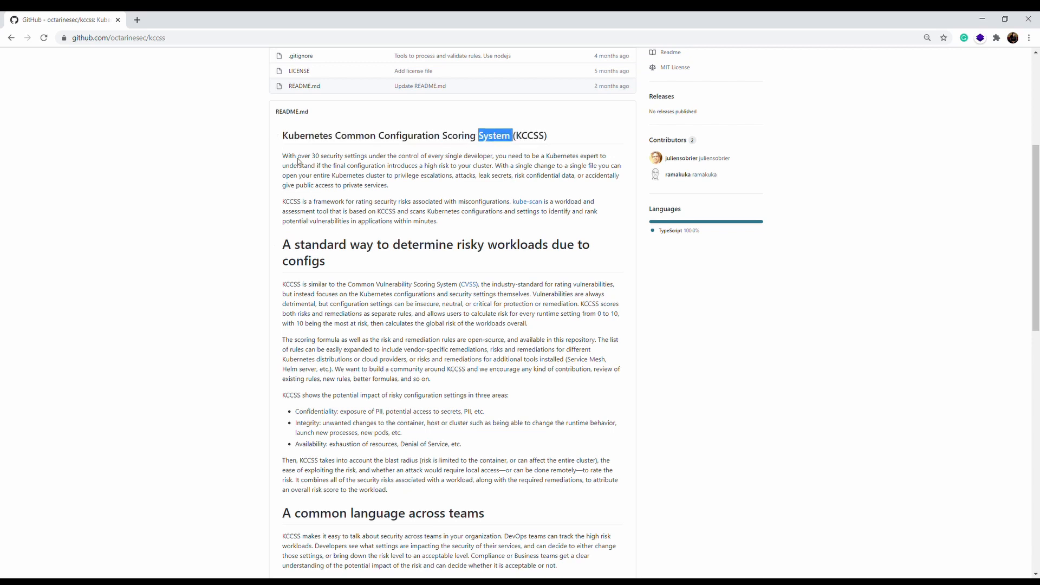
{"action": "left_click_drag", "start_coordinate": [282, 155], "coordinate": [492, 155]}
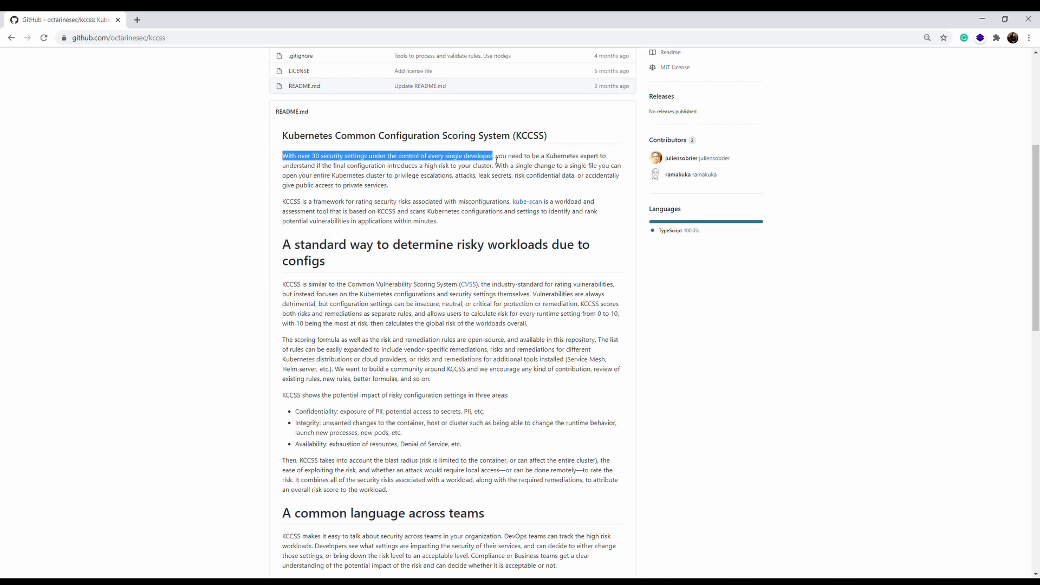
{"action": "scroll", "scroll_direction": "down", "scroll_amount": 3}
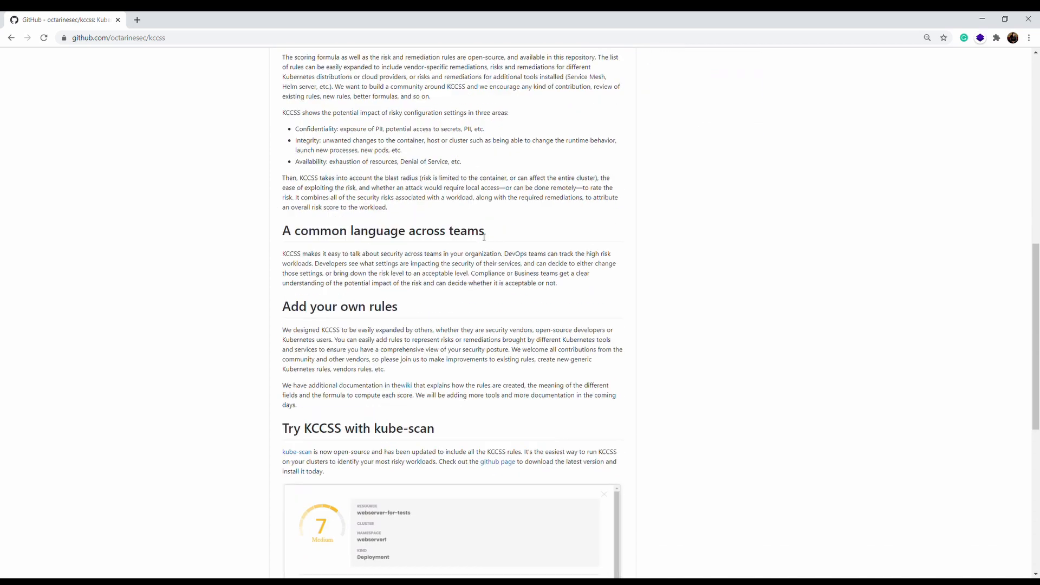
{"action": "scroll", "scroll_direction": "down", "scroll_amount": 3}
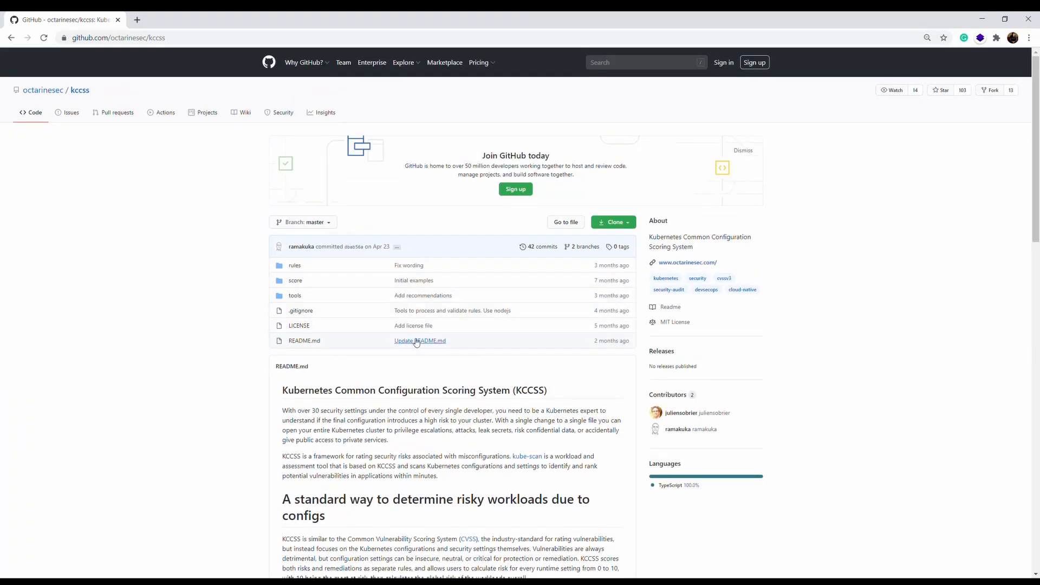
View score/score.yaml, then return and show the repository's rules folder listing
{"action": "left_click", "coordinate": [294, 279]}
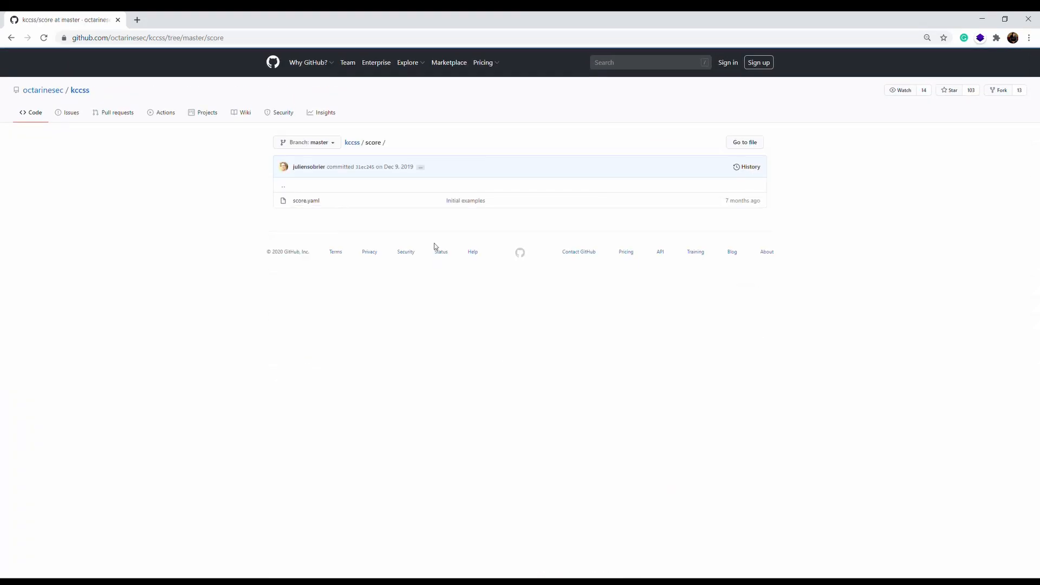
{"action": "left_click", "coordinate": [305, 201]}
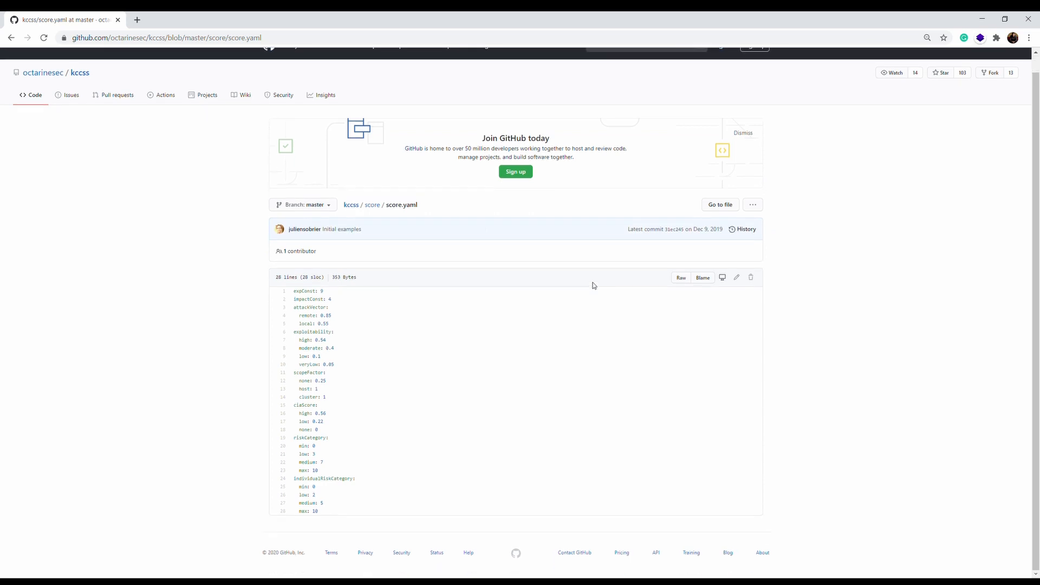
{"action": "mouse_move", "coordinate": [304, 228]}
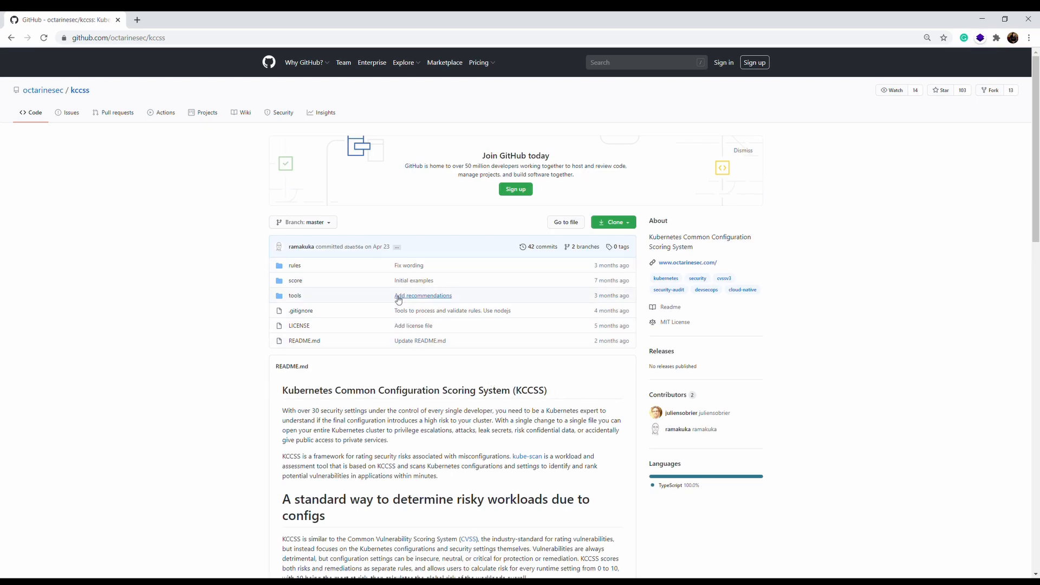
{"action": "left_click", "coordinate": [294, 265]}
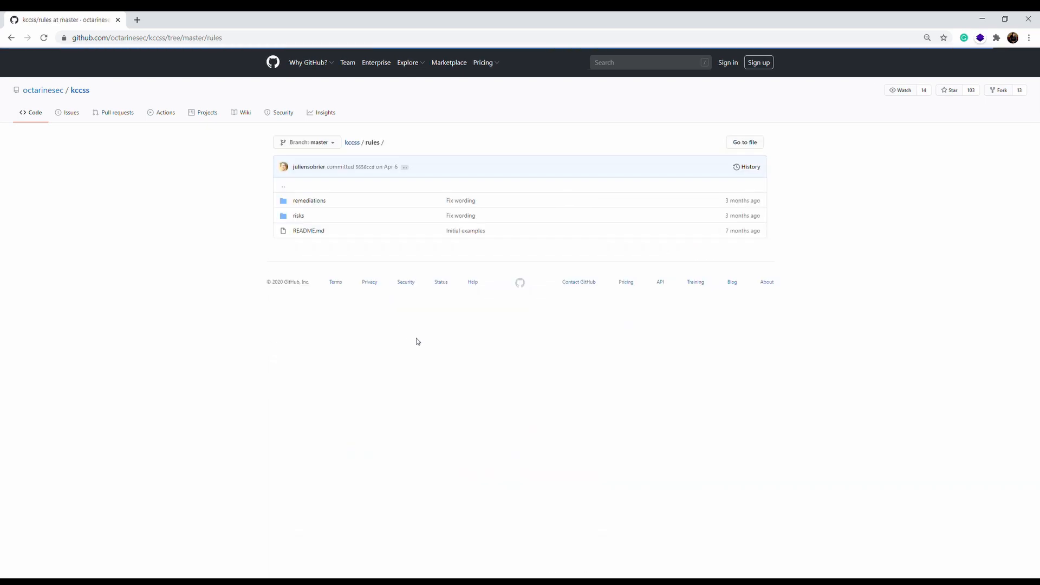
{"action": "mouse_move", "coordinate": [299, 215]}
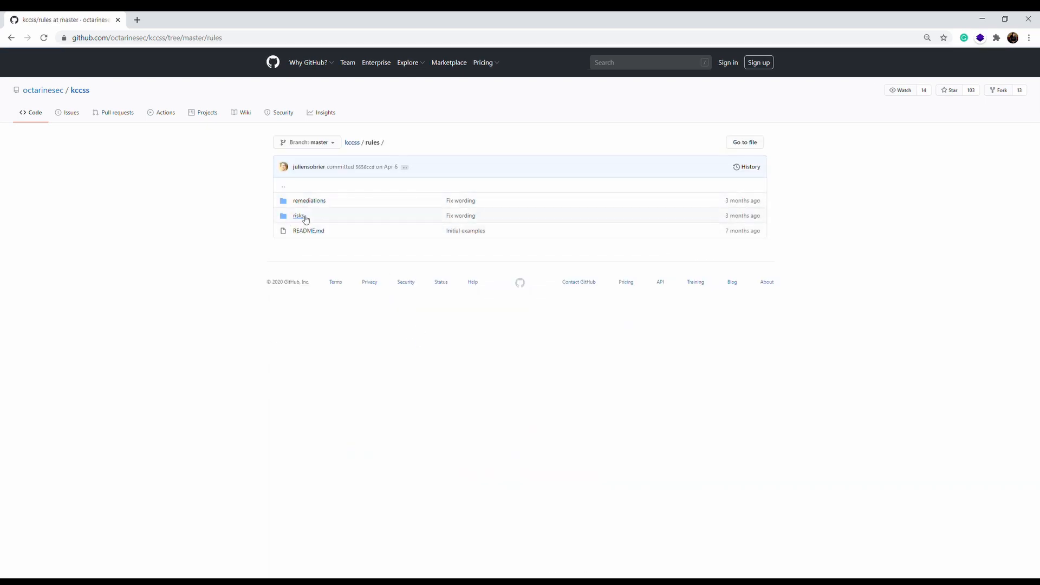
{"action": "mouse_move", "coordinate": [583, 167]}
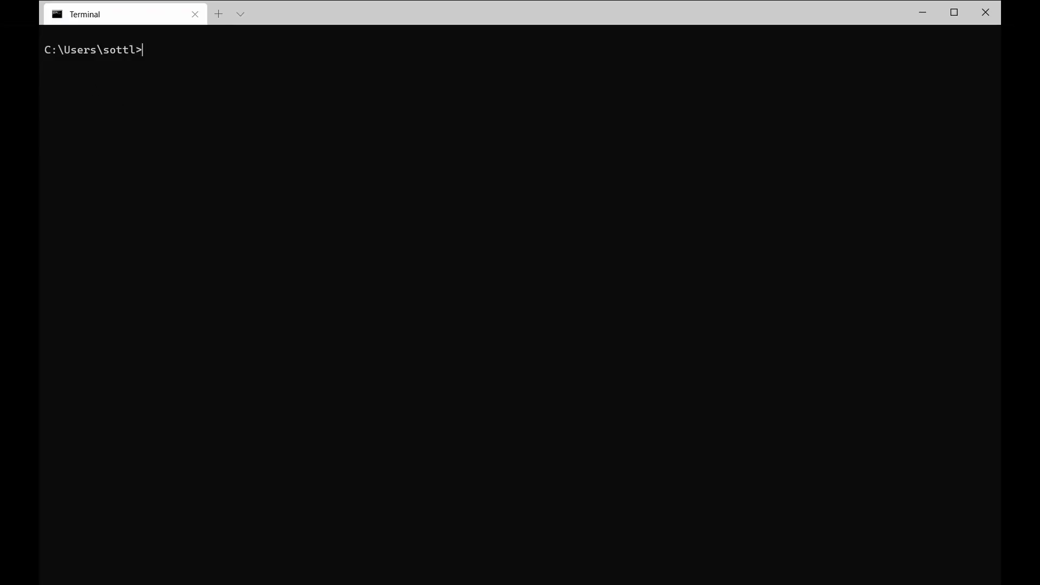
{"action": "mouse_move", "coordinate": [187, 141]}
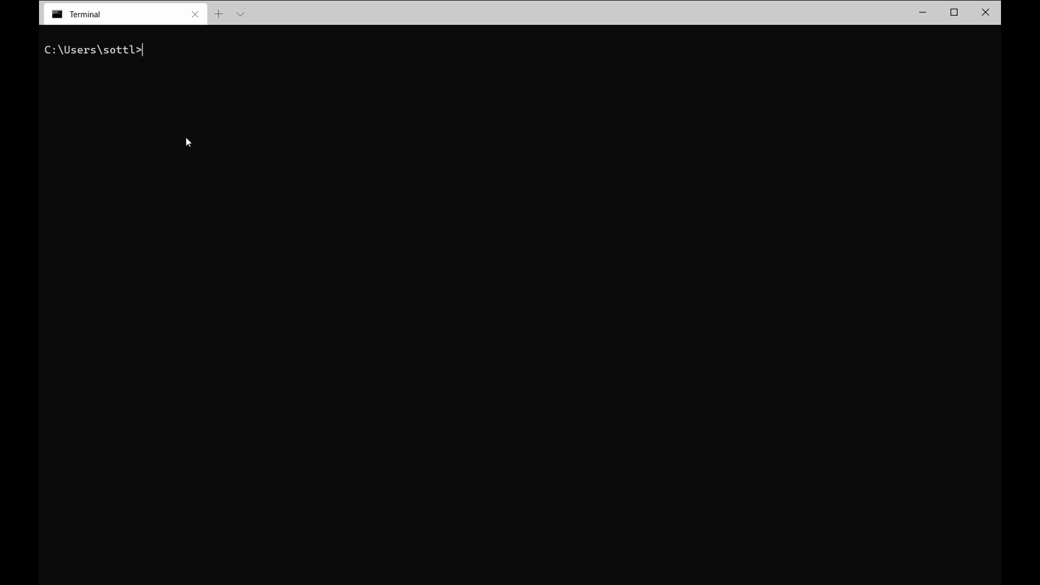
{"action": "mouse_move", "coordinate": [159, 116]}
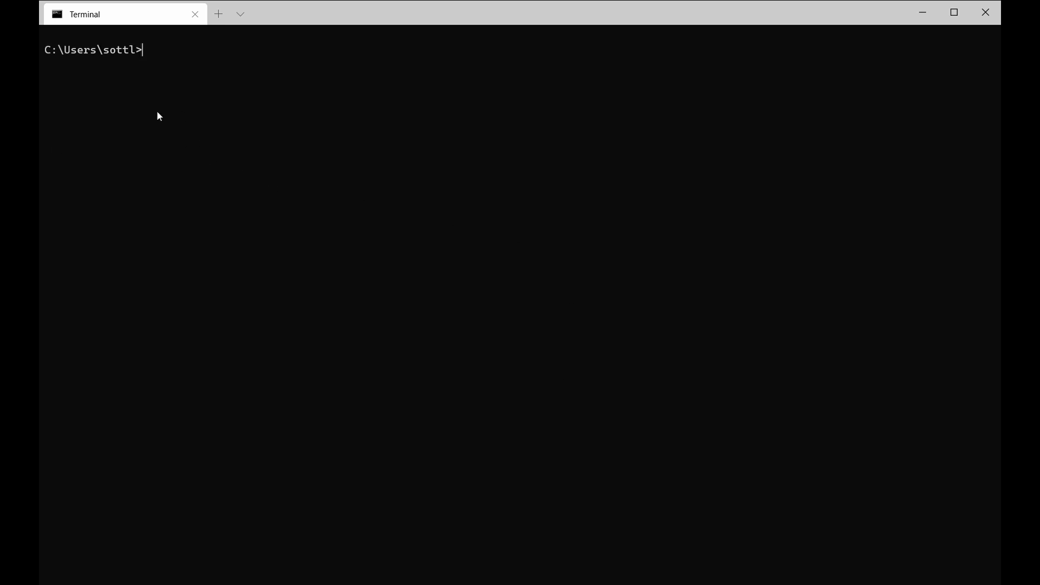
Deploy kube-scan with kubectl apply -f on the octarinesec kube-scan.yaml raw manifest URL
{"action": "type", "text": "k"}
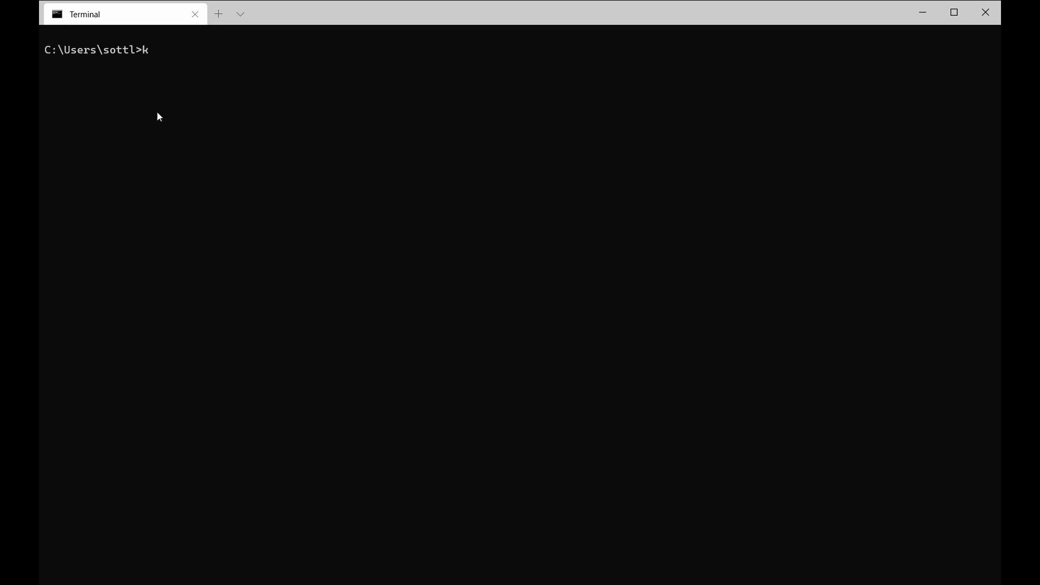
{"action": "type", "text": "ube"}
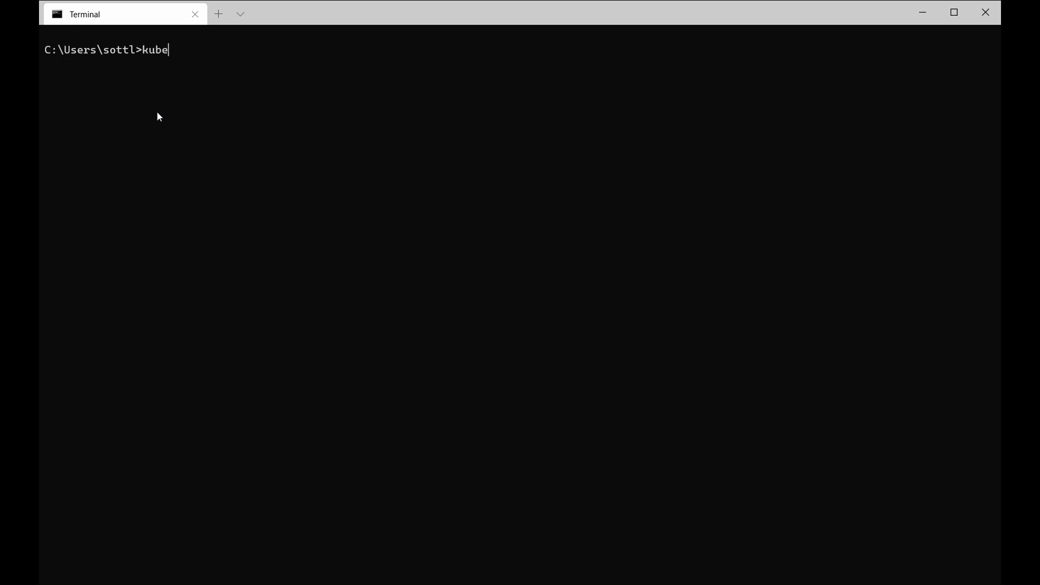
{"action": "type", "text": "ctl apply"}
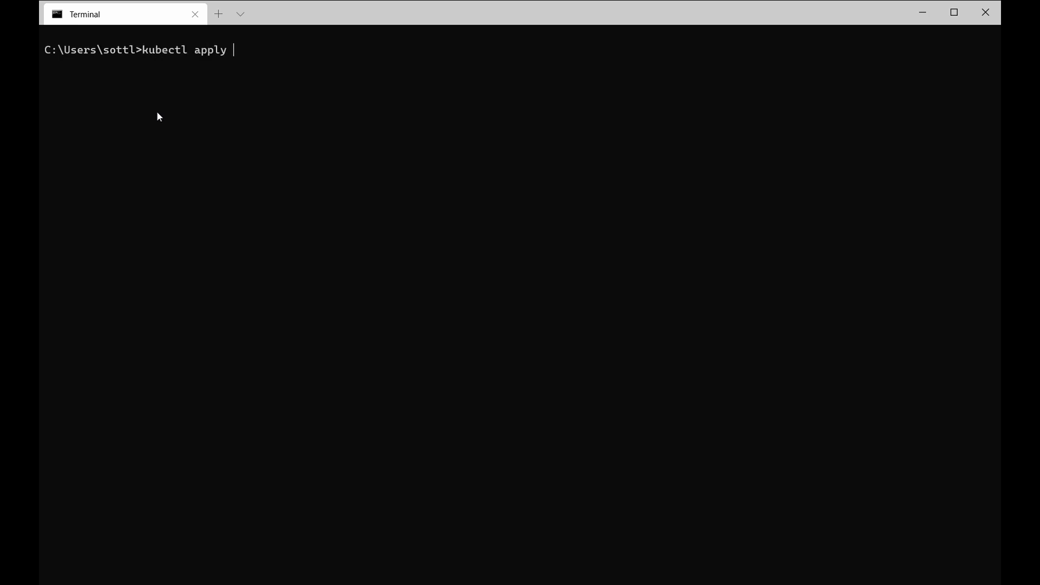
{"action": "type", "text": "-f"}
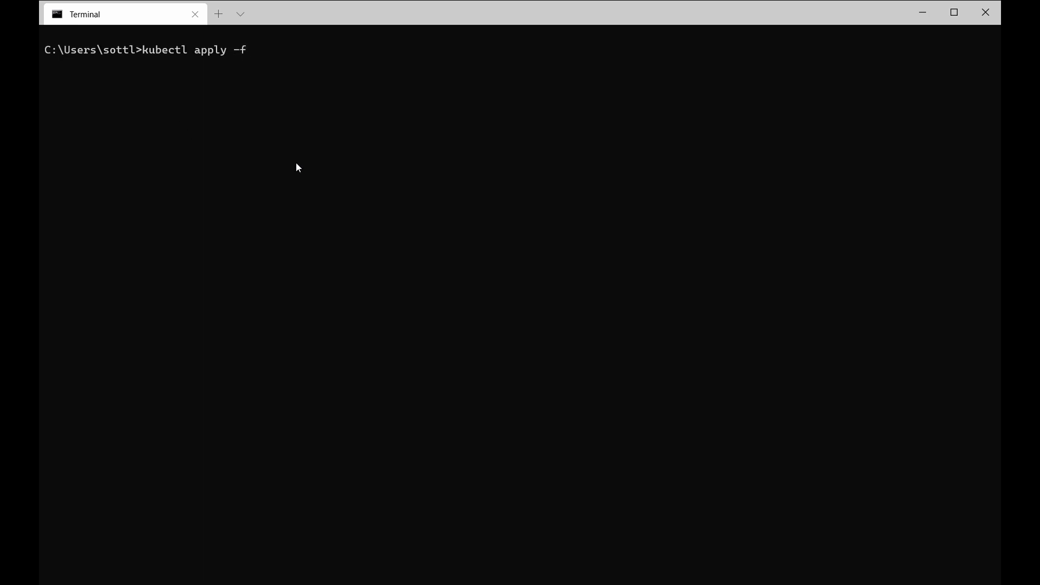
{"action": "type", "text": "https://raw.githubusercontent.com/octarinesec/kube-scan/master/kube-scan.yaml"}
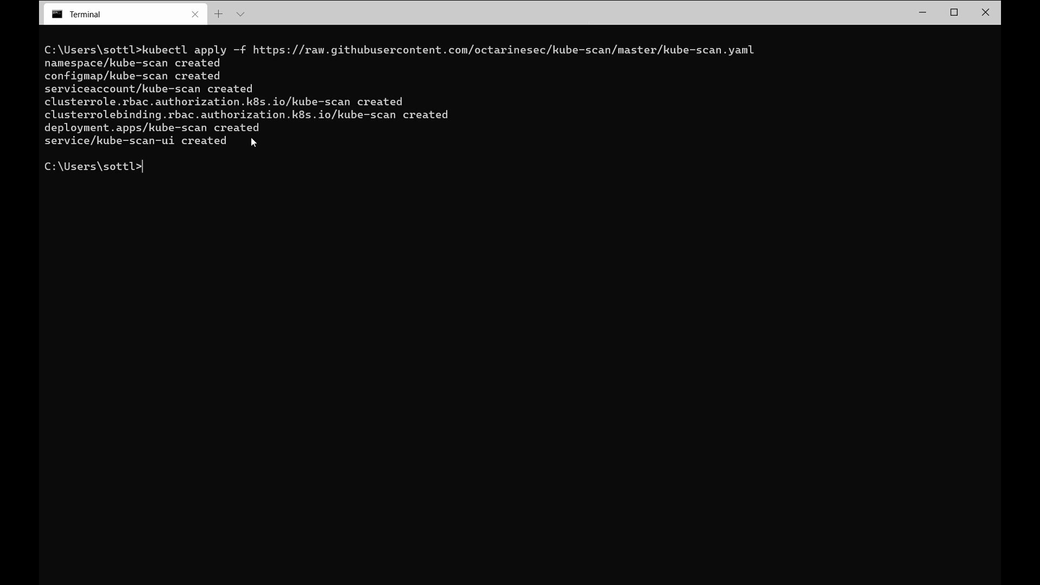
Run kubectl port-forward --namespace kube-scan svc/kube-scan-ui 8081:80 so forwarding to 8080 is active
{"action": "type", "text": "k"}
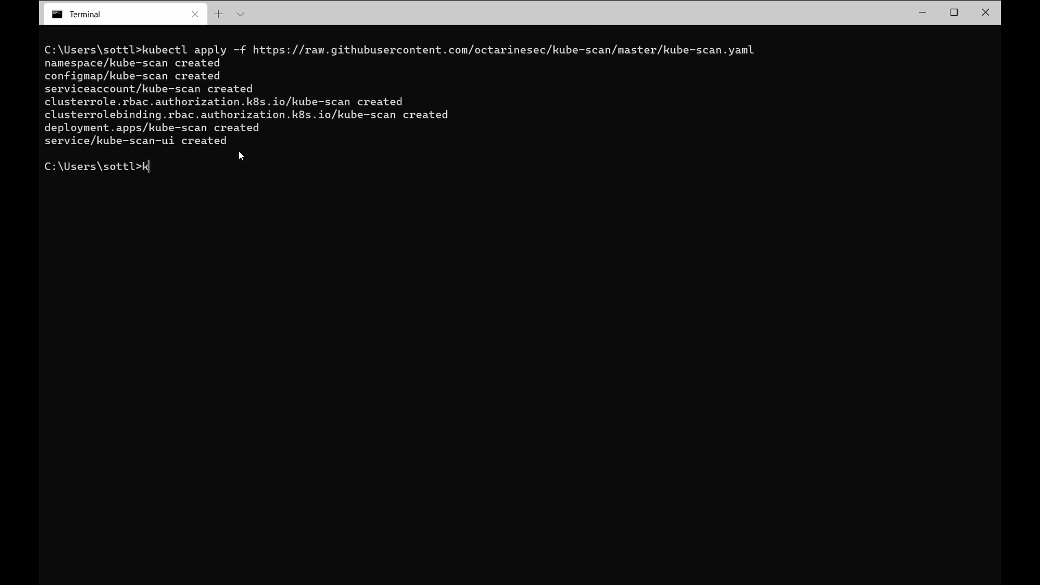
{"action": "type", "text": "ubectl"}
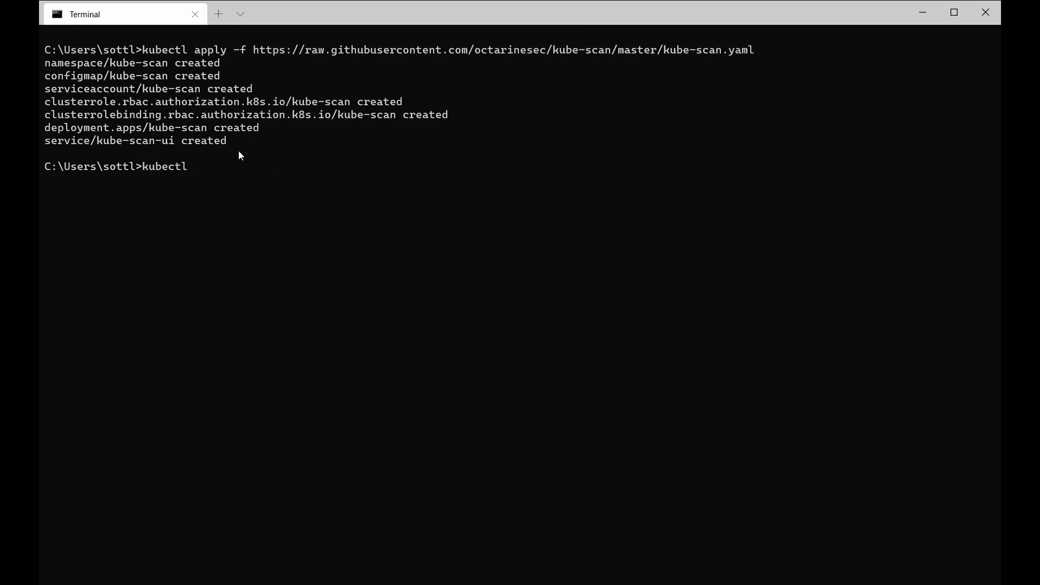
{"action": "type", "text": "oi"}
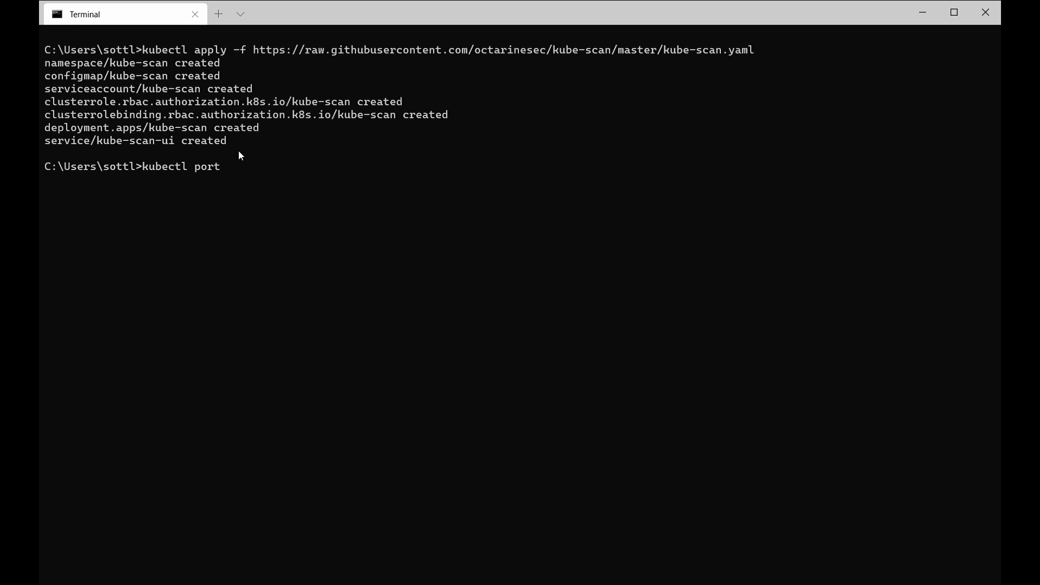
{"action": "type", "text": "-forwa"}
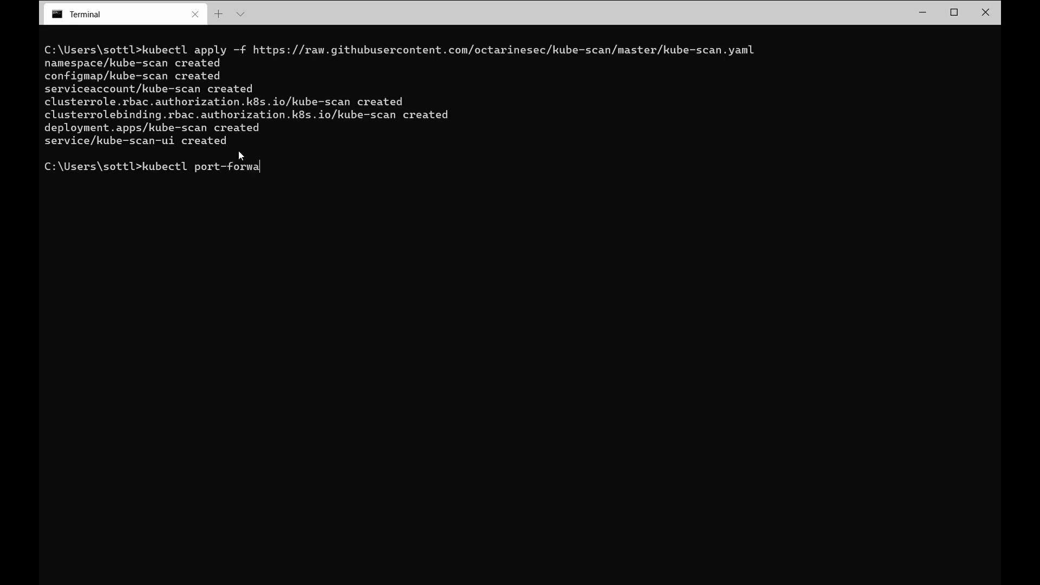
{"action": "type", "text": "rd"}
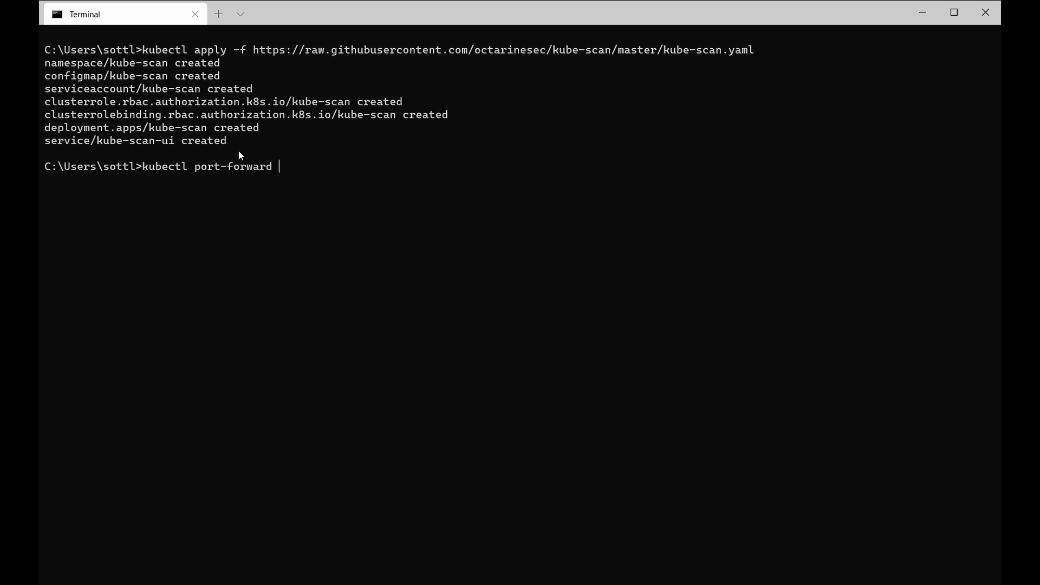
{"action": "type", "text": "--namespace kube"}
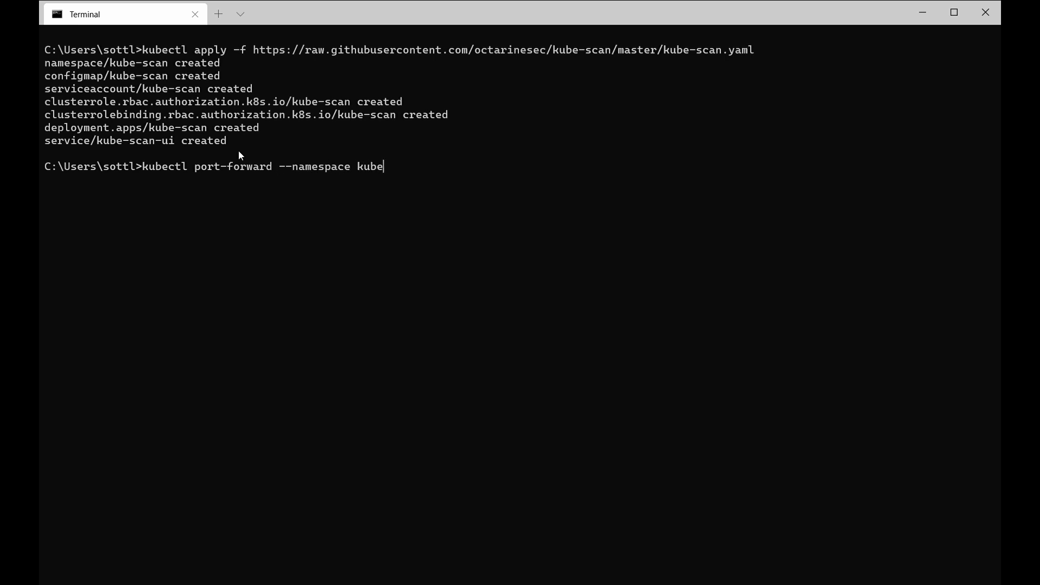
{"action": "type", "text": "-sc"}
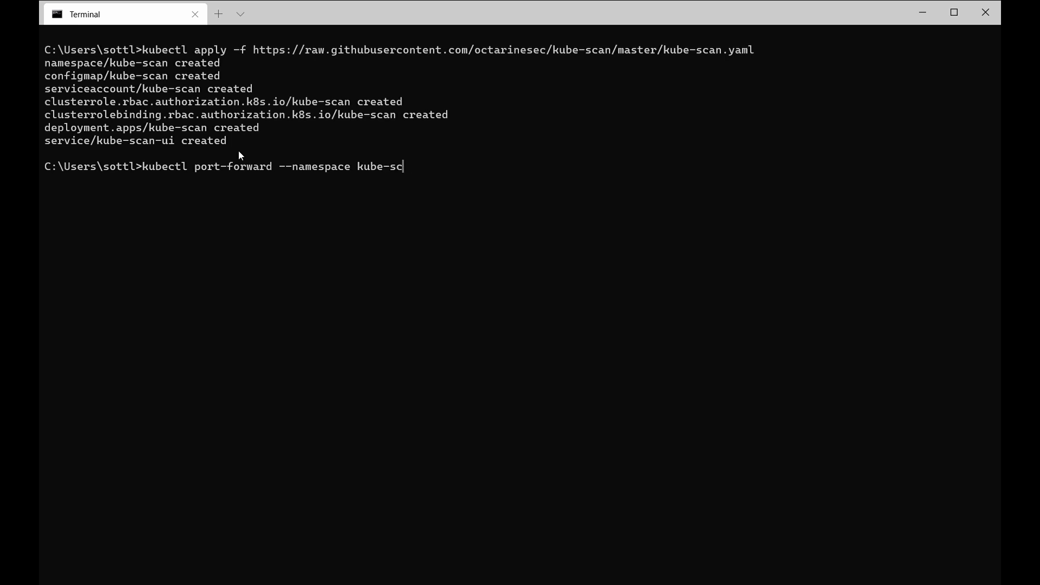
{"action": "type", "text": "an"}
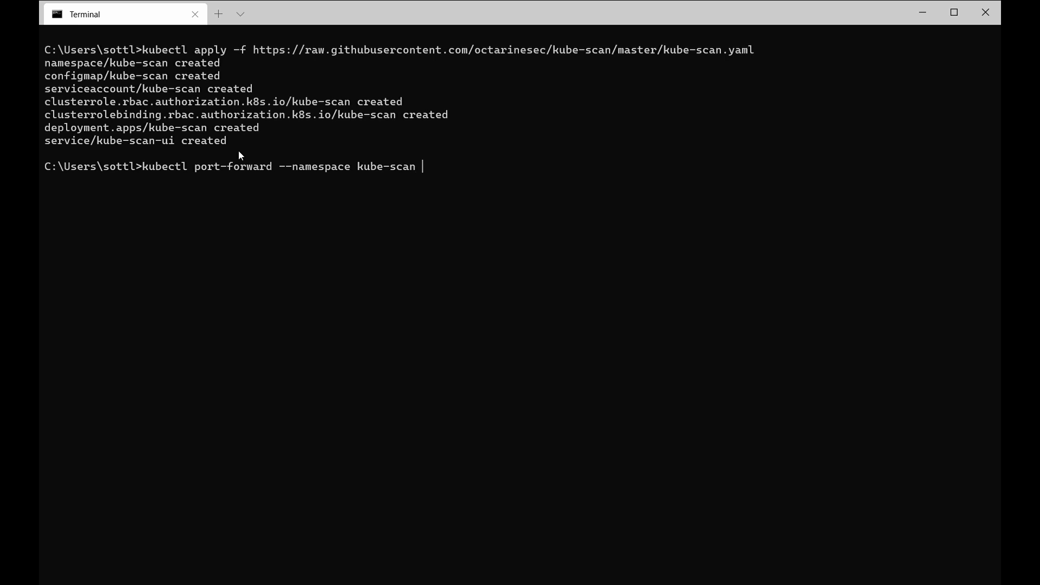
{"action": "type", "text": "svc/"}
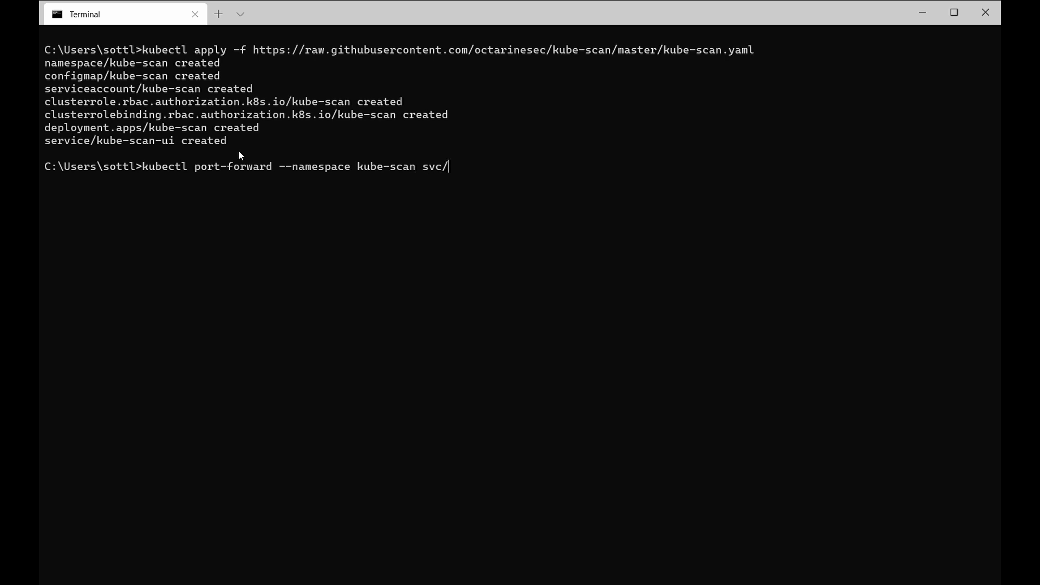
{"action": "type", "text": "kube"}
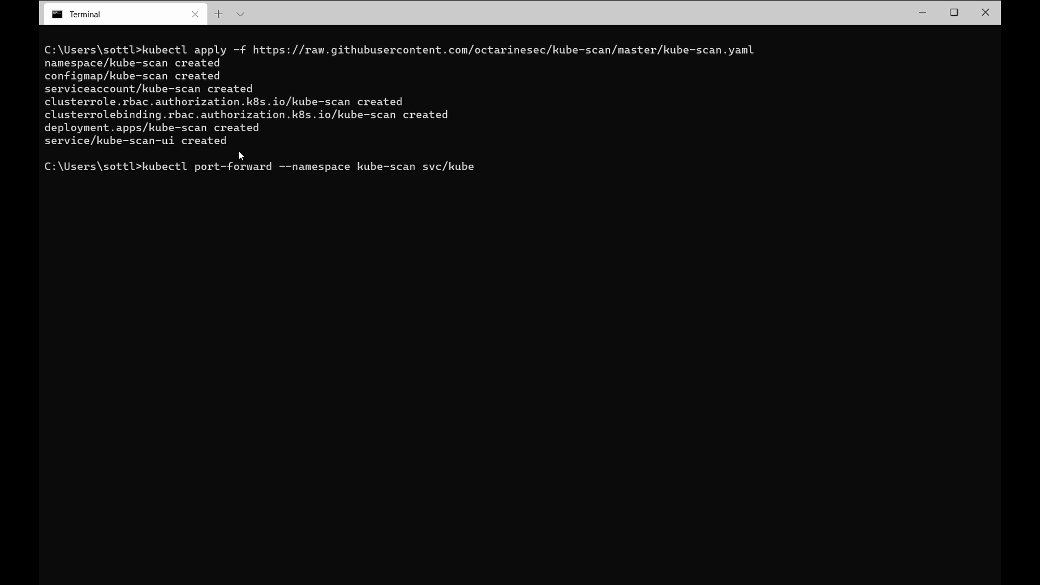
{"action": "type", "text": "-scan"}
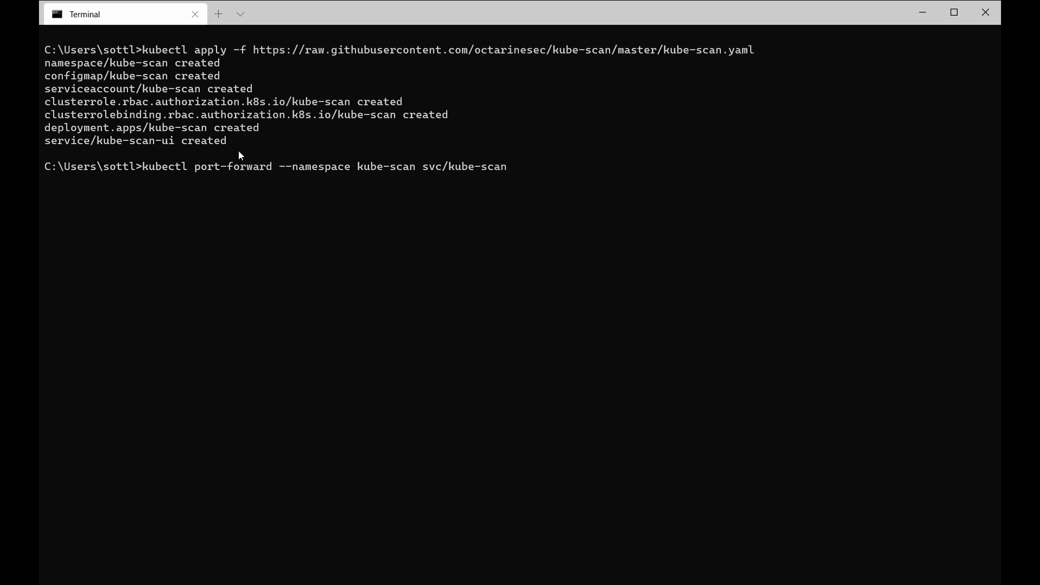
{"action": "type", "text": "-ui"}
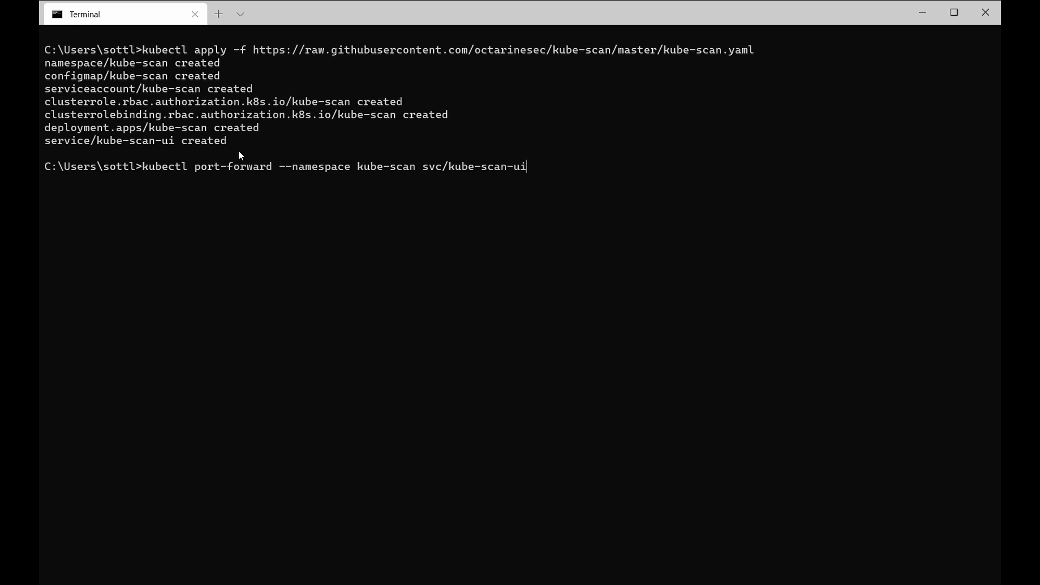
{"action": "type", "text": "8080:"}
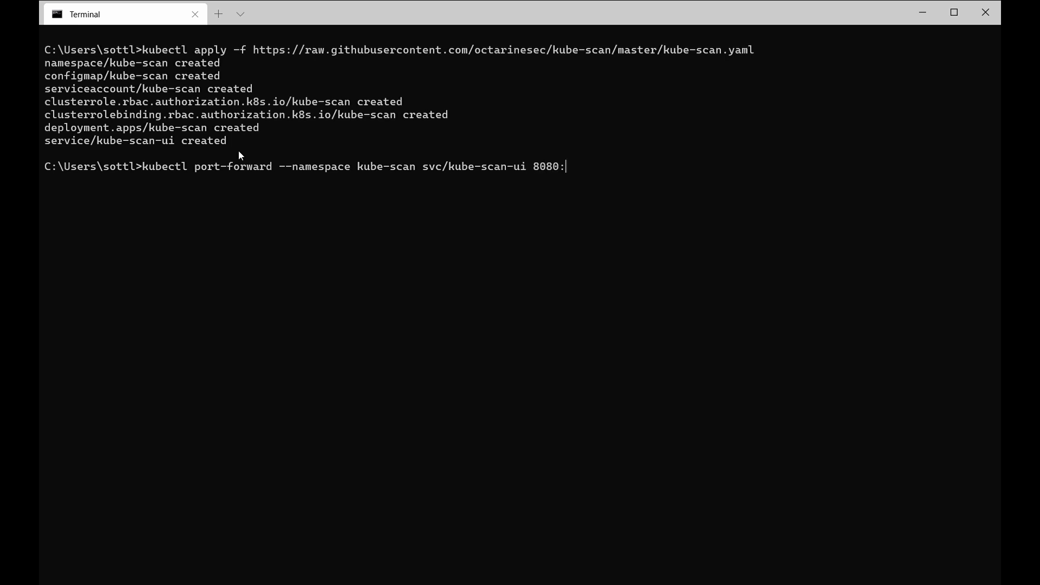
{"action": "type", "text": "80"}
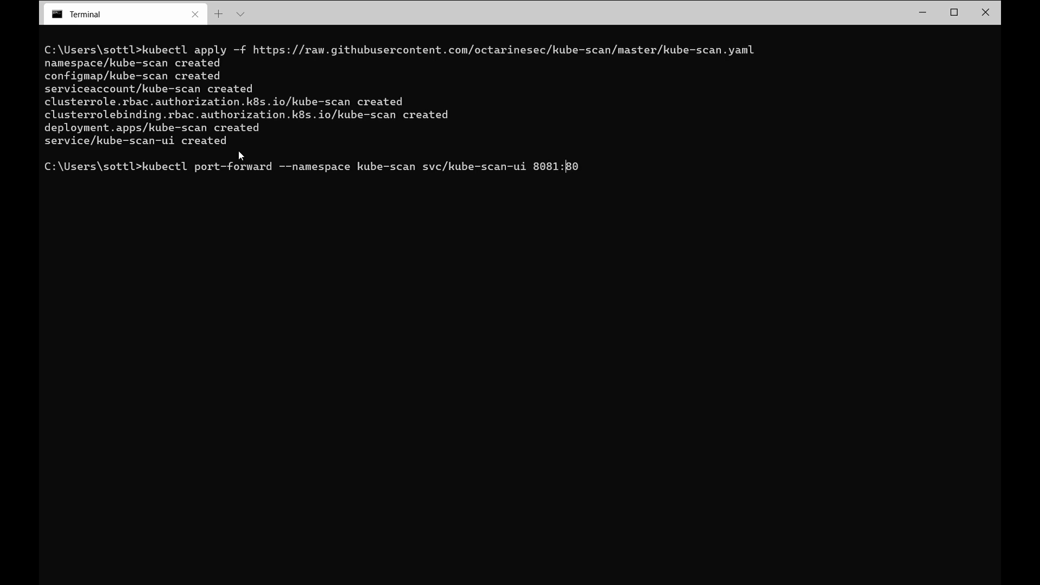
{"action": "type", "text": "80"}
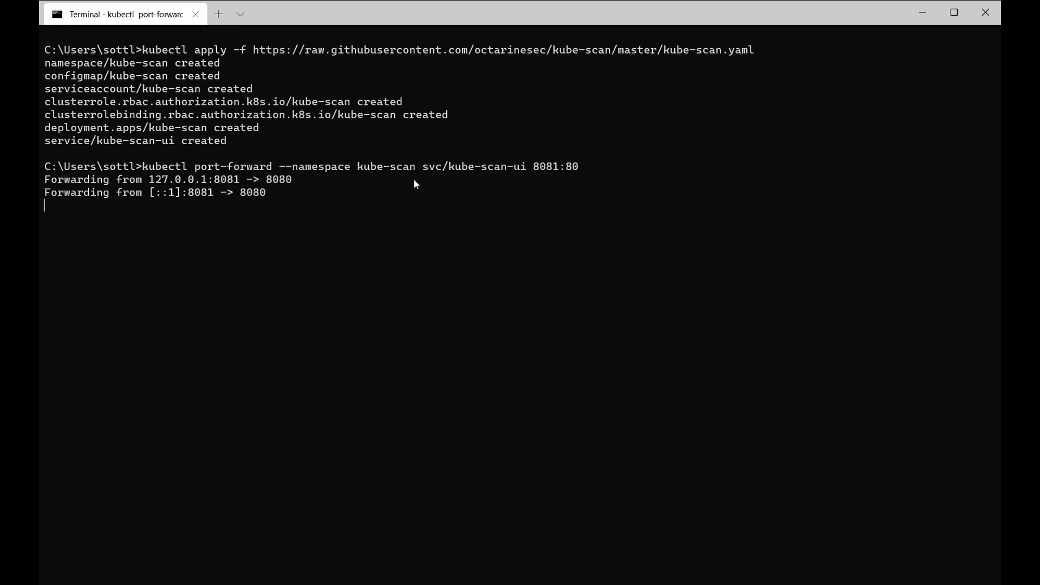
{"action": "mouse_move", "coordinate": [344, 230]}
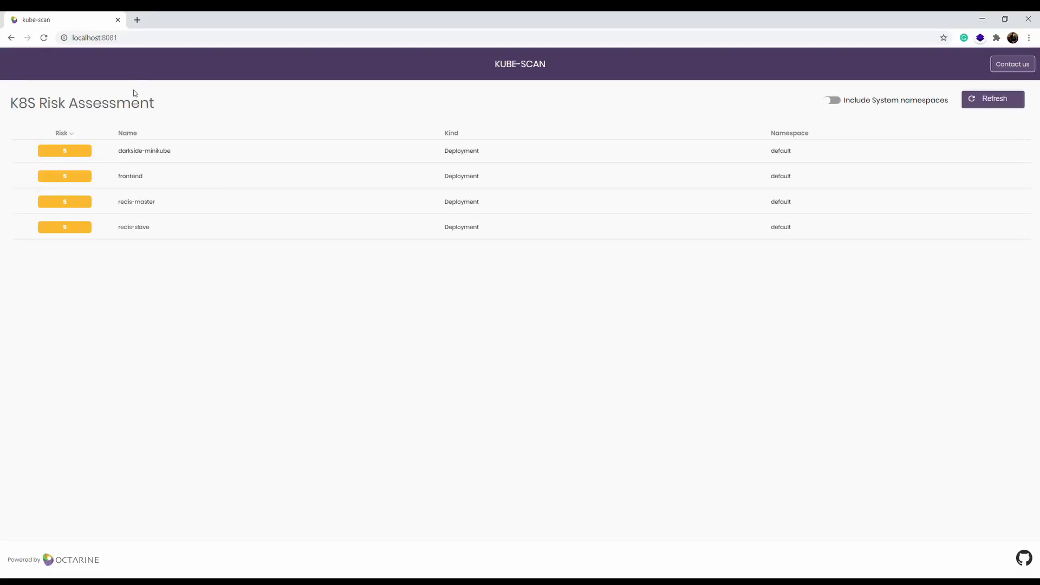
{"action": "mouse_move", "coordinate": [284, 332]}
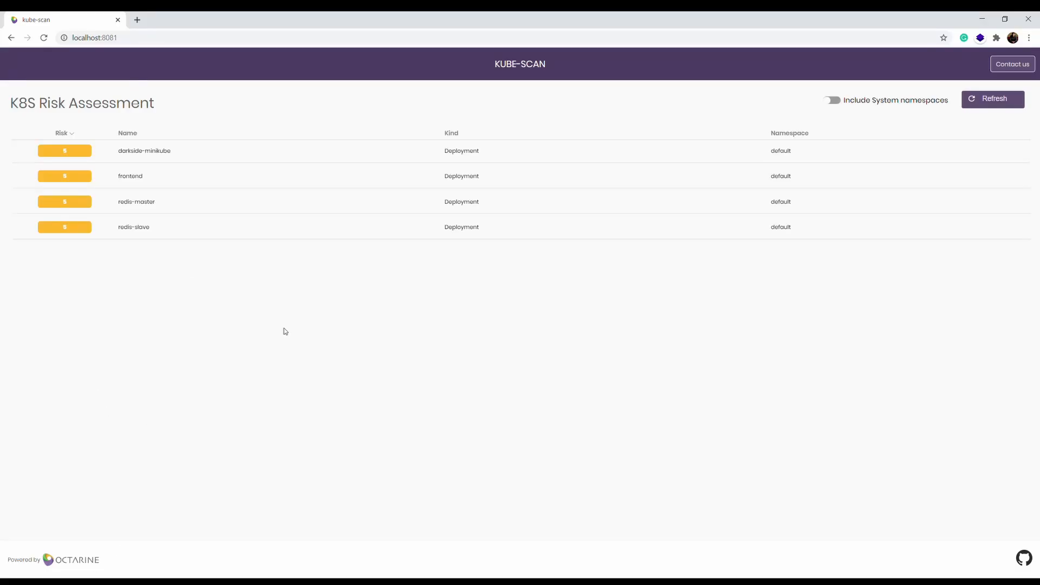
{"action": "mouse_move", "coordinate": [562, 72]}
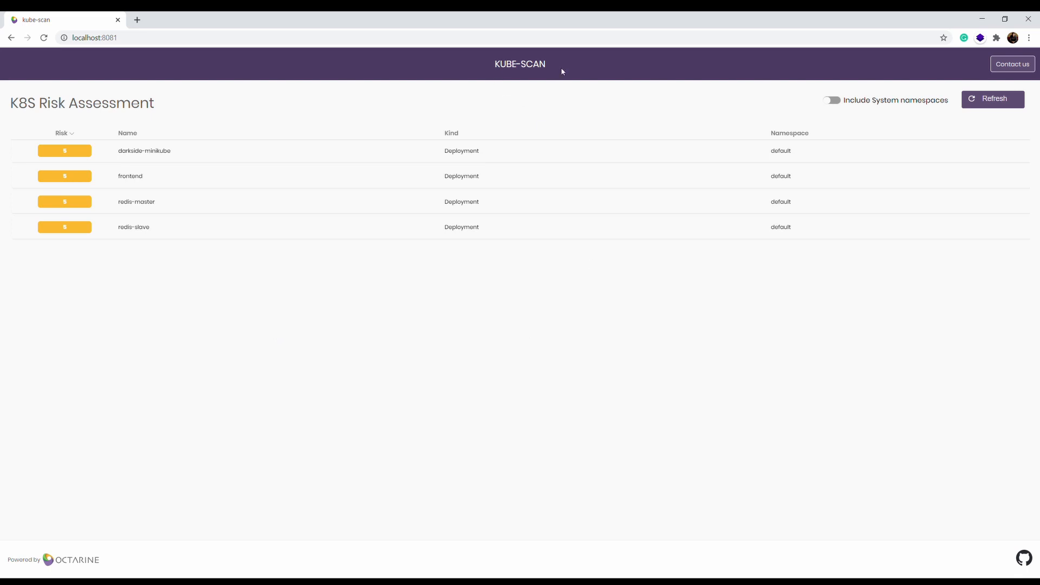
On the localhost:8081 risk assessment, switch on Include System namespaces to list eight workloads
{"action": "double_click", "coordinate": [93, 38]}
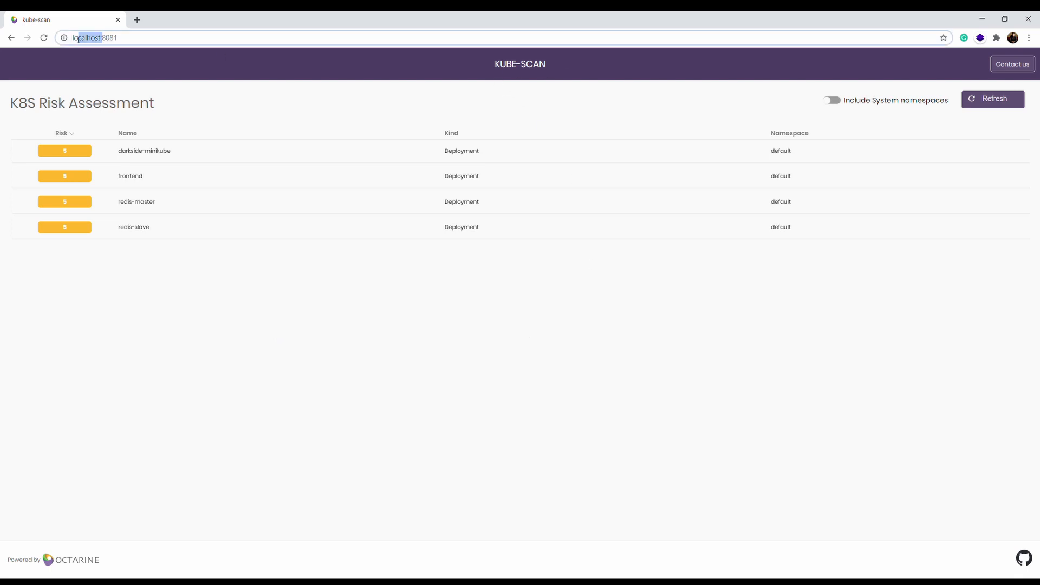
{"action": "left_click", "coordinate": [191, 40]}
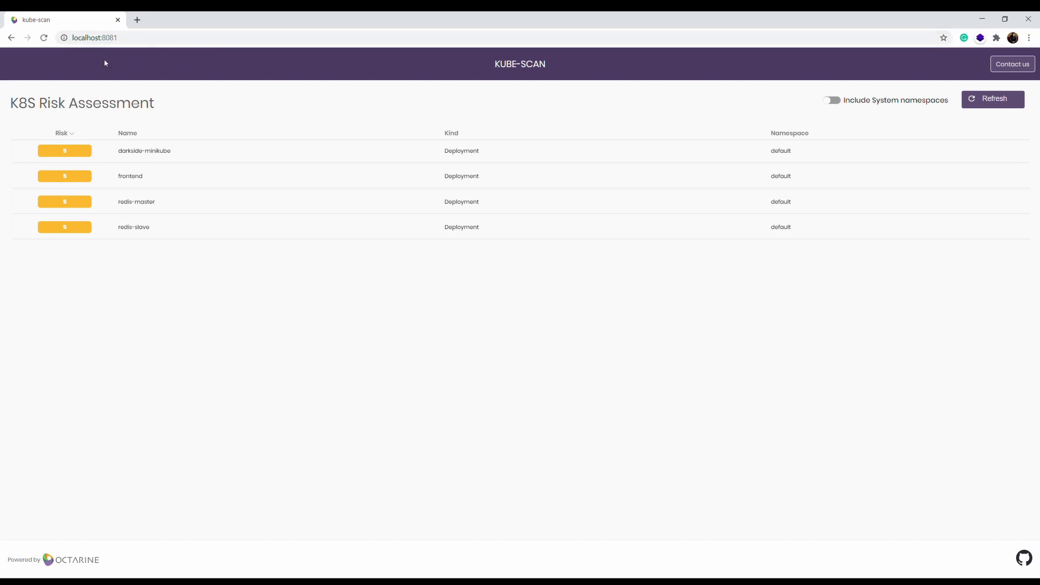
{"action": "mouse_move", "coordinate": [866, 103]}
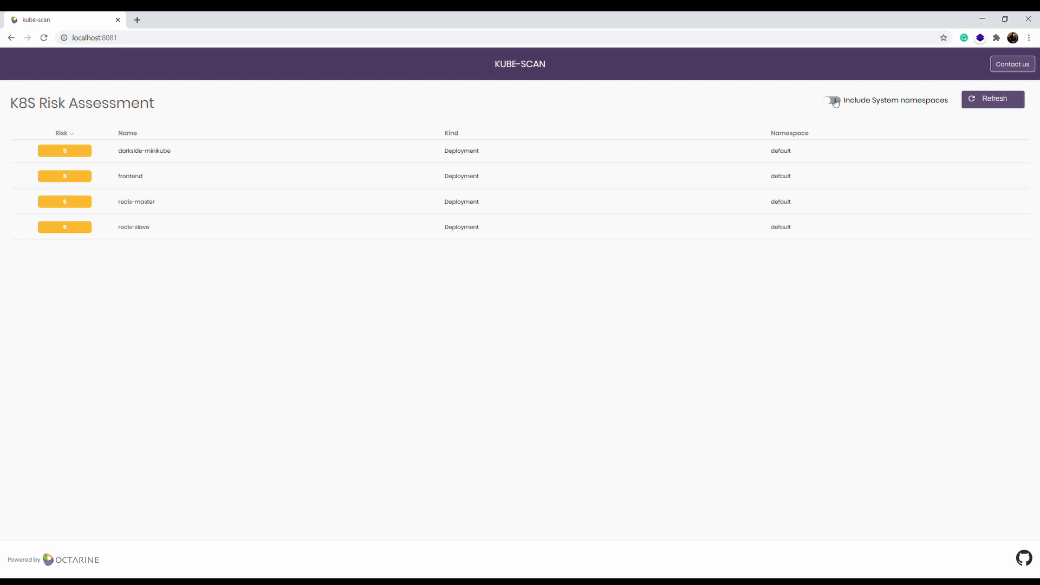
{"action": "left_click", "coordinate": [831, 100]}
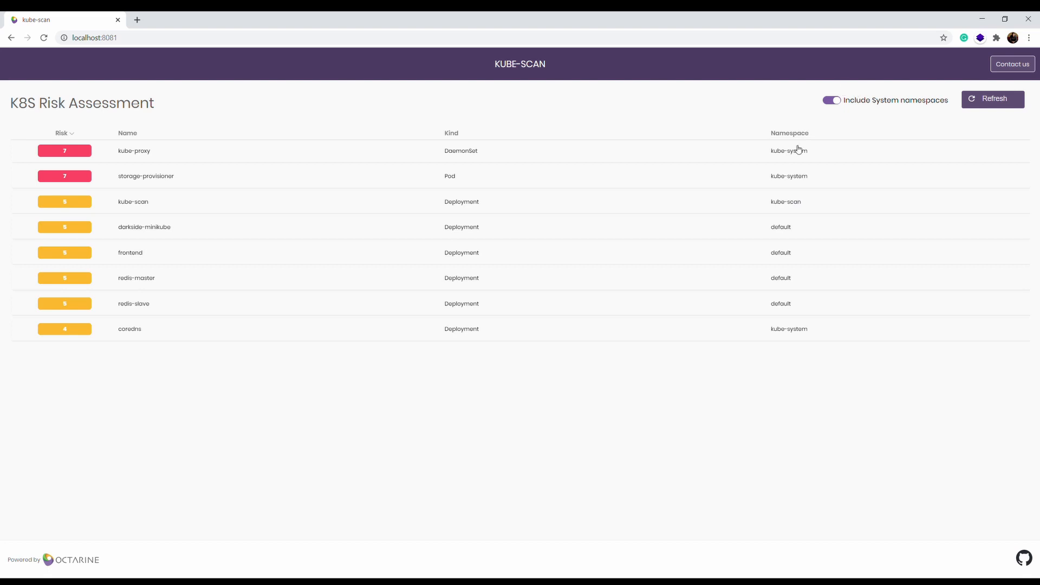
{"action": "double_click", "coordinate": [788, 151]}
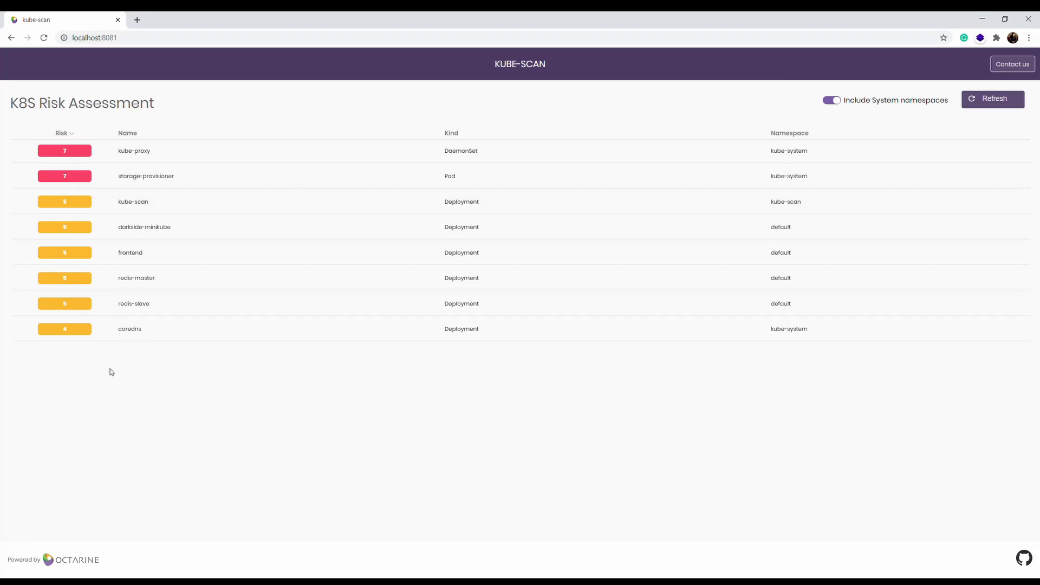
{"action": "mouse_move", "coordinate": [818, 333]}
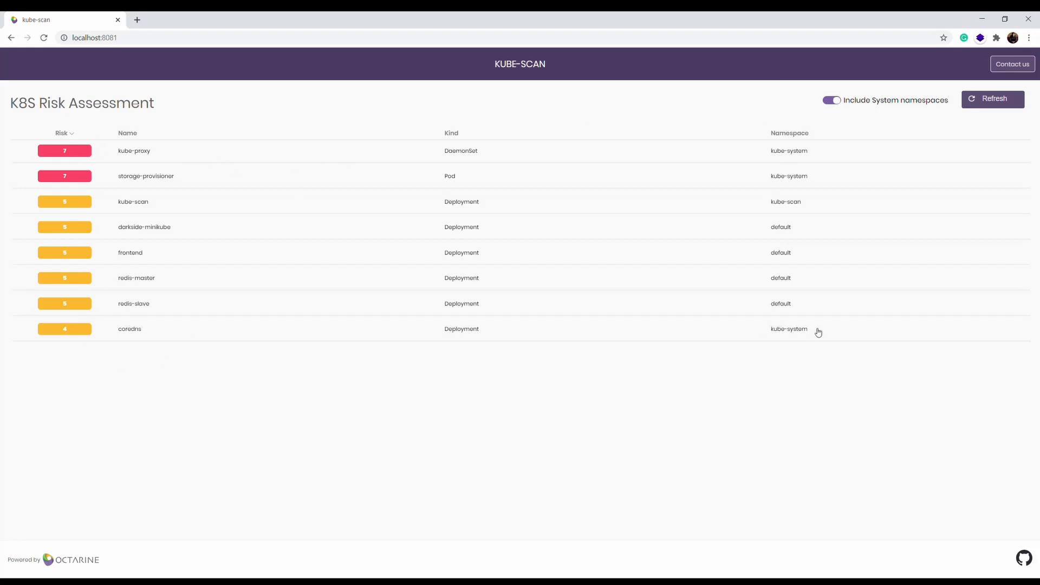
{"action": "mouse_move", "coordinate": [167, 230]}
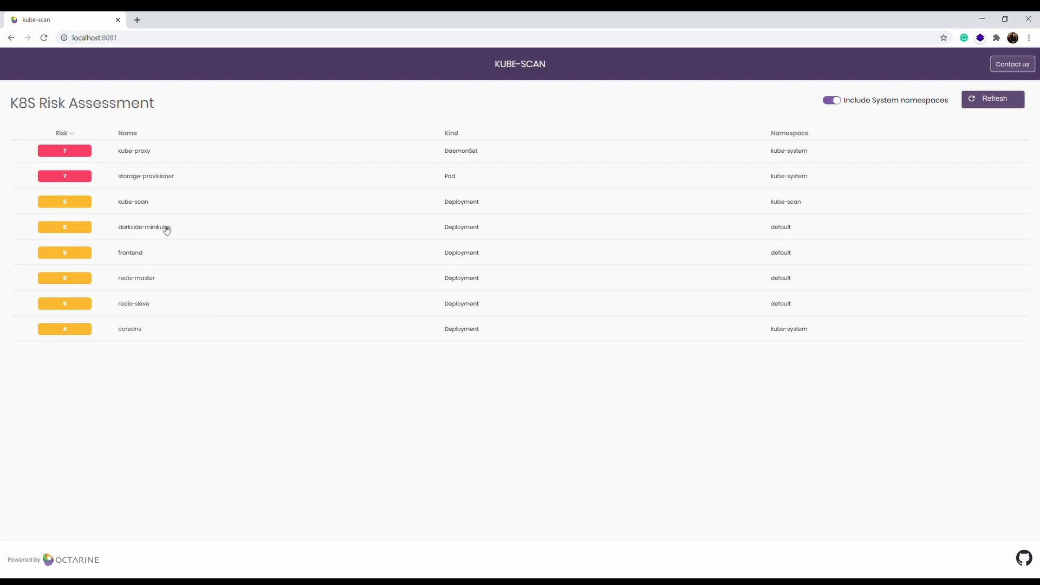
Show the darkside-minikube deployment's risk breakdown and expand its privilege escalation risk
{"action": "left_click", "coordinate": [144, 227]}
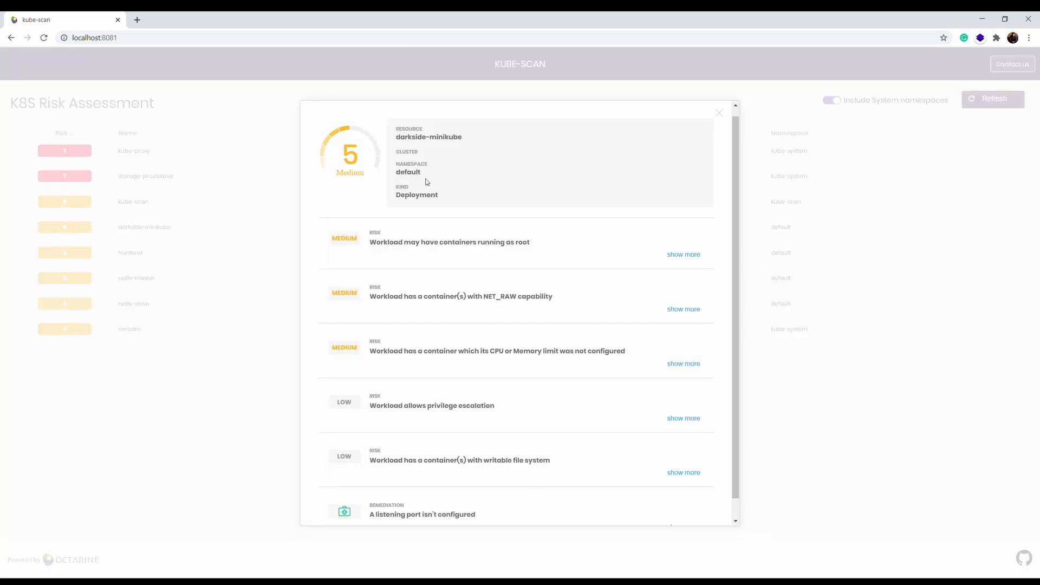
{"action": "double_click", "coordinate": [428, 137]}
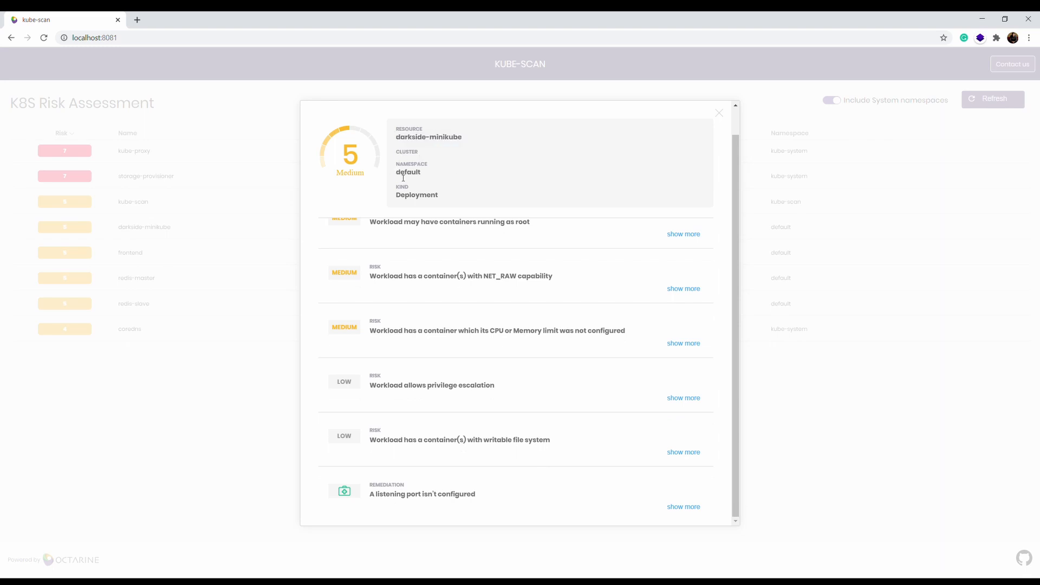
{"action": "double_click", "coordinate": [416, 194]}
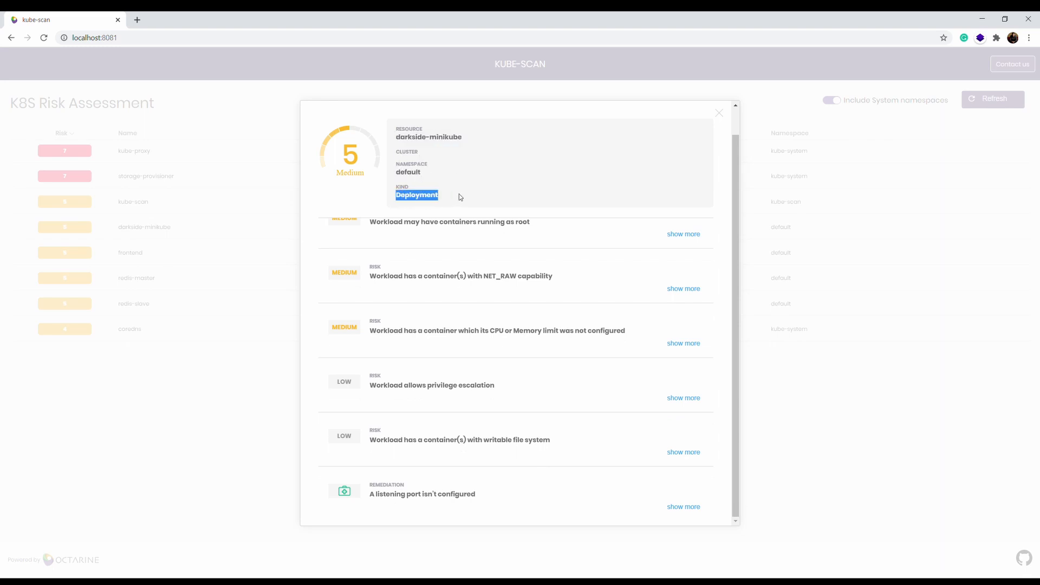
{"action": "scroll", "scroll_direction": "down", "scroll_amount": 3}
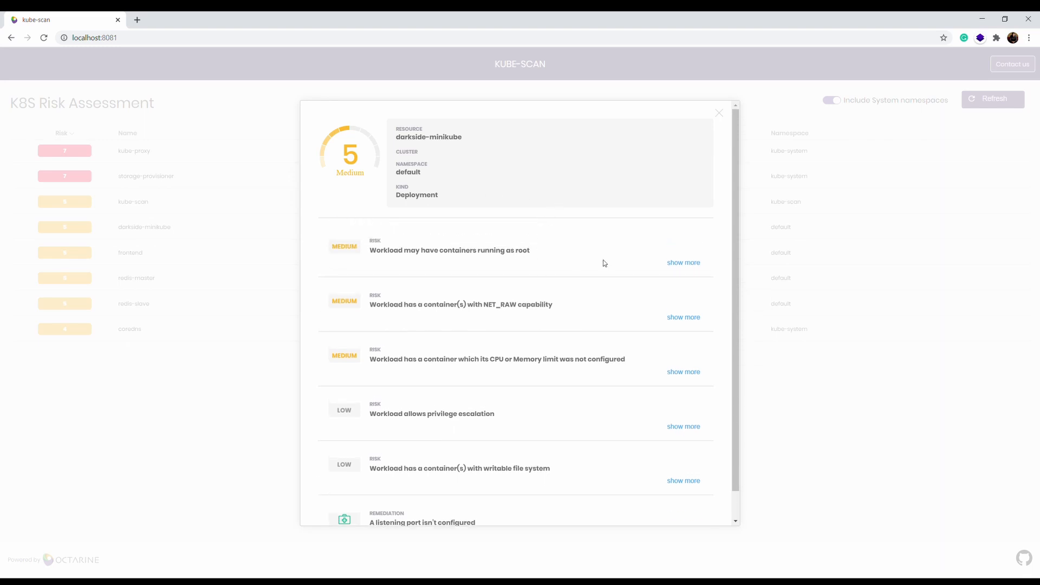
{"action": "mouse_move", "coordinate": [380, 311]}
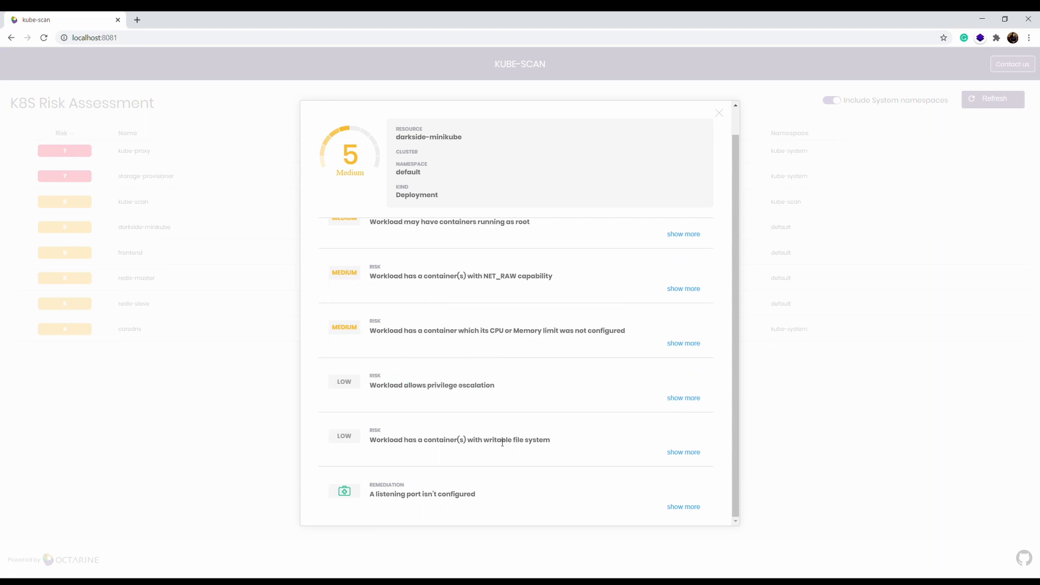
{"action": "mouse_move", "coordinate": [679, 412]}
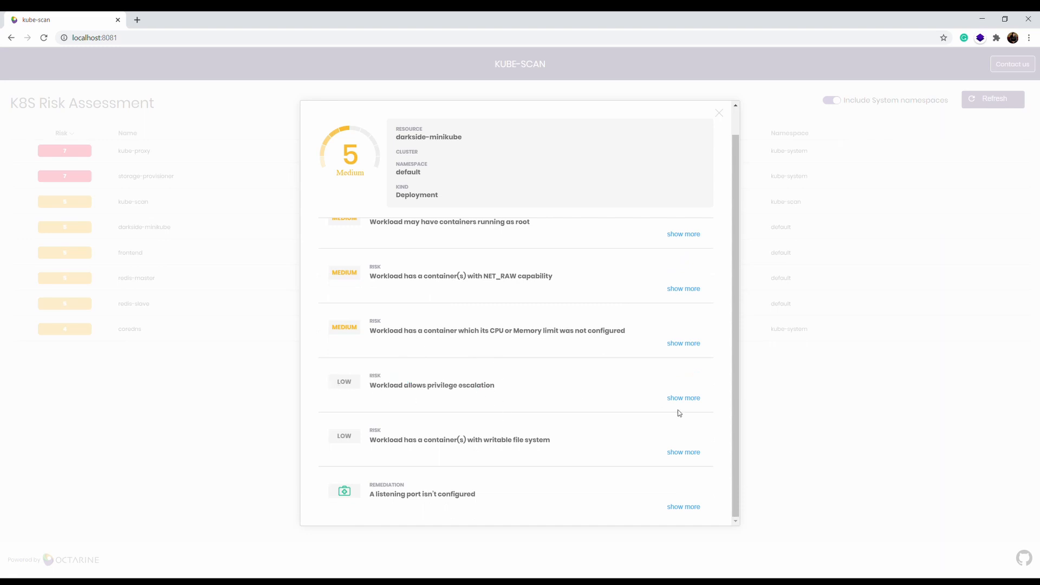
{"action": "left_click", "coordinate": [683, 397]}
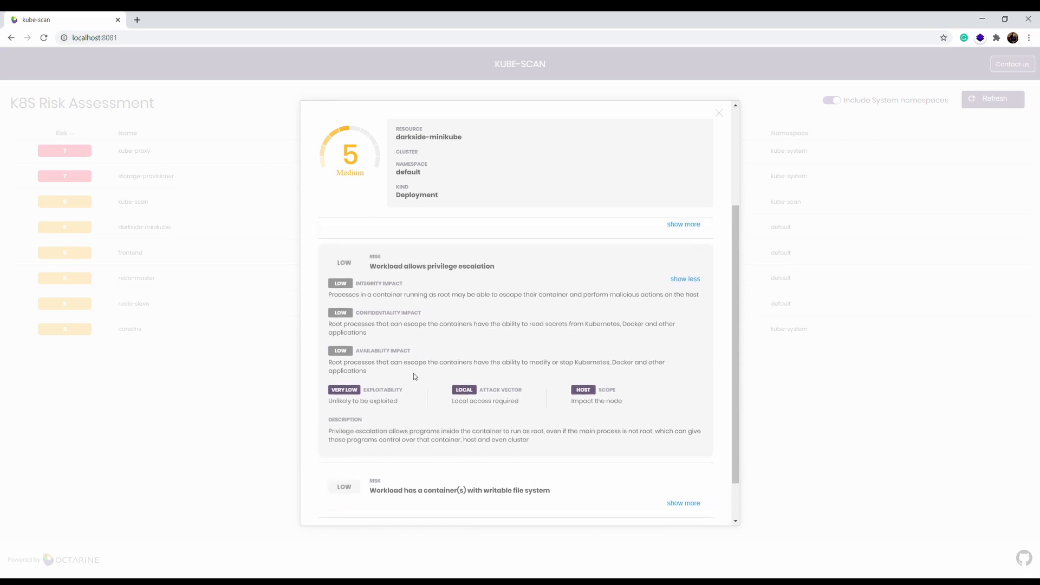
{"action": "double_click", "coordinate": [329, 430]}
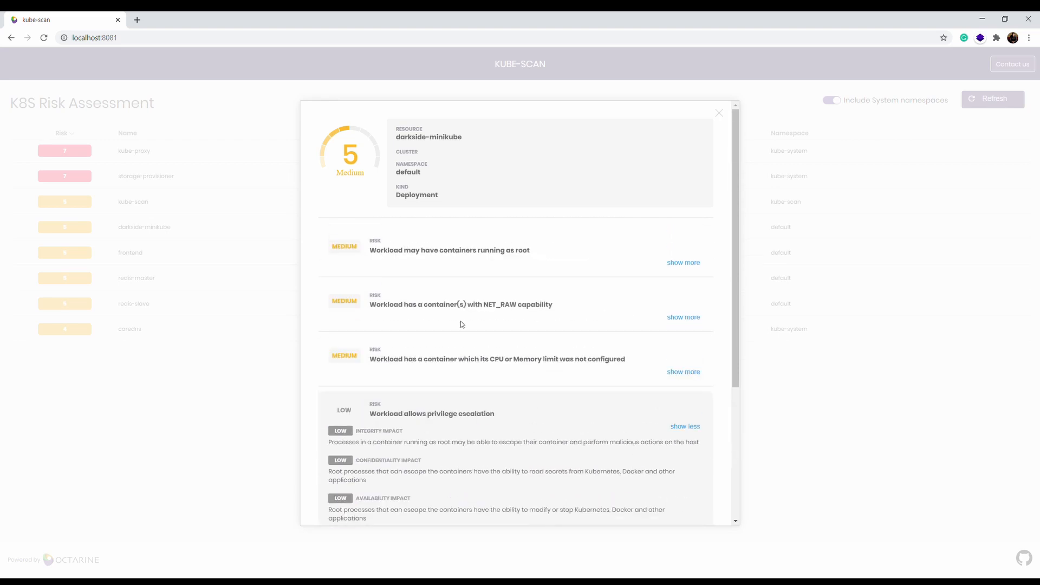
{"action": "mouse_move", "coordinate": [639, 368]}
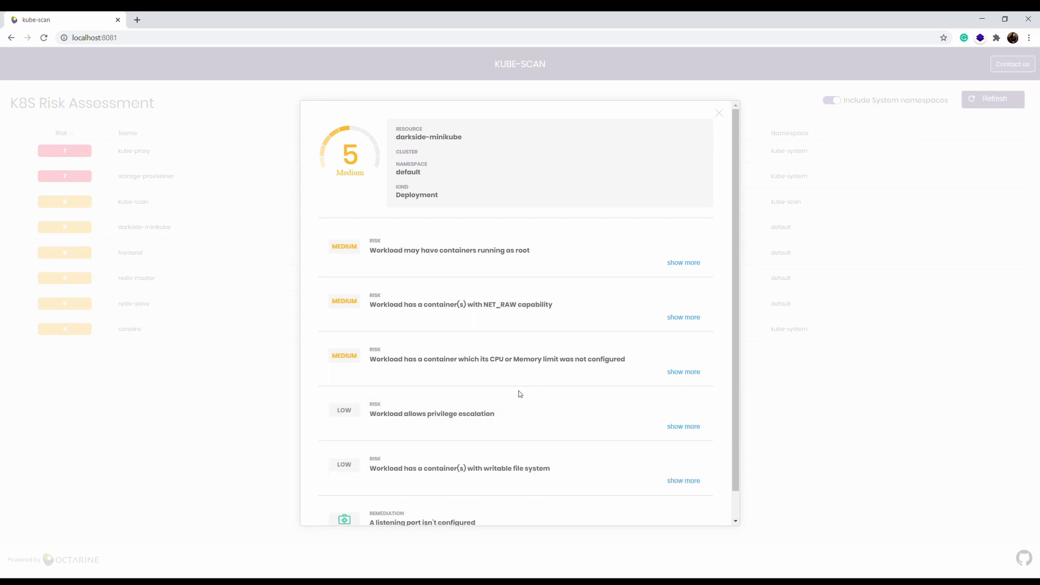
Expand the containers-running-as-root risk, read its description, and fold it back up
{"action": "double_click", "coordinate": [383, 251]}
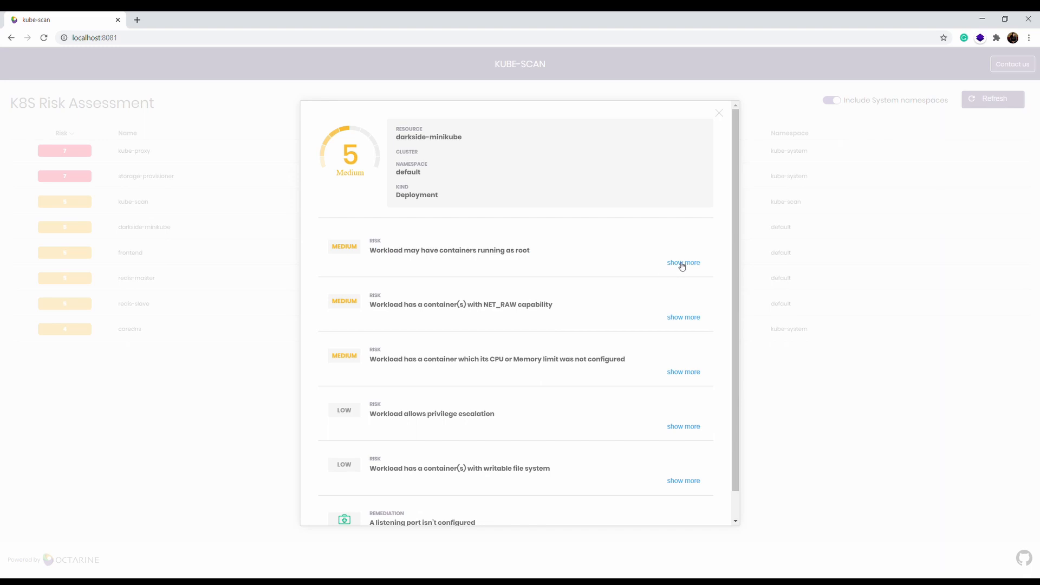
{"action": "left_click", "coordinate": [683, 262]}
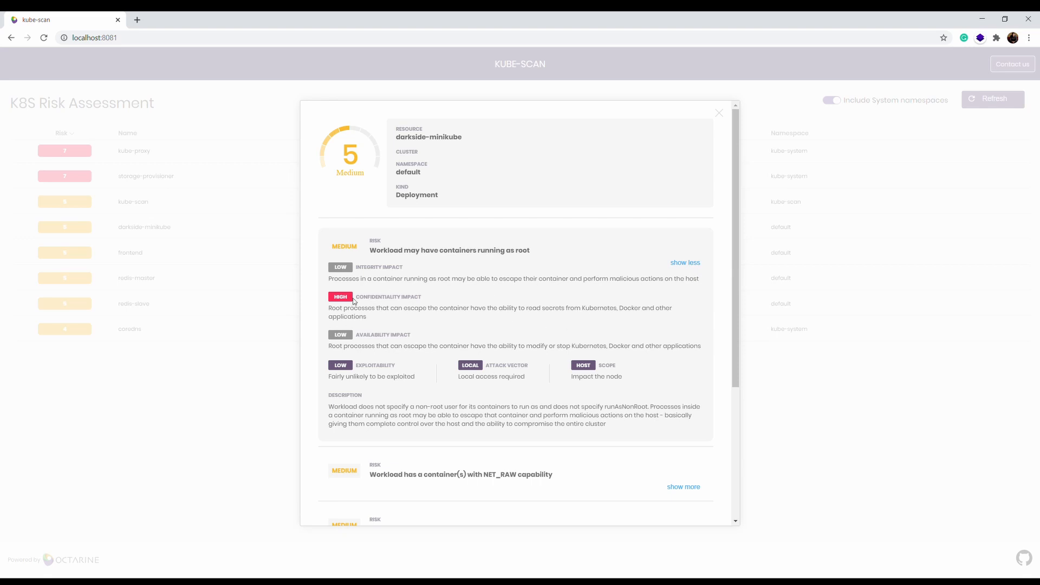
{"action": "mouse_move", "coordinate": [430, 298]}
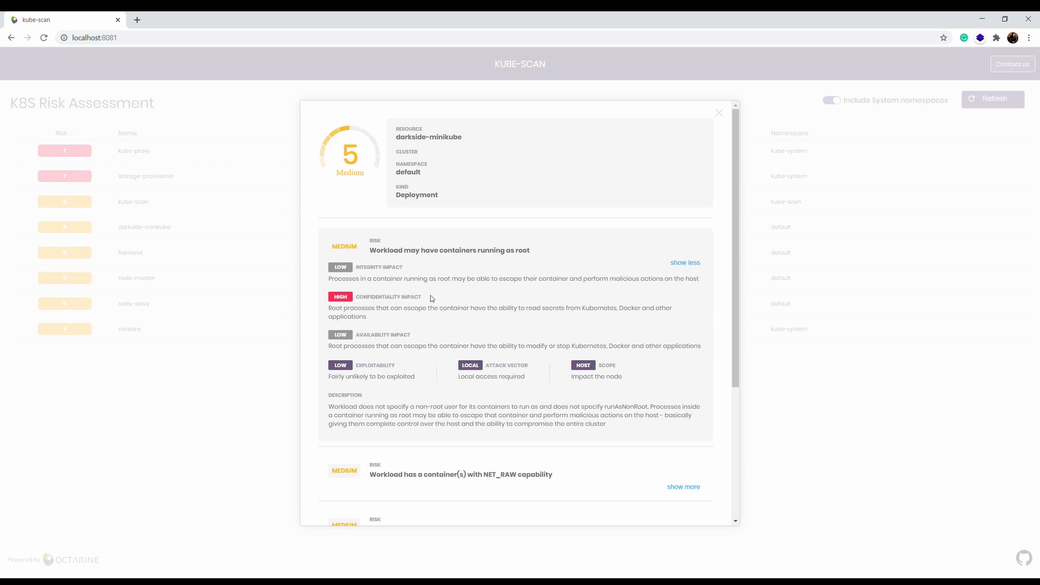
{"action": "mouse_move", "coordinate": [362, 315]}
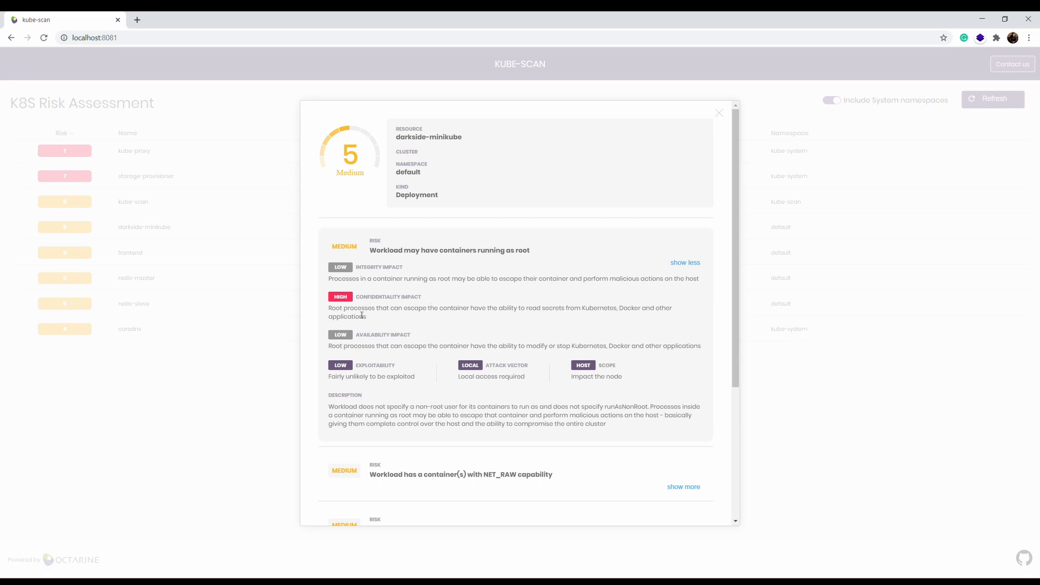
{"action": "mouse_move", "coordinate": [423, 318]}
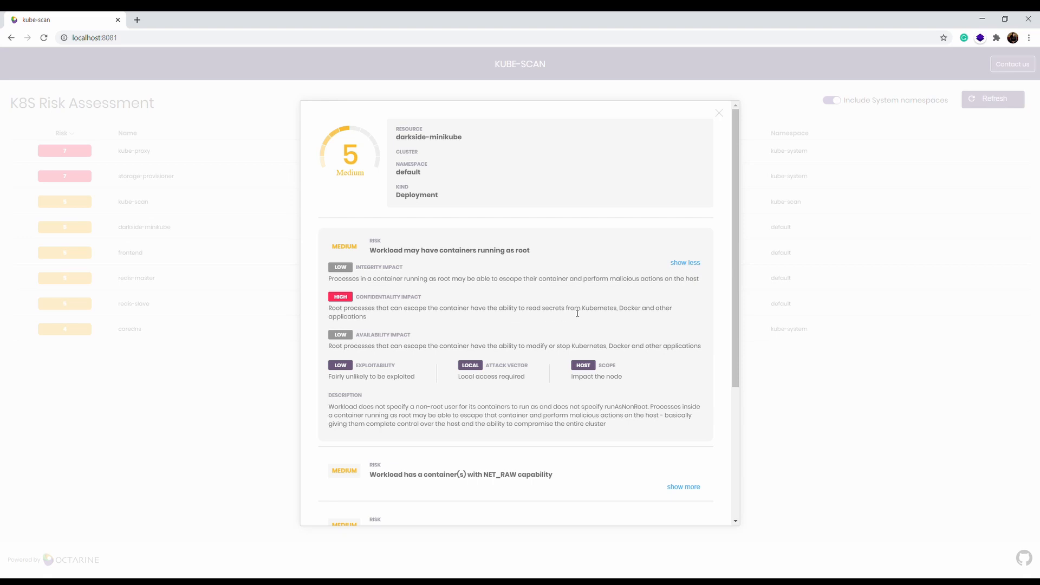
{"action": "mouse_move", "coordinate": [628, 318]}
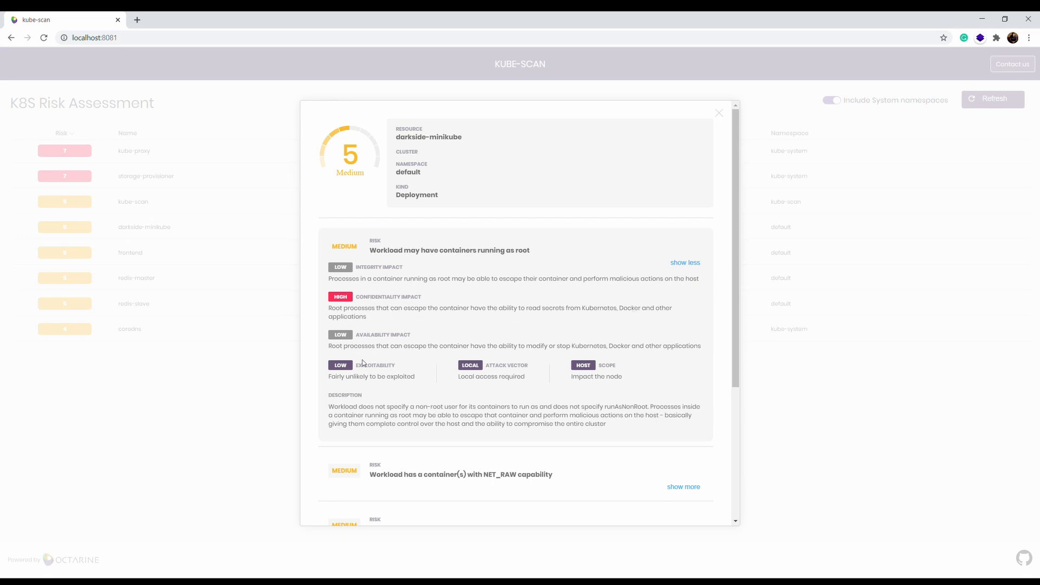
{"action": "scroll", "scroll_direction": "down", "scroll_amount": 3}
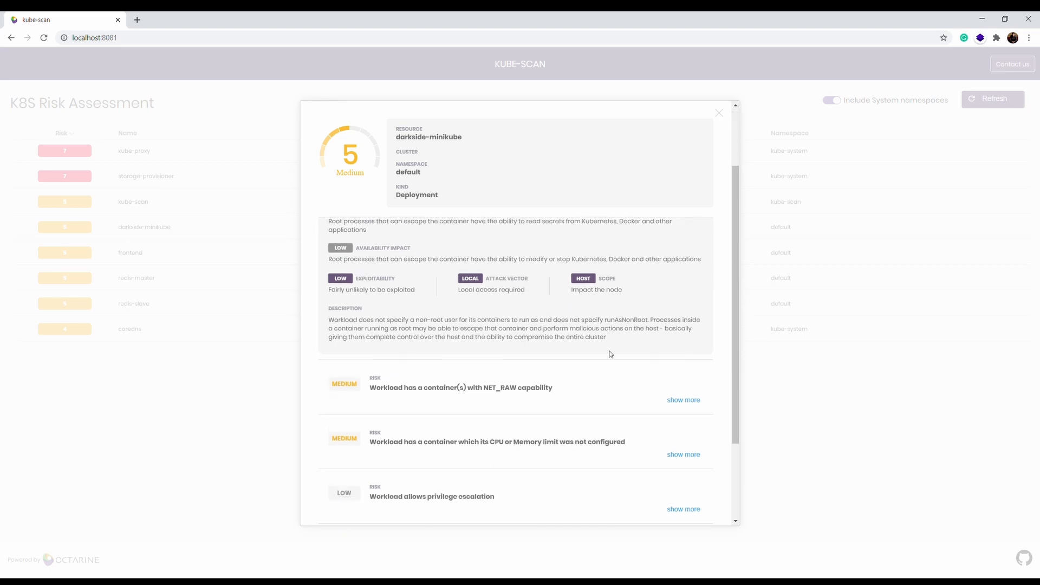
{"action": "left_click", "coordinate": [683, 262]}
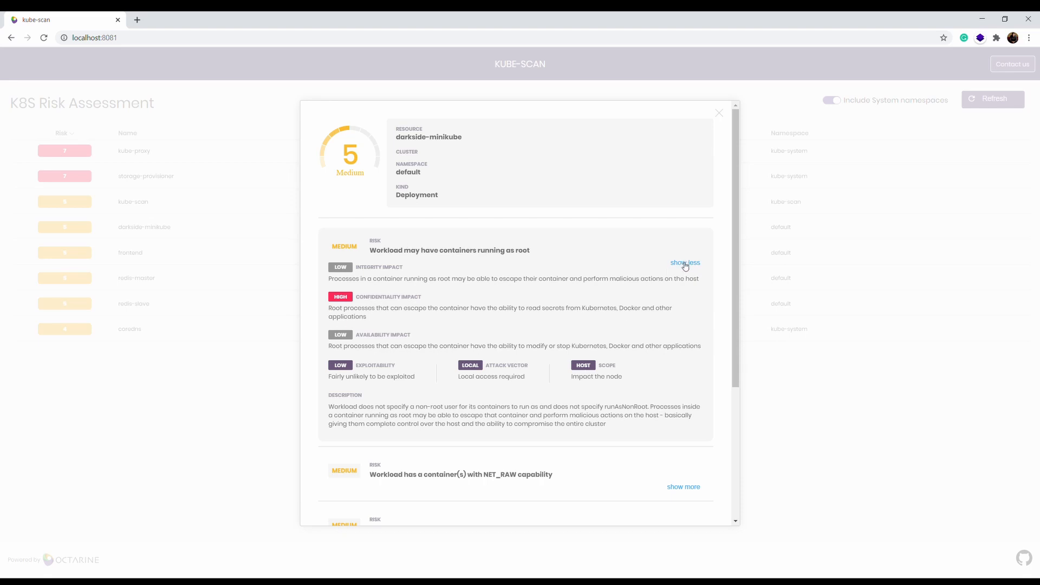
{"action": "left_click_drag", "start_coordinate": [330, 407], "coordinate": [605, 424]}
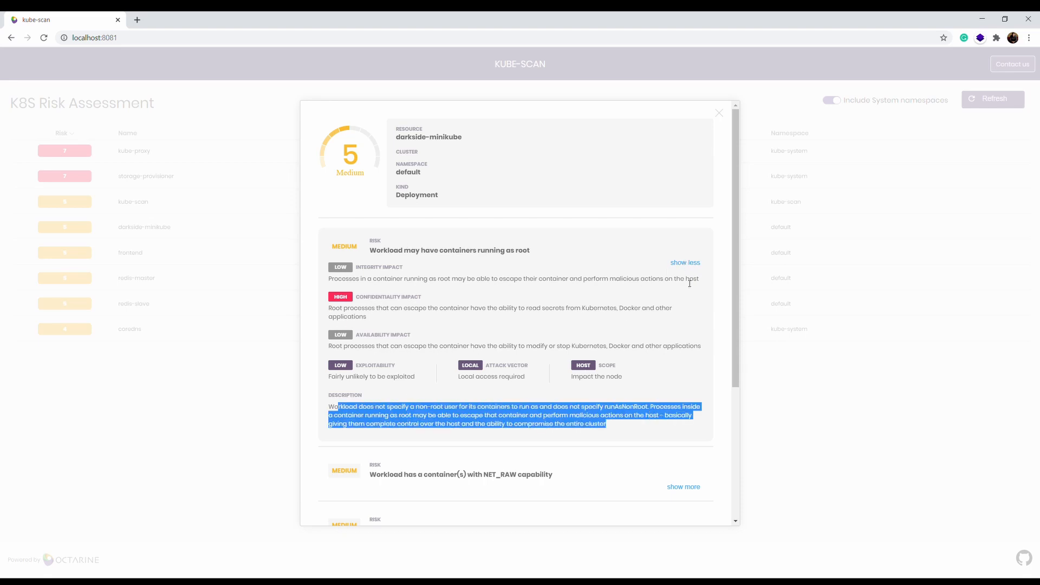
{"action": "left_click", "coordinate": [685, 262]}
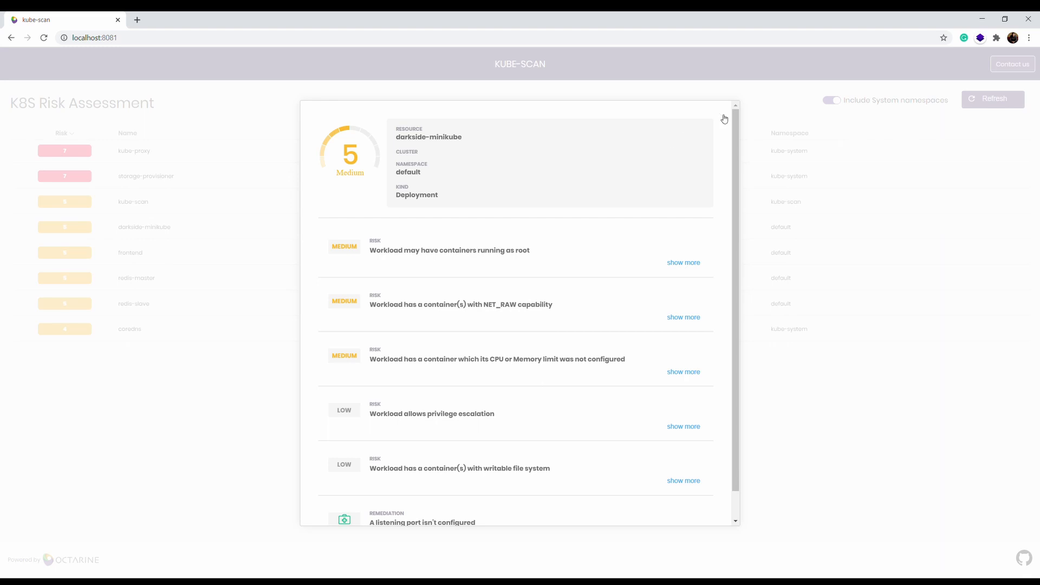
Switch to the storage-provisioner pod's breakdown (score 7) and expand its no-listening-port remediation
{"action": "left_click", "coordinate": [725, 119]}
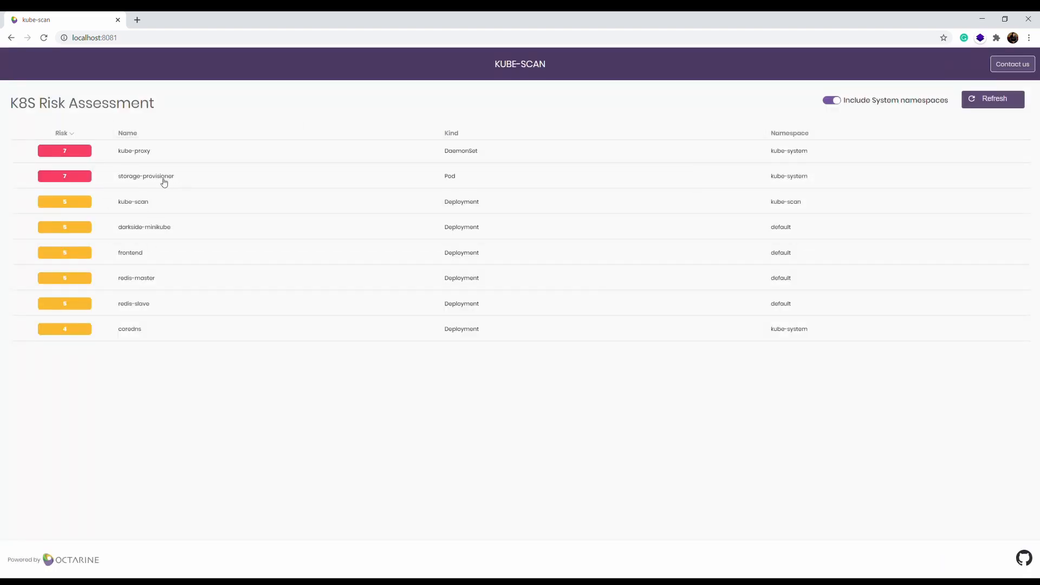
{"action": "mouse_move", "coordinate": [461, 176]}
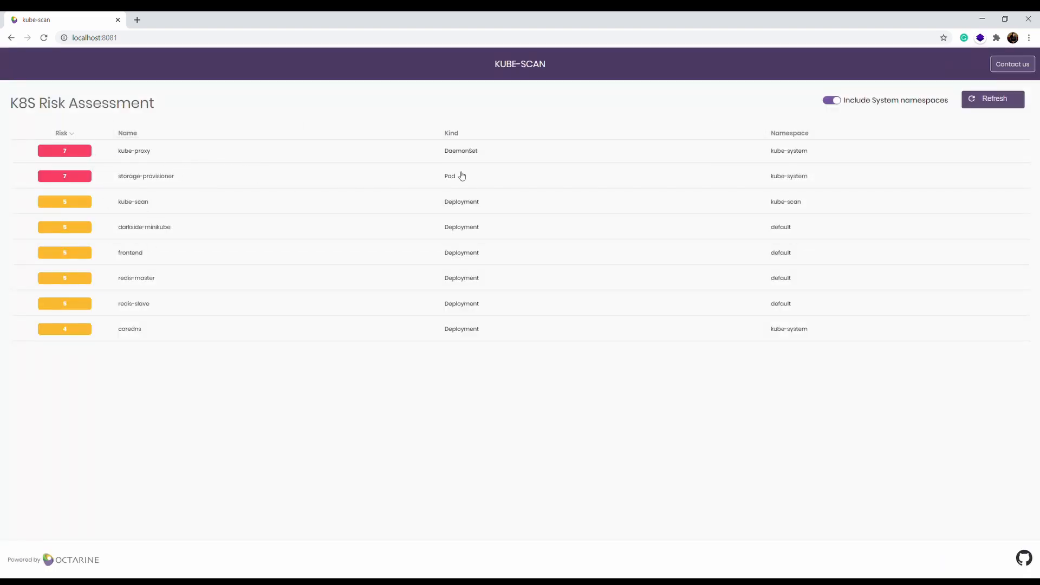
{"action": "left_click", "coordinate": [146, 175]}
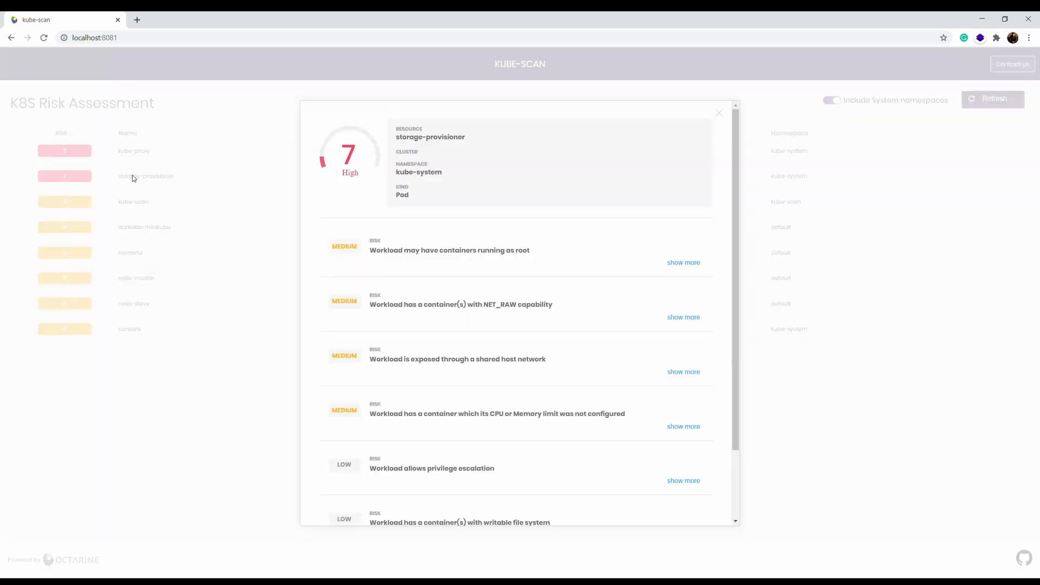
{"action": "scroll", "scroll_direction": "down", "scroll_amount": 3}
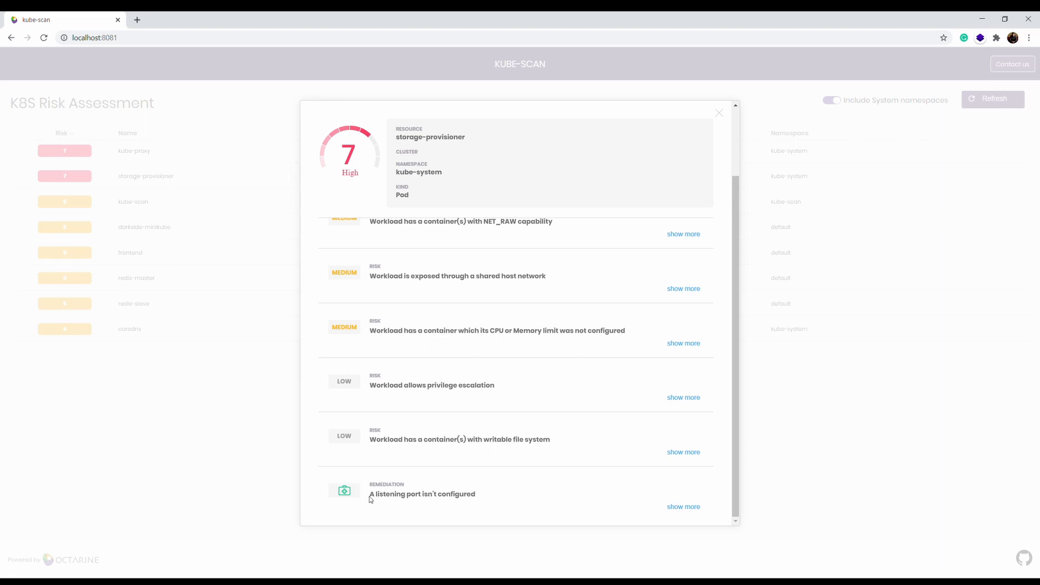
{"action": "scroll", "scroll_direction": "up", "scroll_amount": 3}
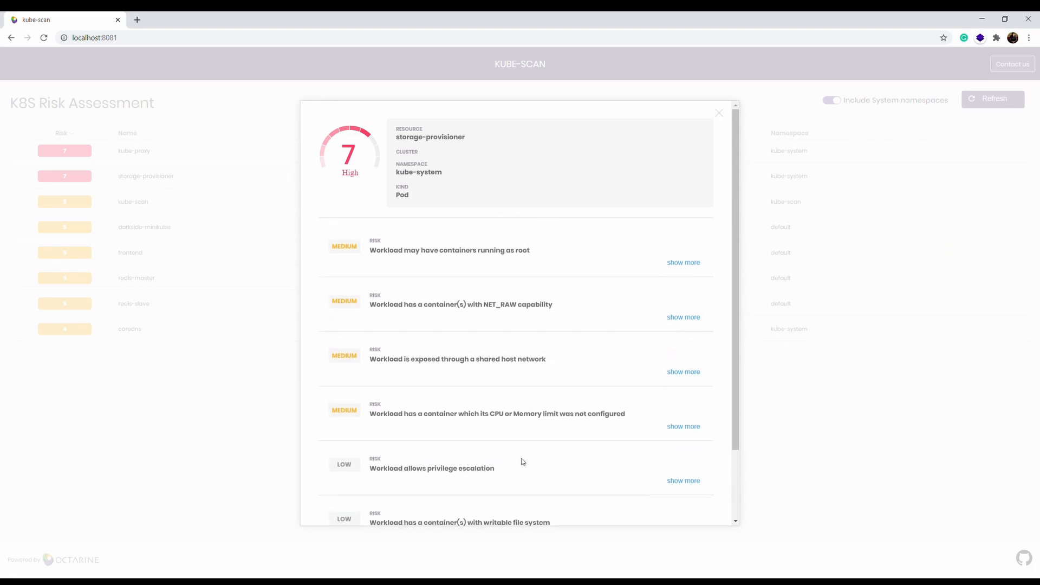
{"action": "mouse_move", "coordinate": [388, 161]}
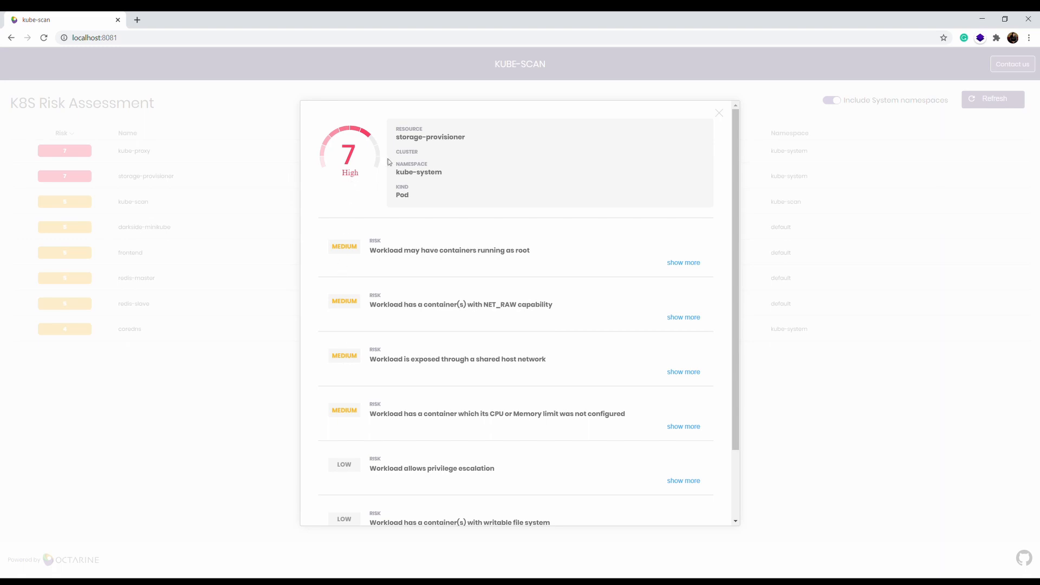
{"action": "scroll", "scroll_direction": "down", "scroll_amount": 3}
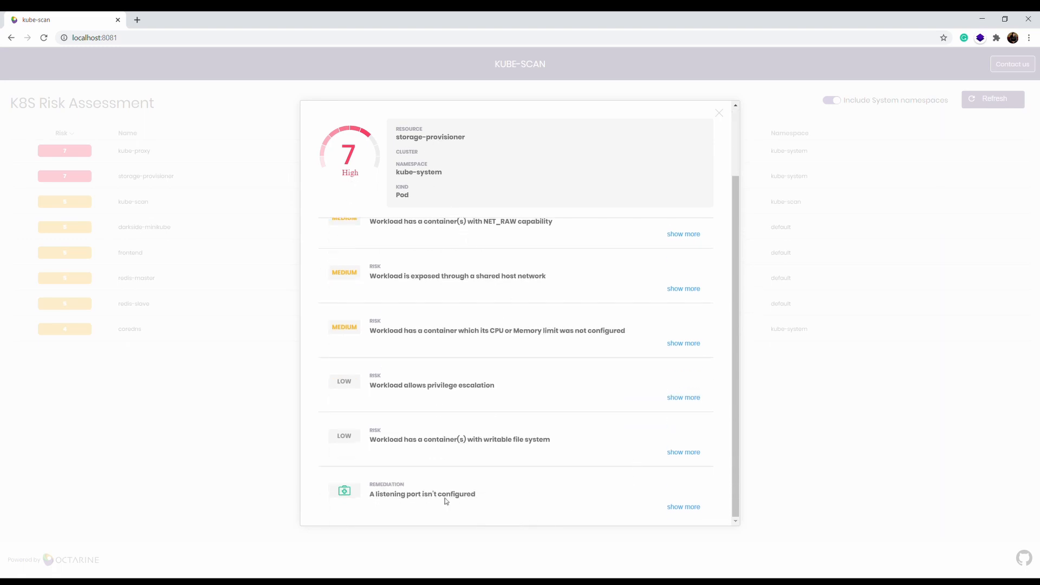
{"action": "left_click", "coordinate": [683, 506]}
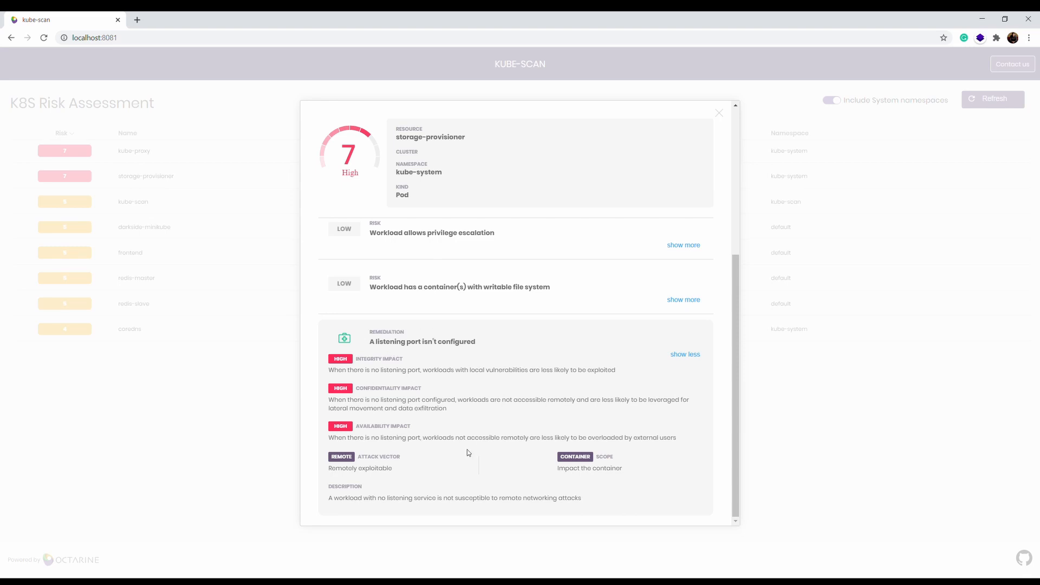
{"action": "mouse_move", "coordinate": [475, 343]}
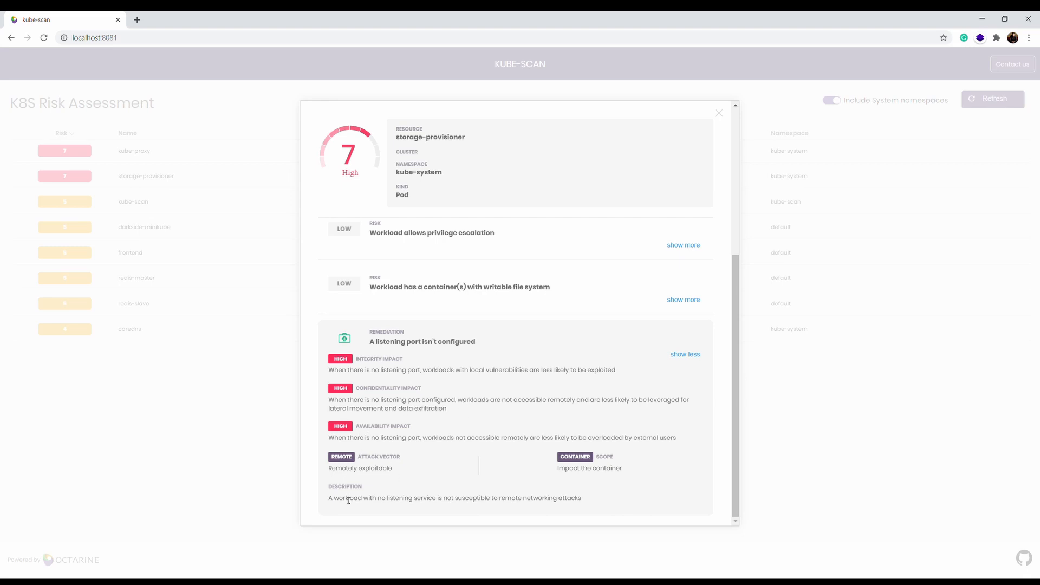
{"action": "mouse_move", "coordinate": [695, 234]}
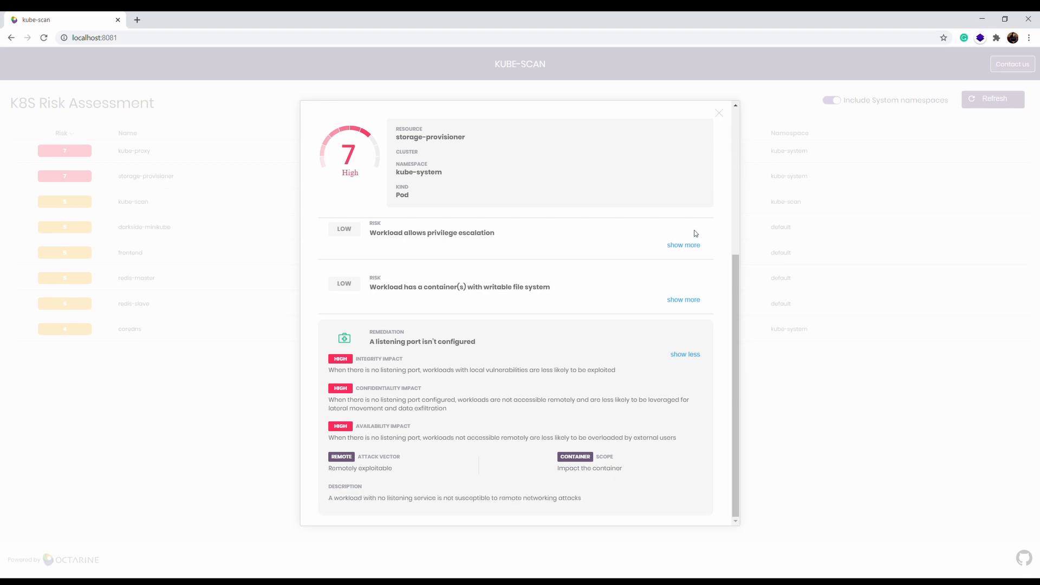
{"action": "double_click", "coordinate": [430, 137]}
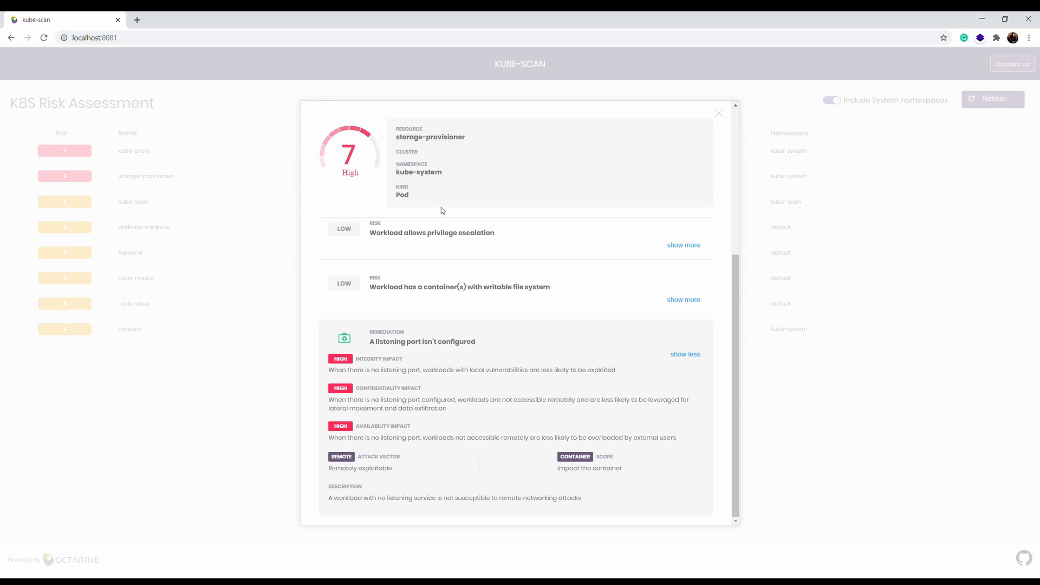
{"action": "mouse_move", "coordinate": [436, 206]}
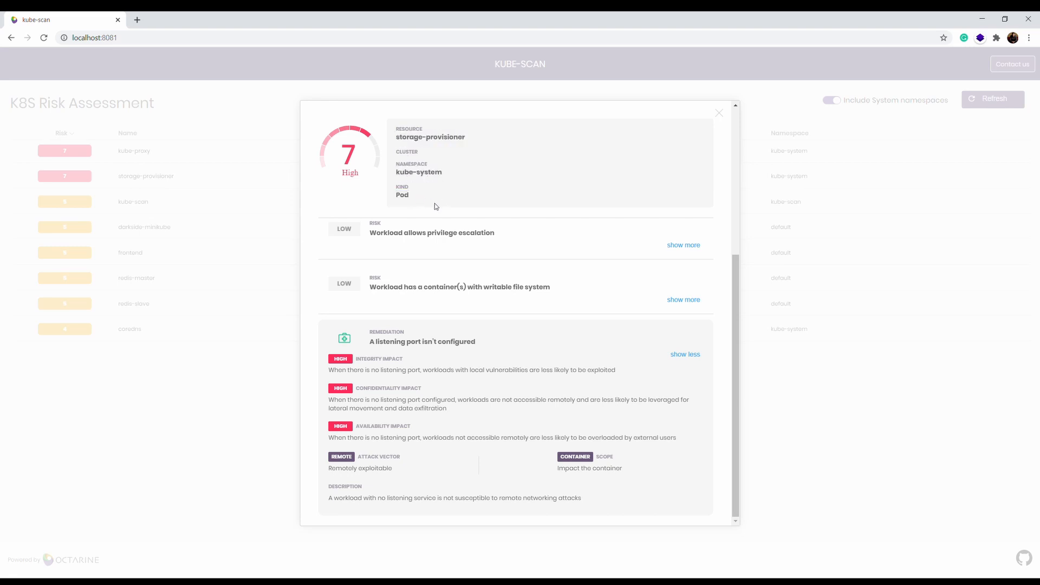
{"action": "mouse_move", "coordinate": [351, 185]}
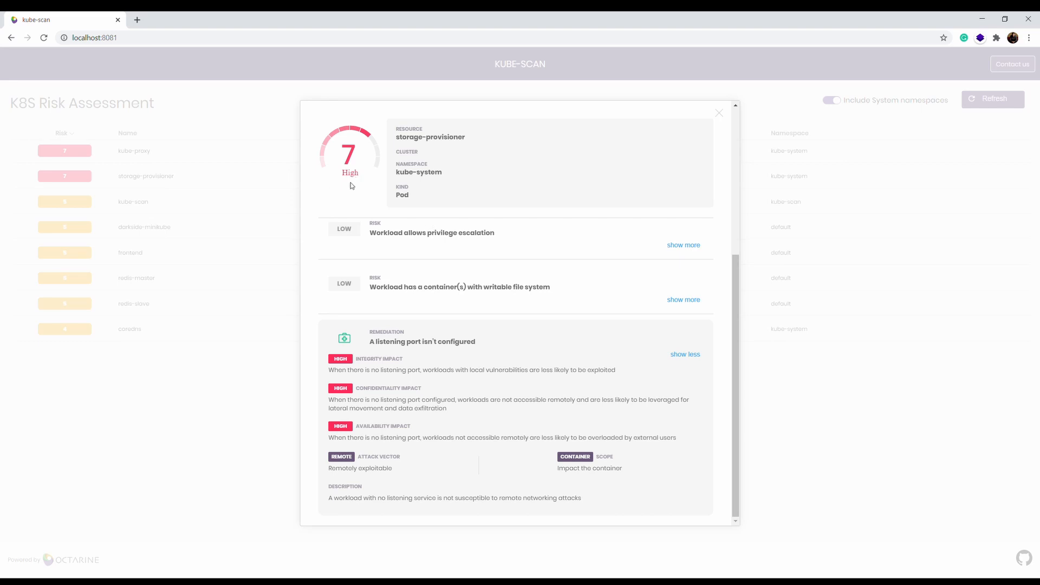
Reopen storage-provisioner, expand its NET_RAW capability risk, then close the panel
{"action": "left_click", "coordinate": [719, 113]}
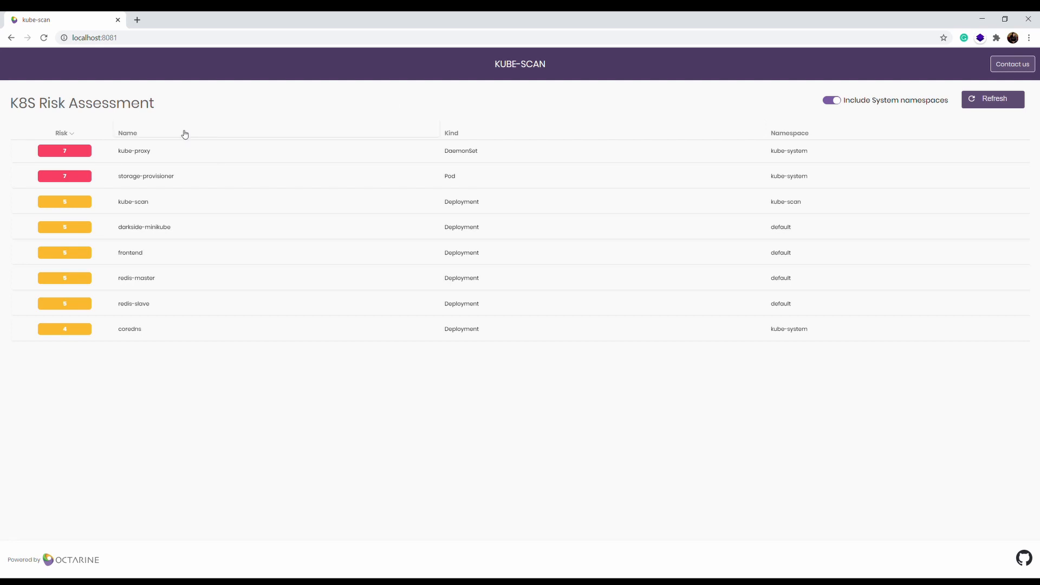
{"action": "mouse_move", "coordinate": [154, 177]}
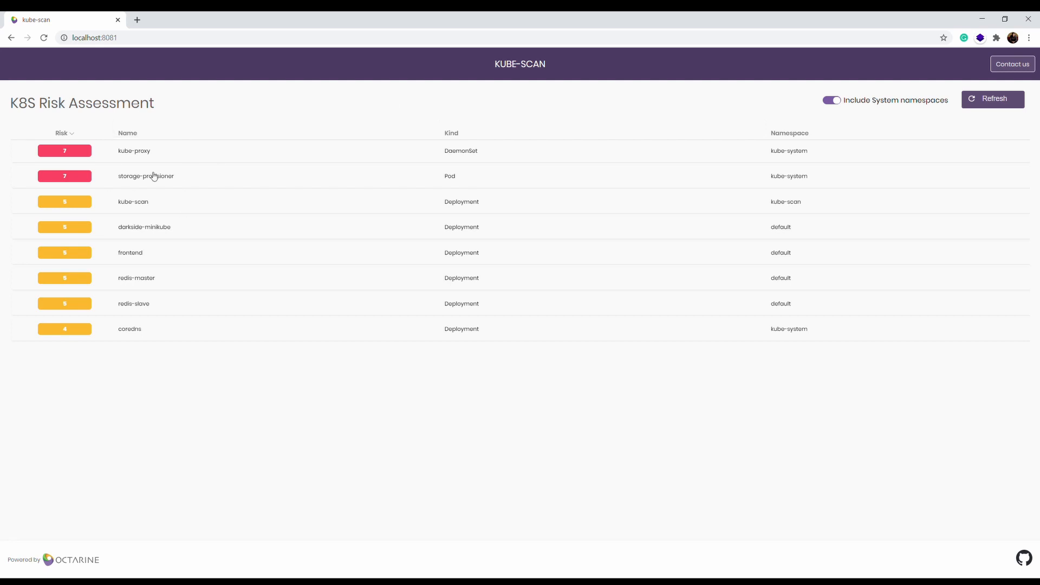
{"action": "left_click", "coordinate": [146, 176]}
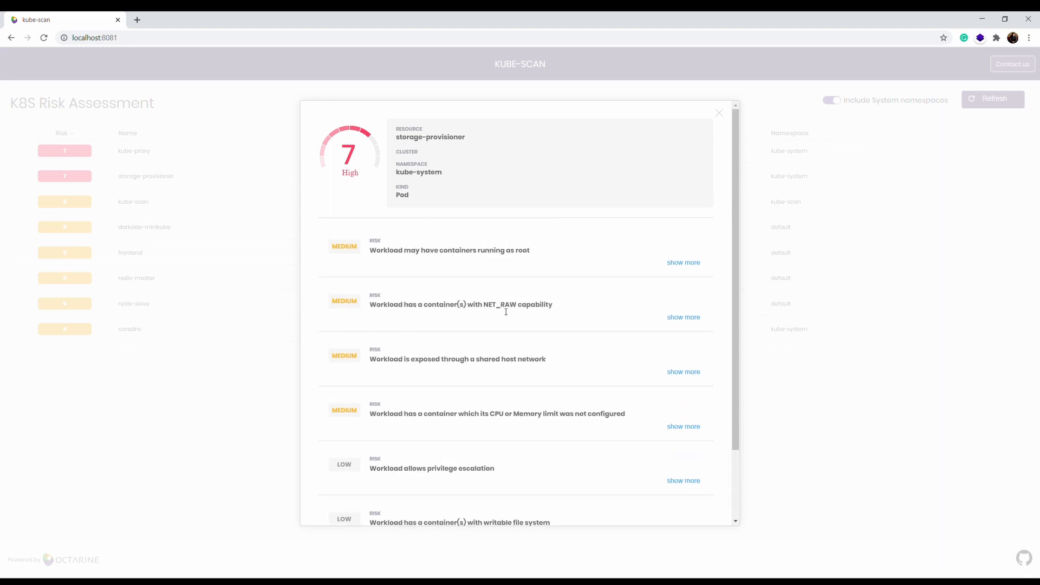
{"action": "left_click", "coordinate": [684, 317]}
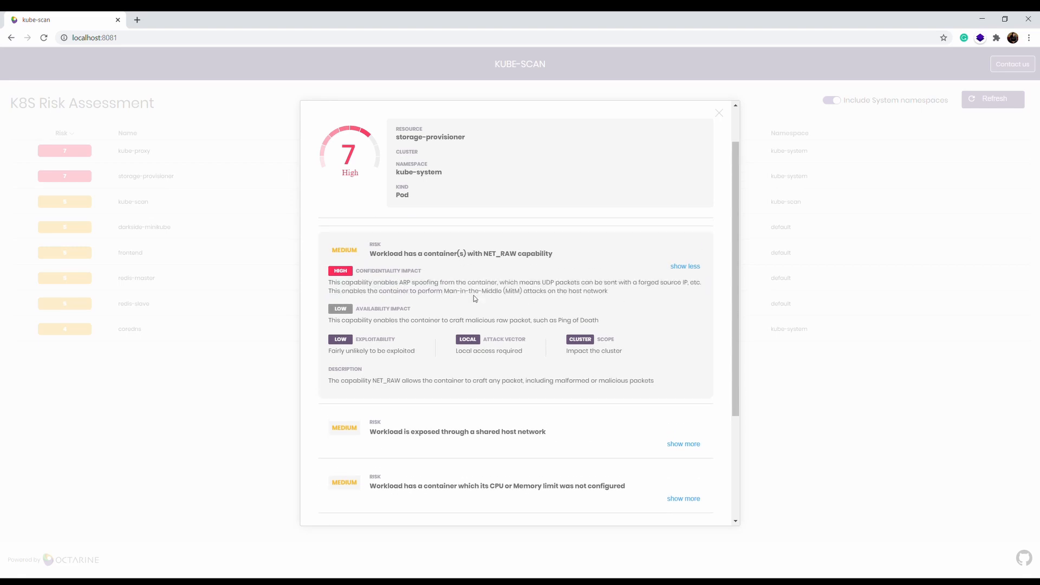
{"action": "mouse_move", "coordinate": [357, 338]}
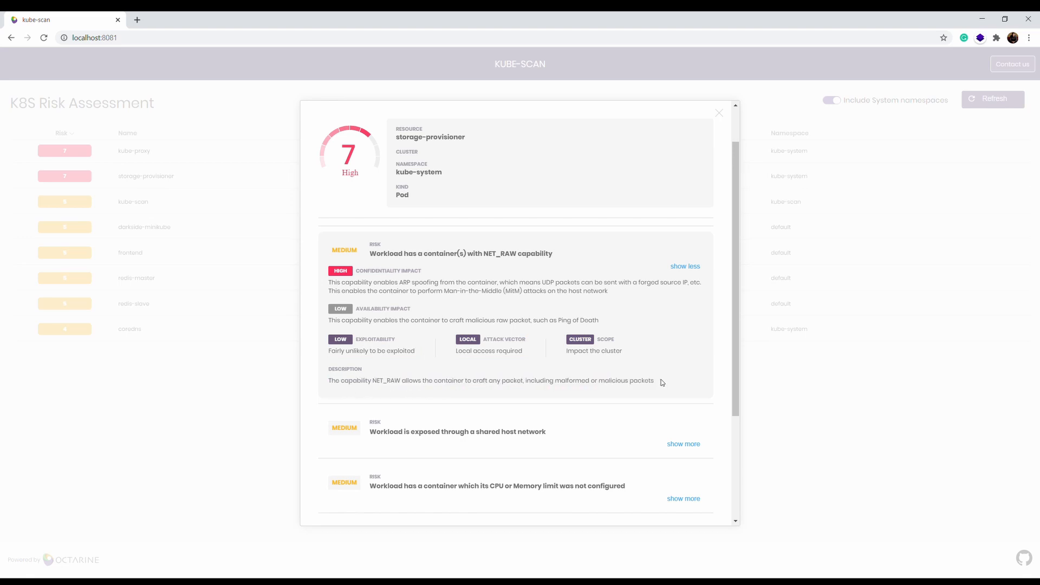
{"action": "left_click", "coordinate": [718, 113]}
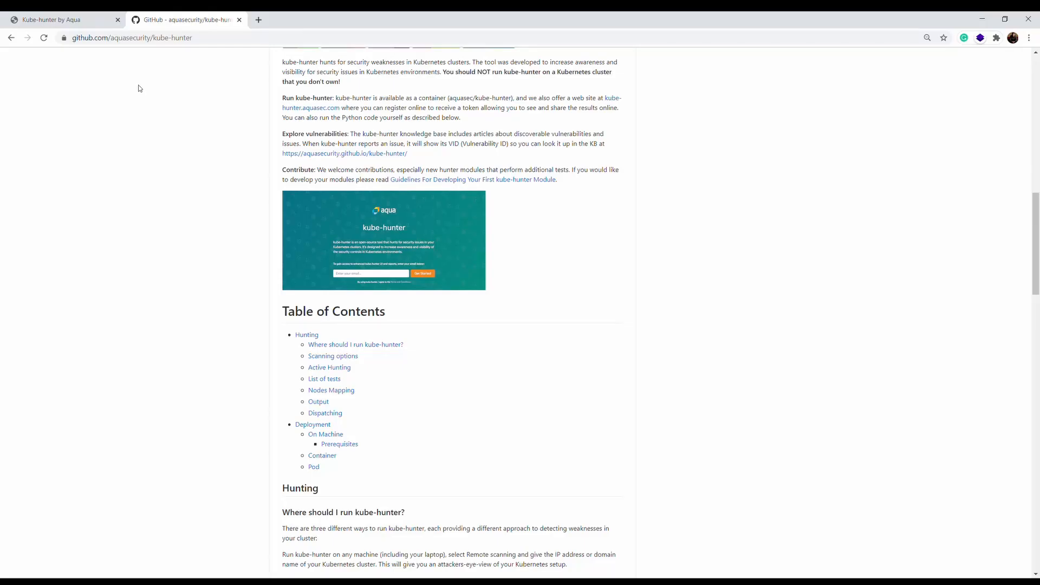
{"action": "mouse_move", "coordinate": [43, 161]}
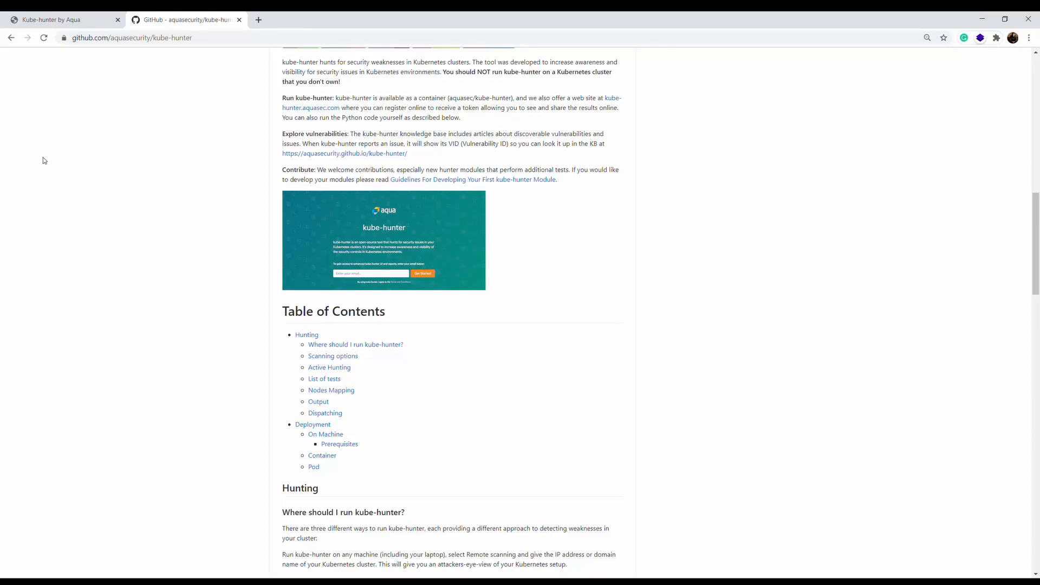
Skim the kube-hunter GitHub README and highlight a line of its description
{"action": "scroll", "scroll_direction": "up", "scroll_amount": 3}
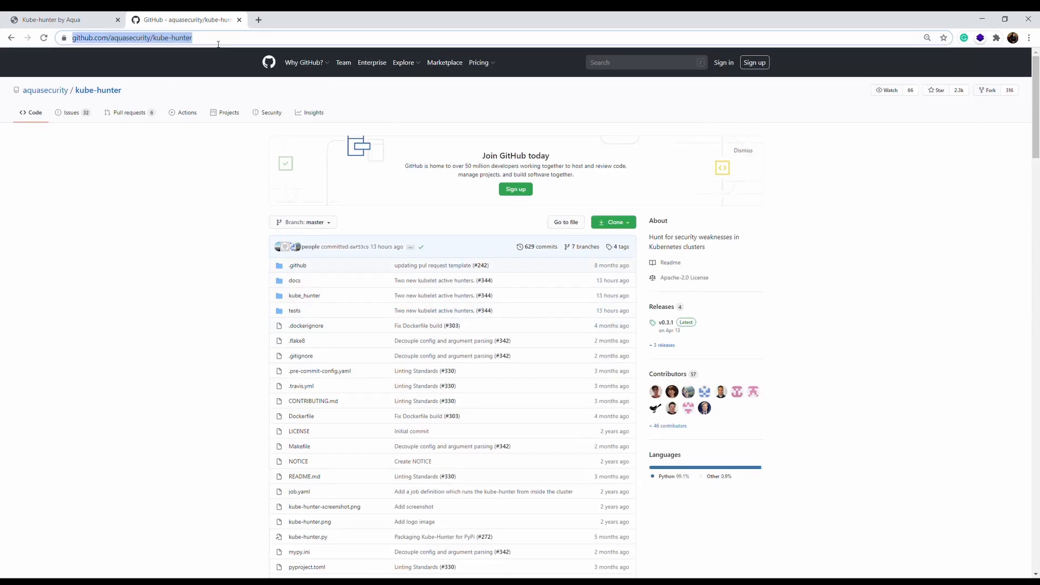
{"action": "scroll", "scroll_direction": "down", "scroll_amount": 3}
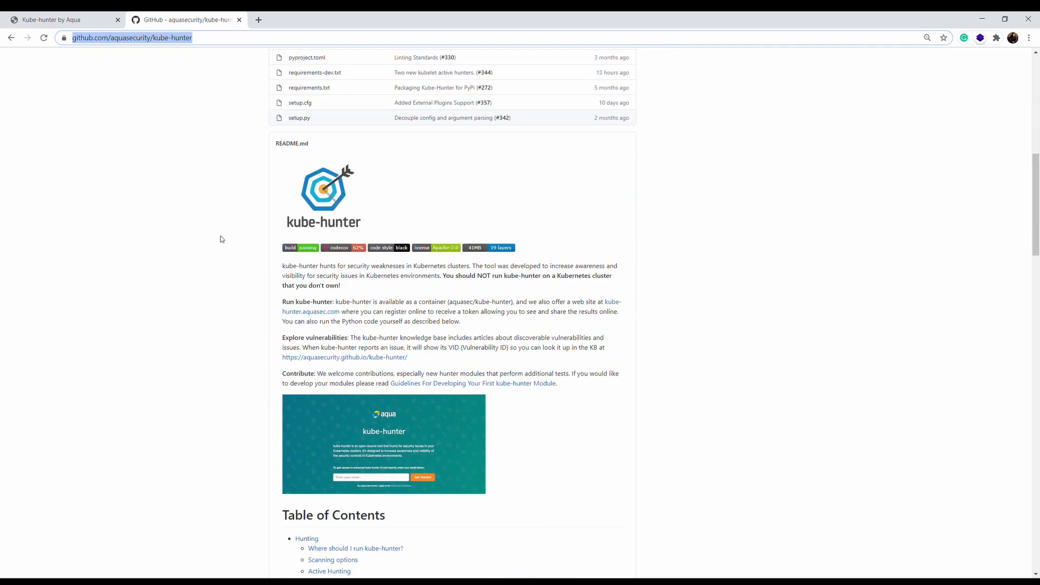
{"action": "mouse_move", "coordinate": [364, 301]}
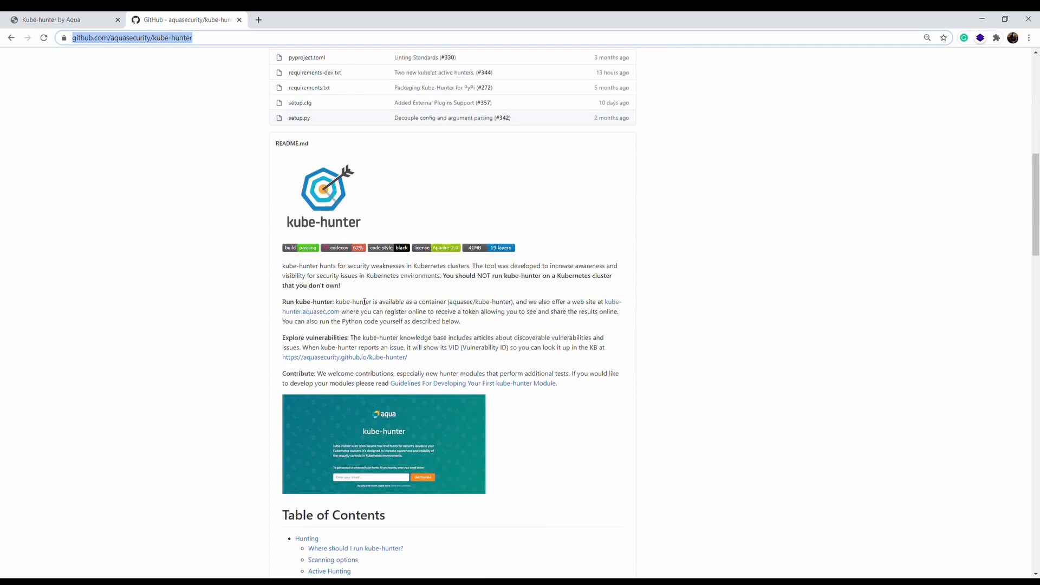
{"action": "left_click_drag", "start_coordinate": [283, 302], "coordinate": [495, 303]}
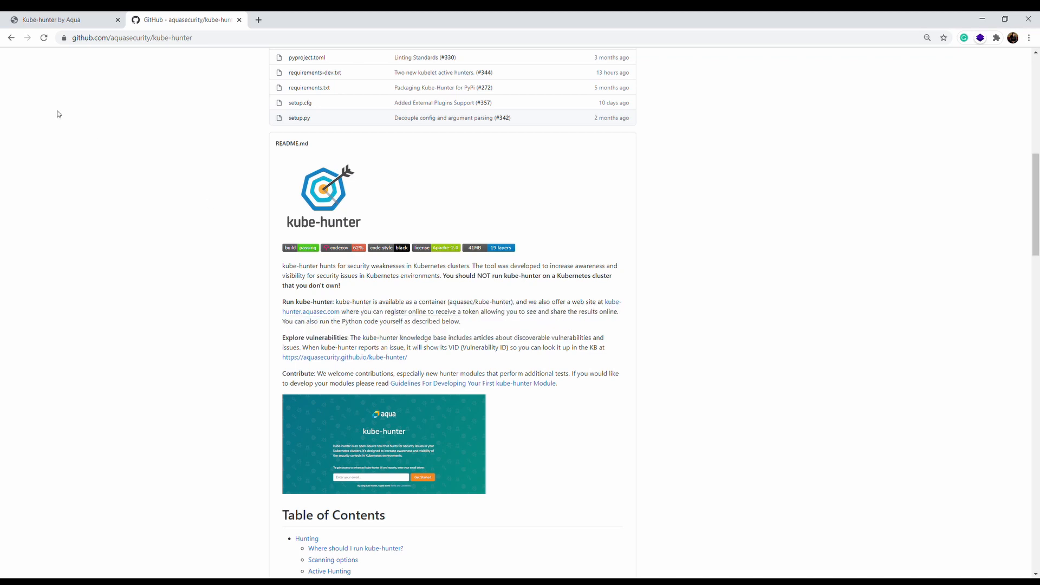
Visit the kube-hunter by Aqua site, read how it runs, and return to the GitHub repository
{"action": "left_click", "coordinate": [59, 19]}
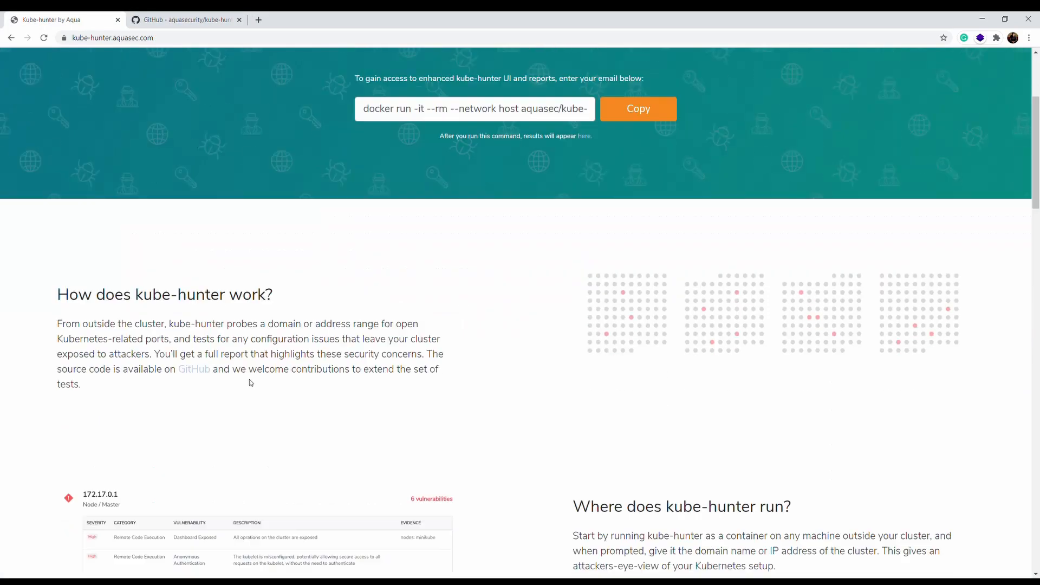
{"action": "scroll", "scroll_direction": "down", "scroll_amount": 3}
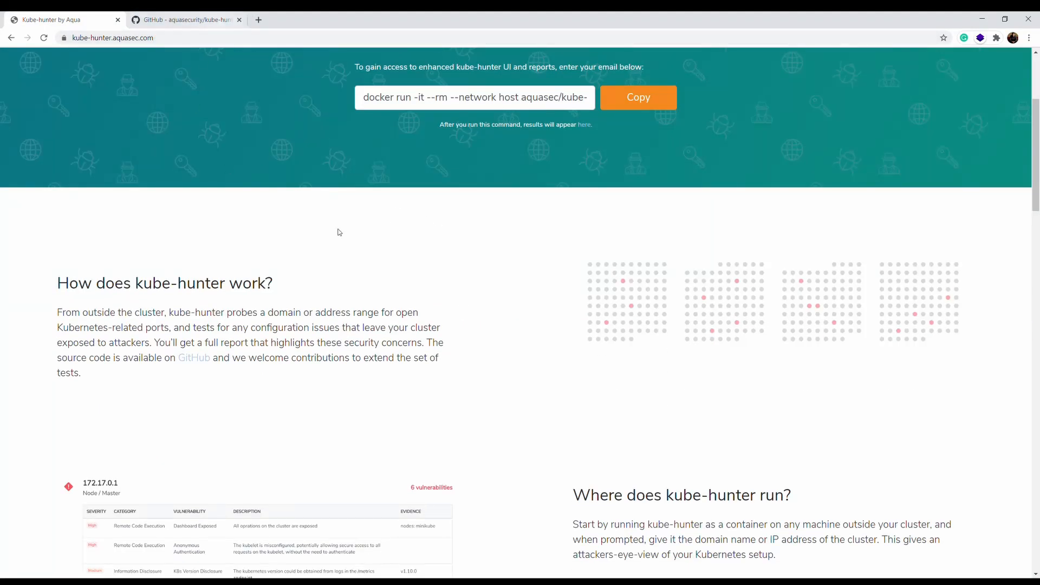
{"action": "scroll", "scroll_direction": "down", "scroll_amount": 3}
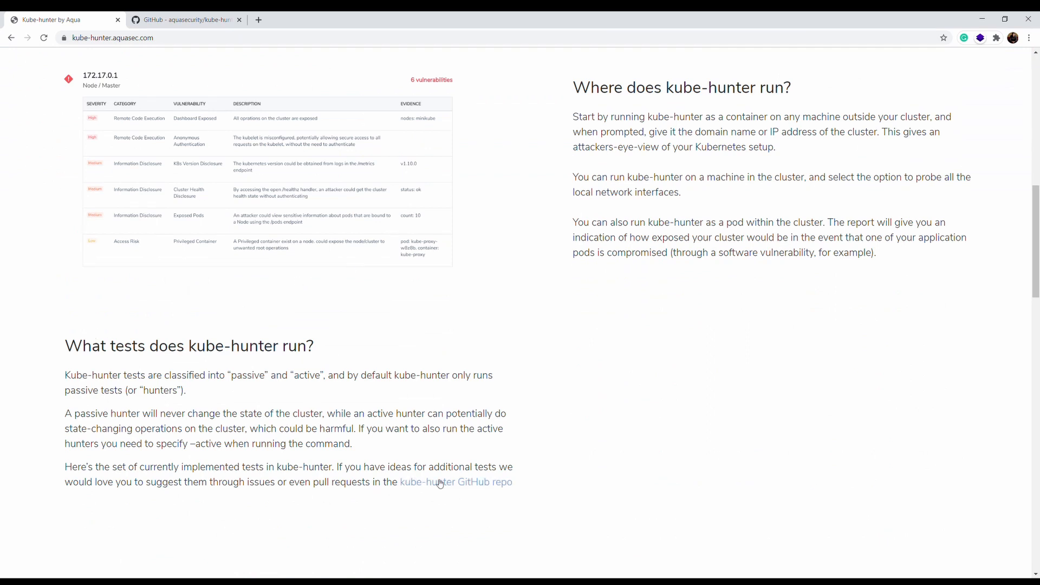
{"action": "left_click", "coordinate": [185, 19]}
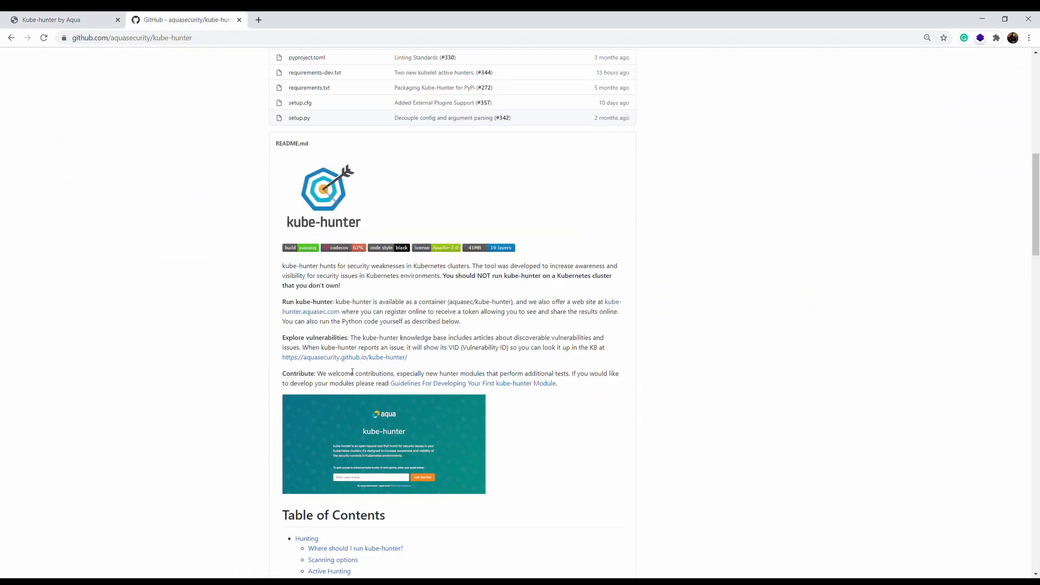
{"action": "mouse_move", "coordinate": [533, 356]}
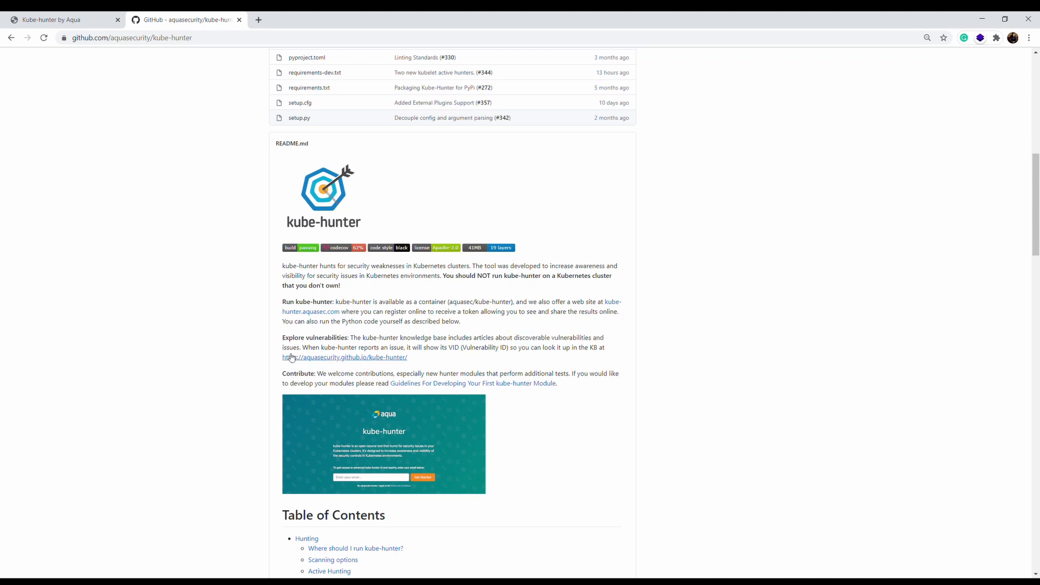
Go to the aquasecurity.github.io/kube-hunter documentation and scroll through it
{"action": "left_click", "coordinate": [344, 357]}
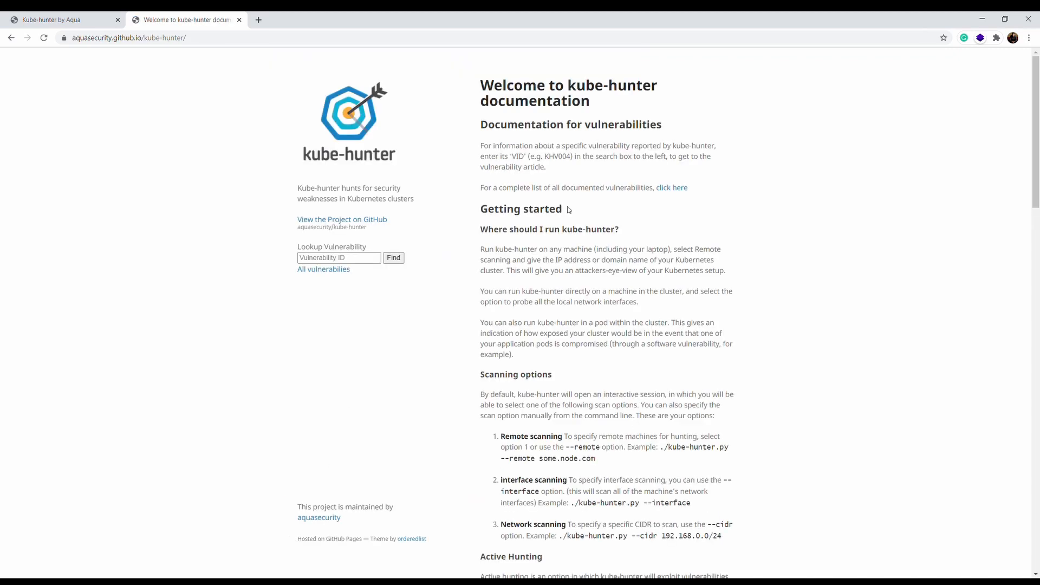
{"action": "scroll", "scroll_direction": "down", "scroll_amount": 3}
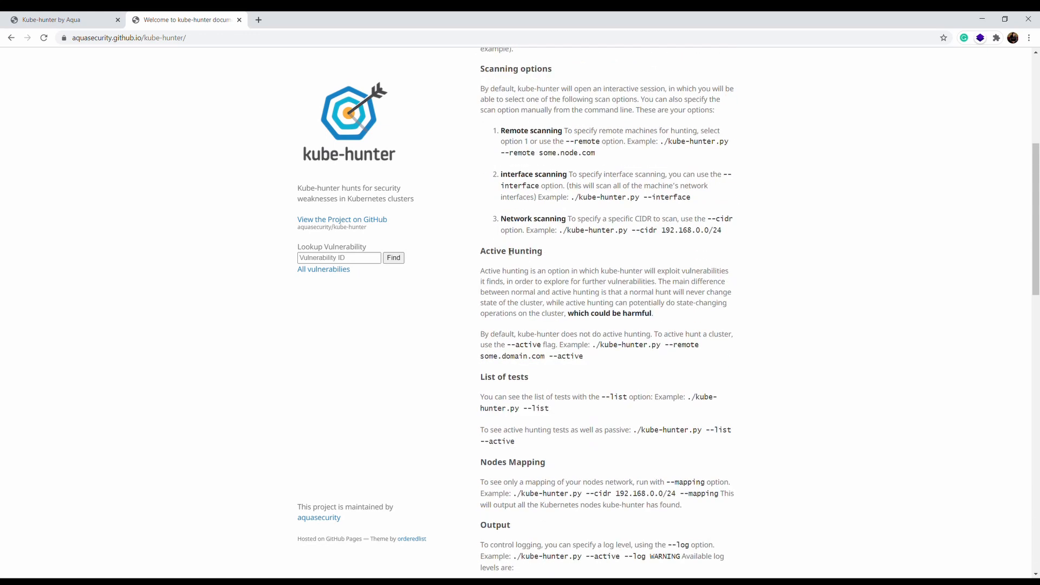
{"action": "scroll", "scroll_direction": "down", "scroll_amount": 3}
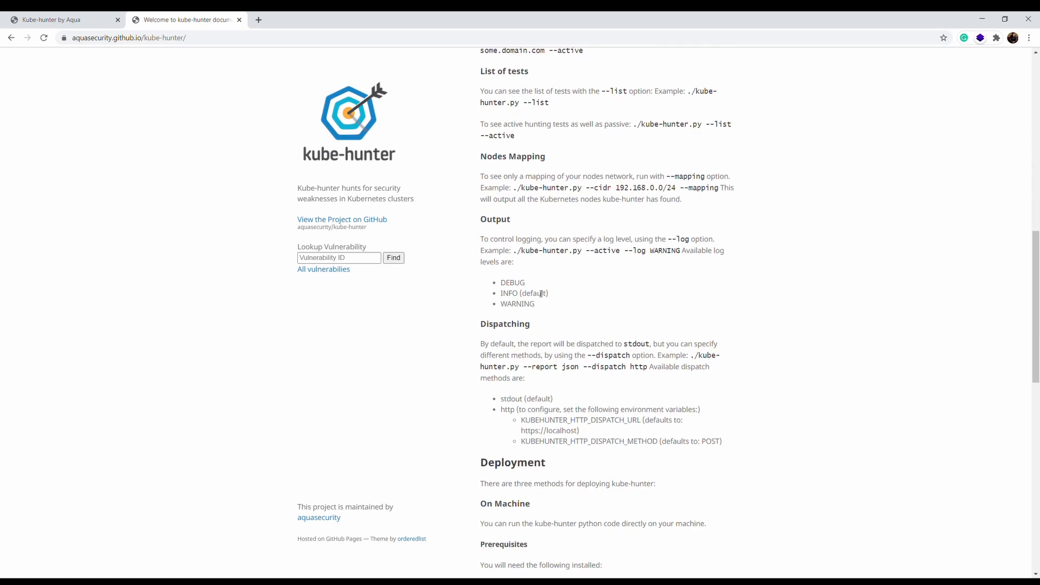
{"action": "scroll", "scroll_direction": "down", "scroll_amount": 3}
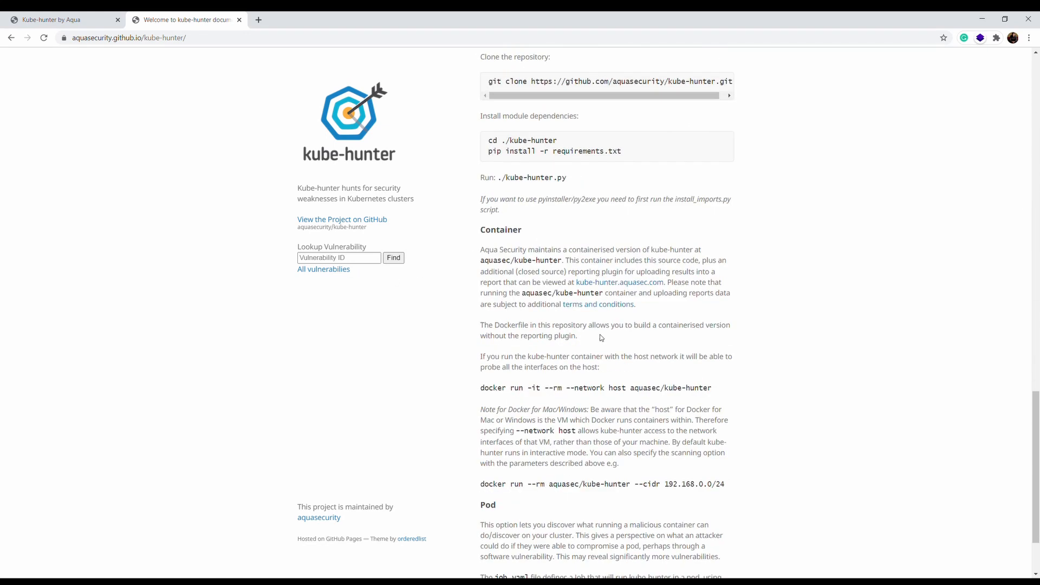
{"action": "scroll", "scroll_direction": "down", "scroll_amount": 3}
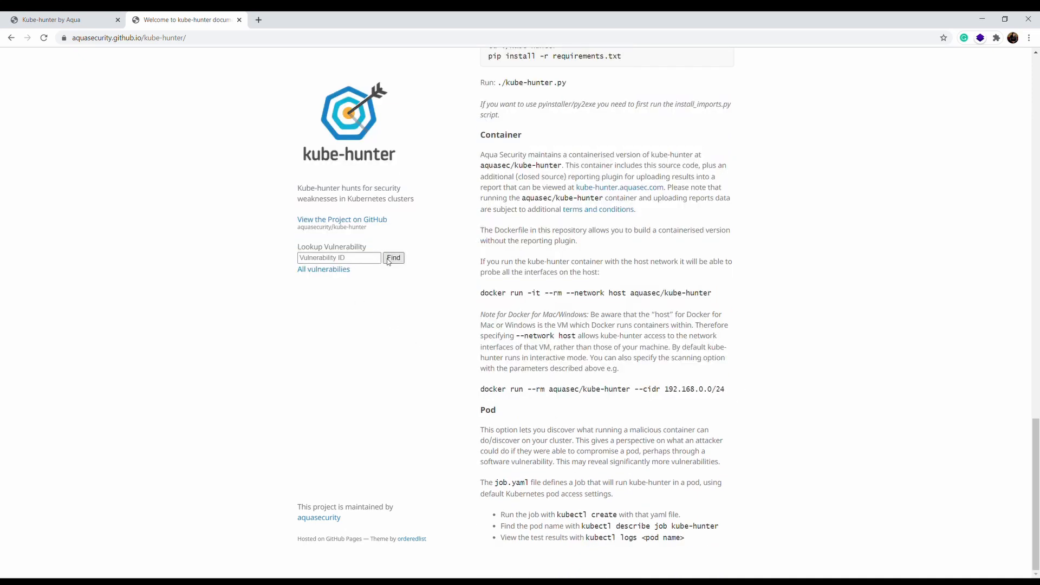
From All vulnerabilities, read KHV047 Pod With Mount To /var/log, then KHV027 CVE-2019-11246
{"action": "left_click", "coordinate": [324, 270]}
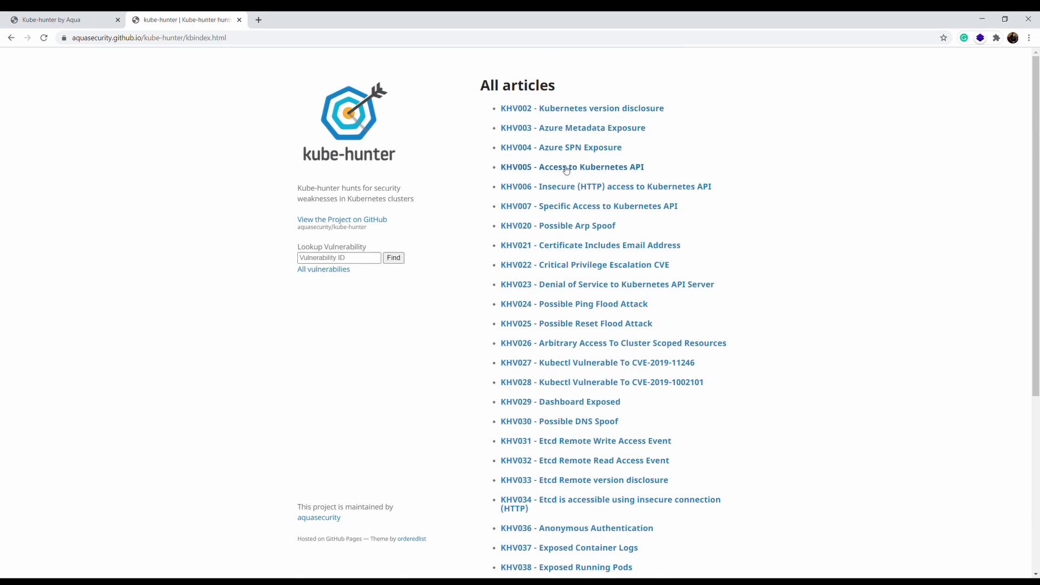
{"action": "scroll", "scroll_direction": "down", "scroll_amount": 3}
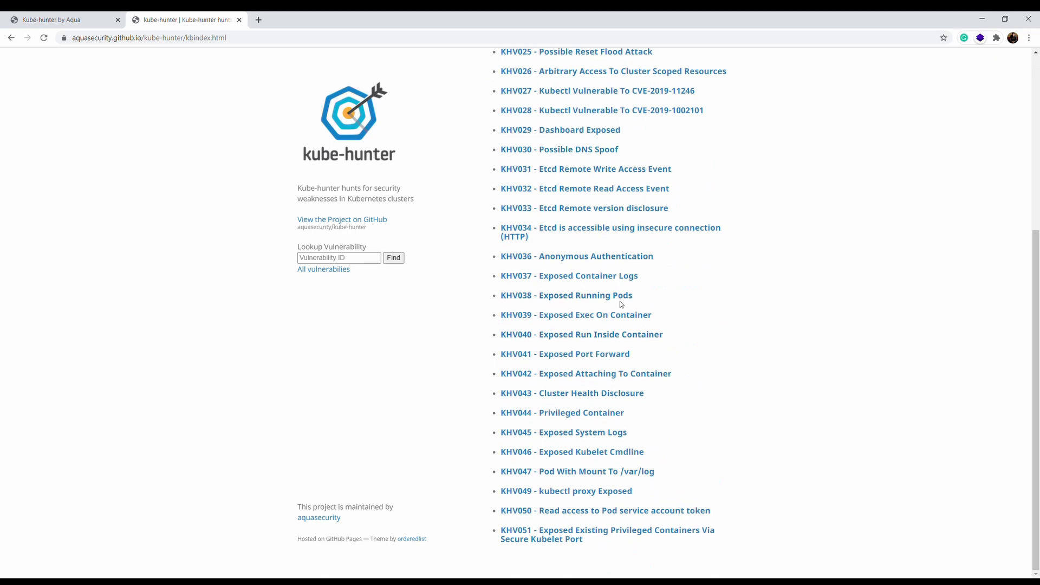
{"action": "mouse_move", "coordinate": [622, 421]}
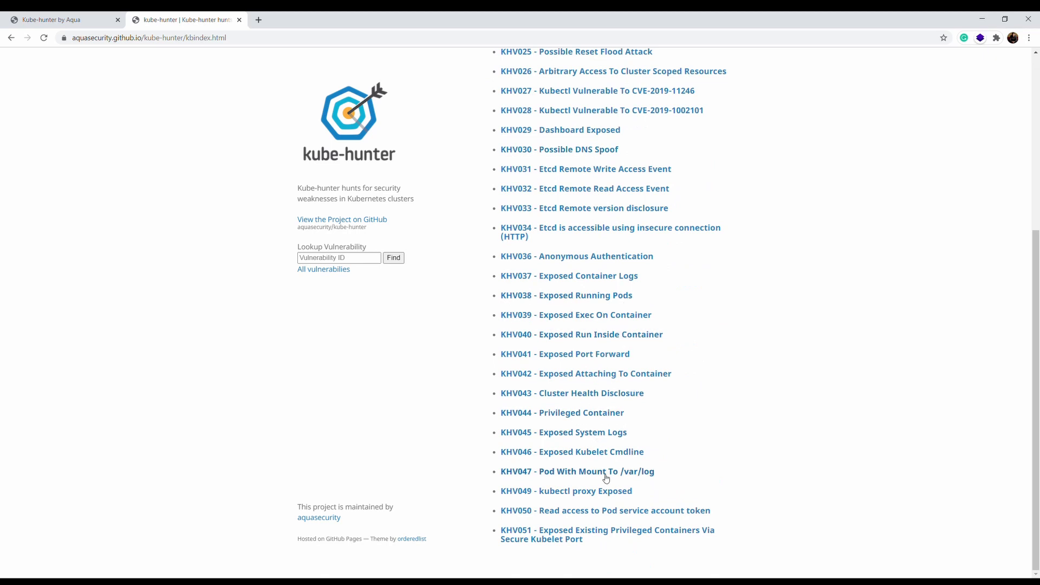
{"action": "left_click", "coordinate": [577, 471]}
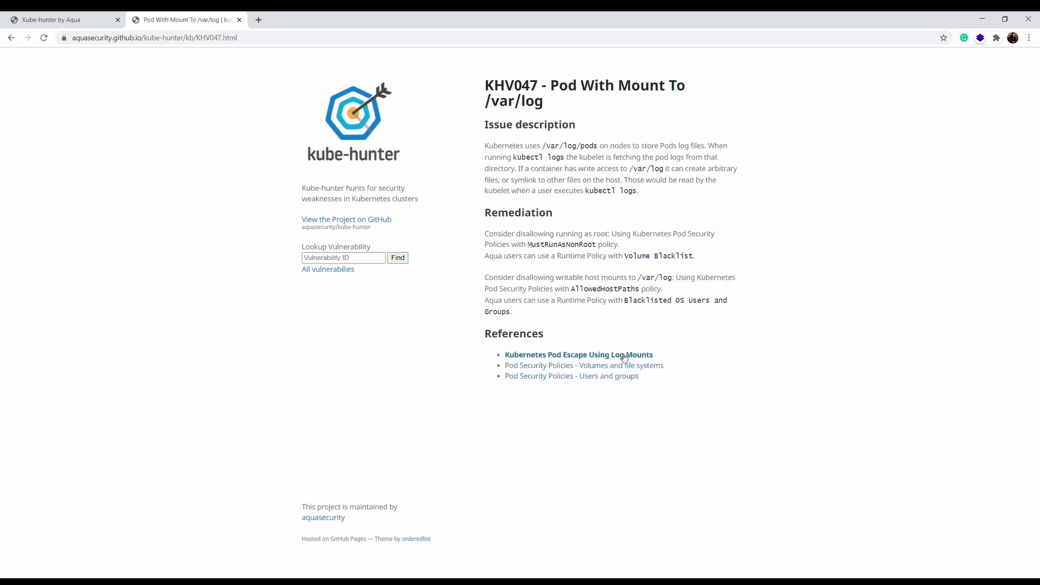
{"action": "mouse_move", "coordinate": [613, 398]}
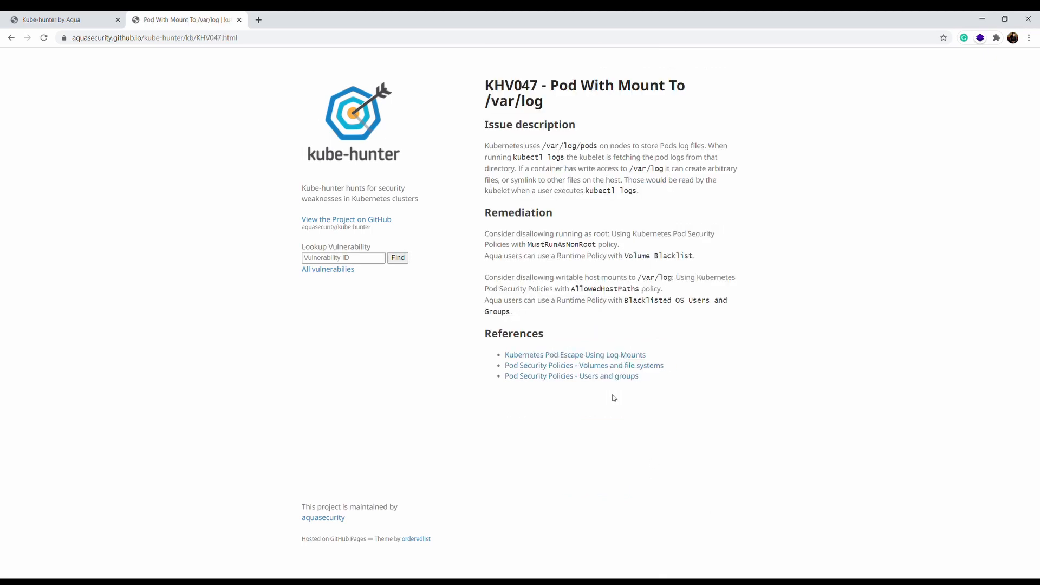
{"action": "mouse_move", "coordinate": [338, 277]}
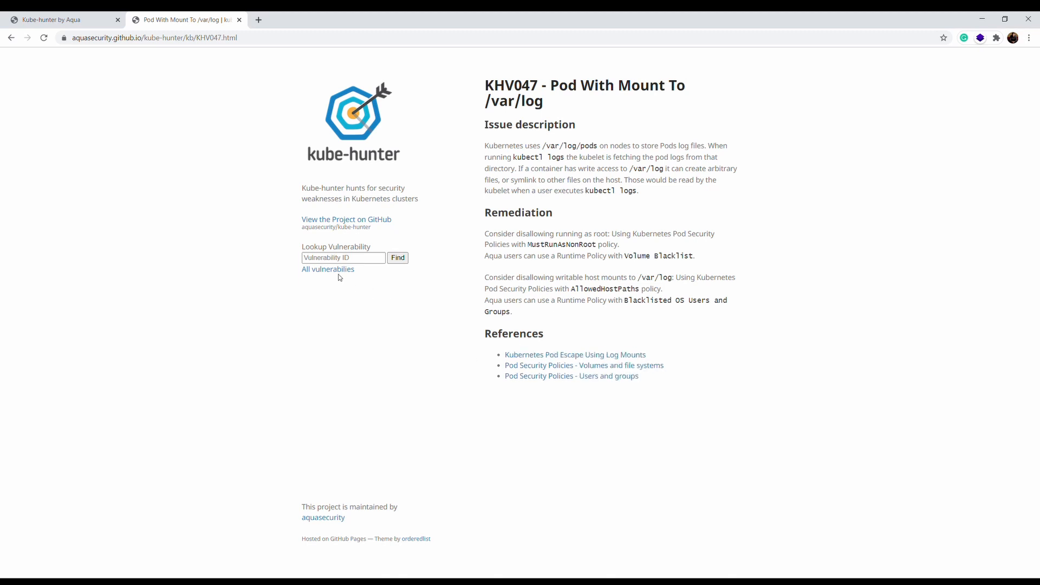
{"action": "left_click", "coordinate": [327, 268]}
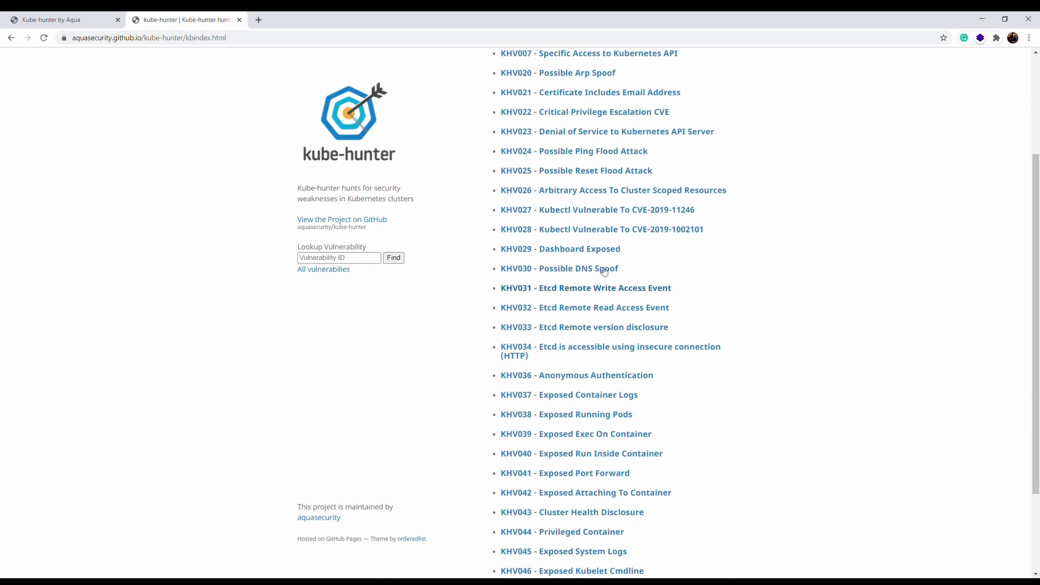
{"action": "left_click", "coordinate": [596, 209]}
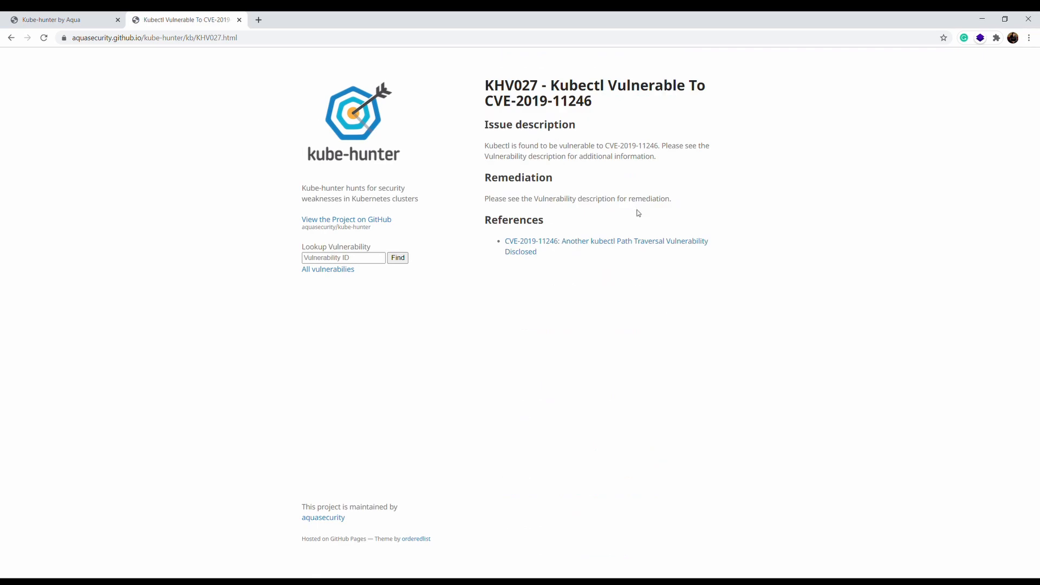
{"action": "mouse_move", "coordinate": [587, 202]}
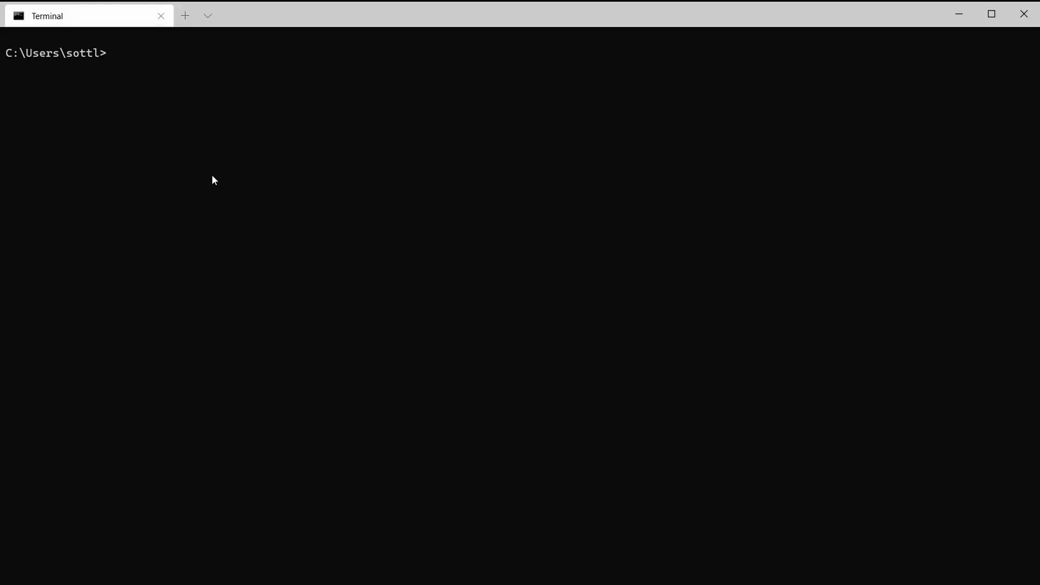
List the cluster's pods and deployments with kubectl get pods and kubectl get deployments
{"action": "type", "text": "kubectl get pods"}
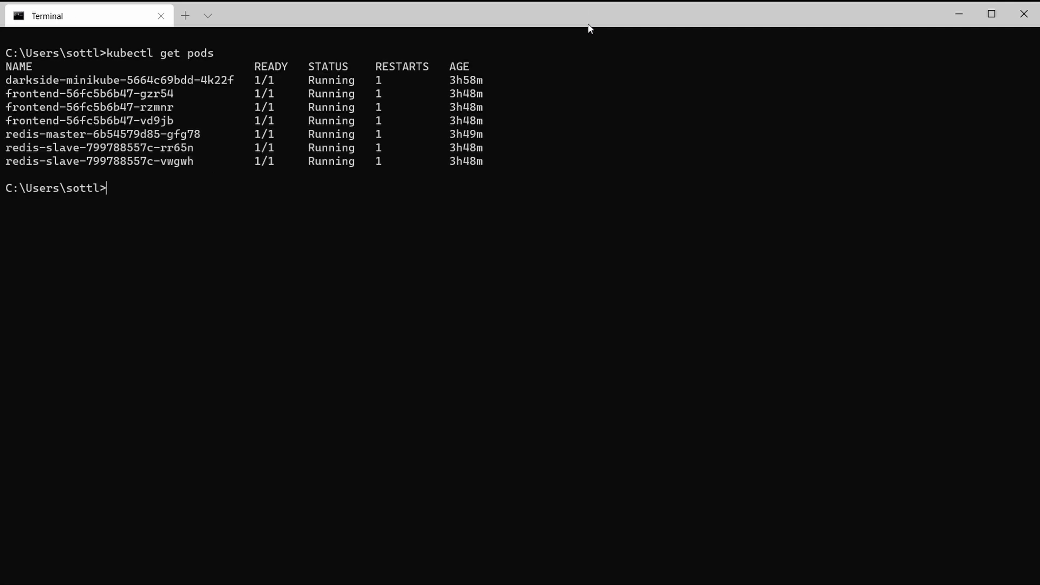
{"action": "type", "text": "kubectl"}
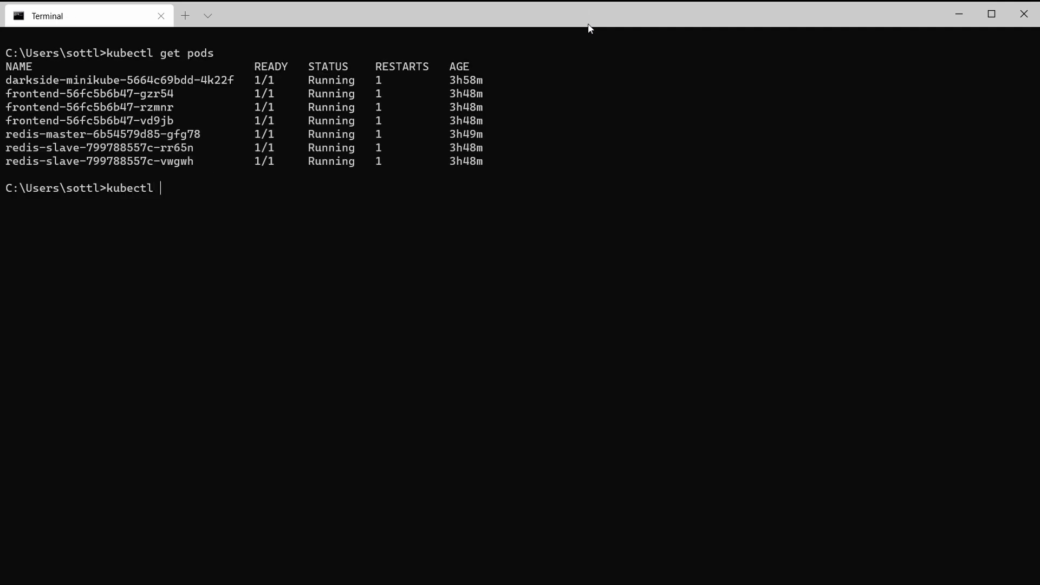
{"action": "type", "text": "get deployments"}
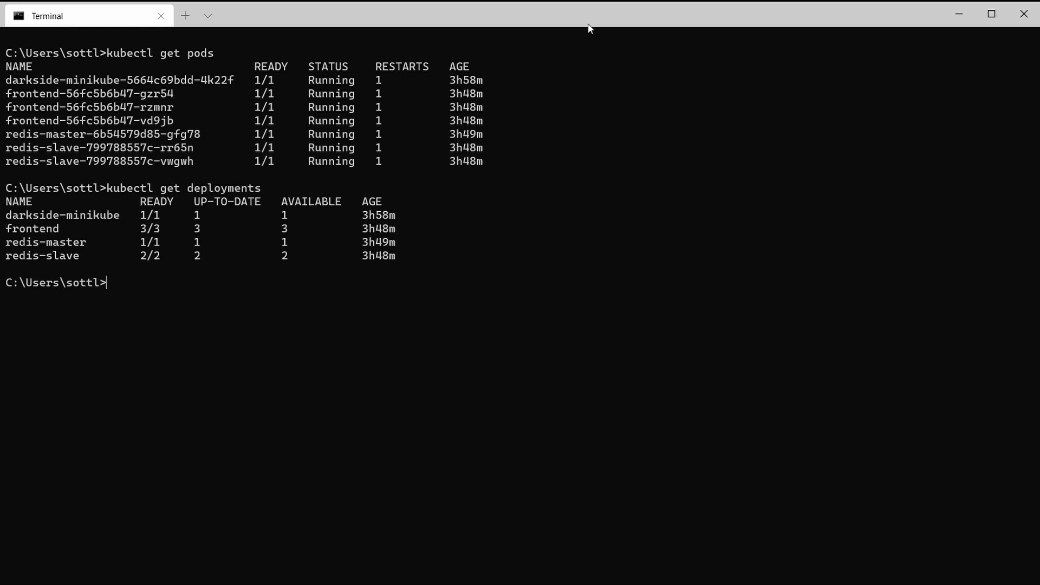
{"action": "type", "text": "kubectl get deployments"}
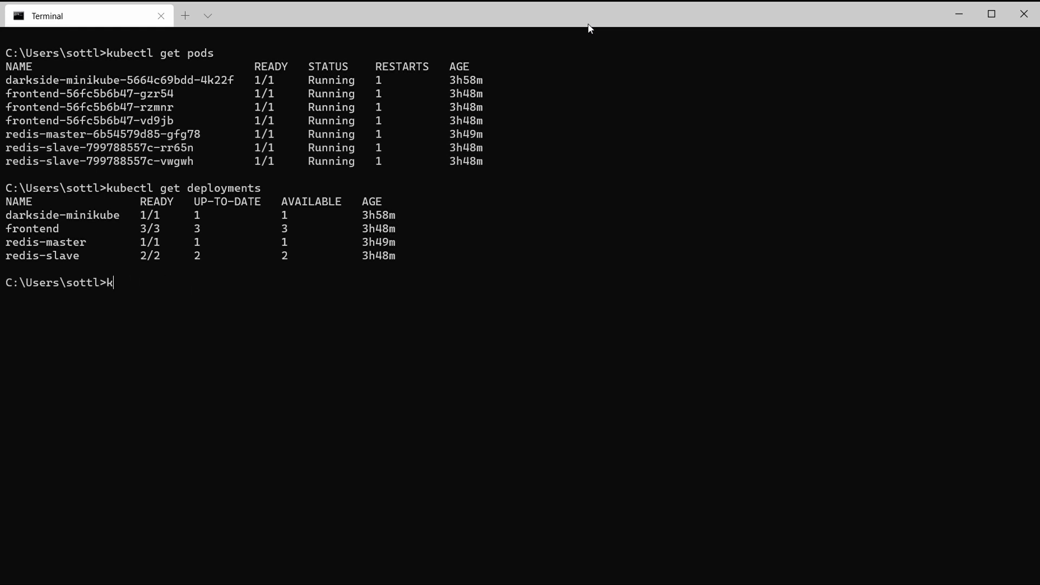
Run kube-hunter with option 2 interface scanning, detecting Kubelet API and Etcd, no vulnerabilities
{"action": "type", "text": "ube"}
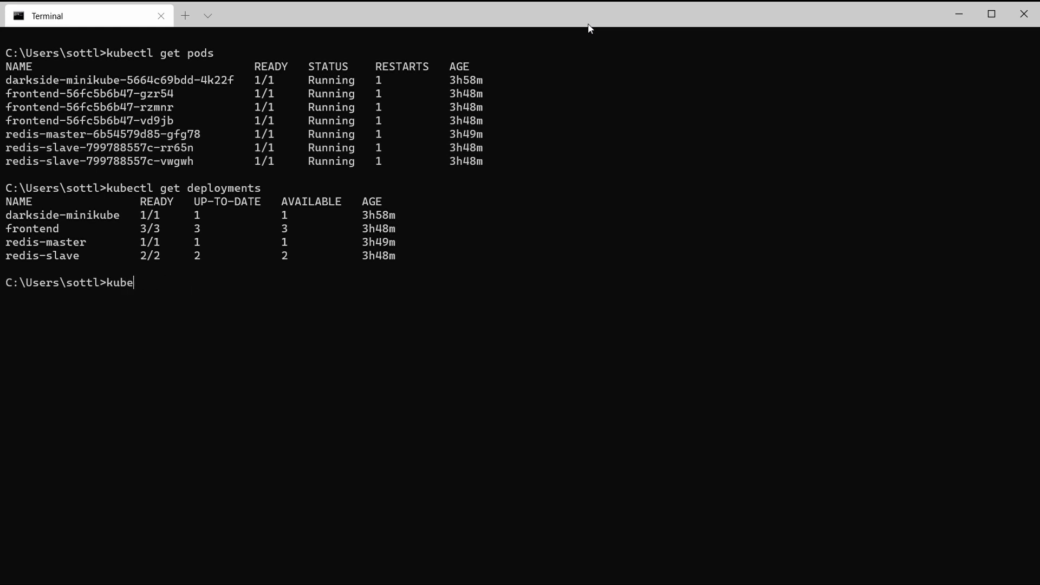
{"action": "type", "text": "-hunter"}
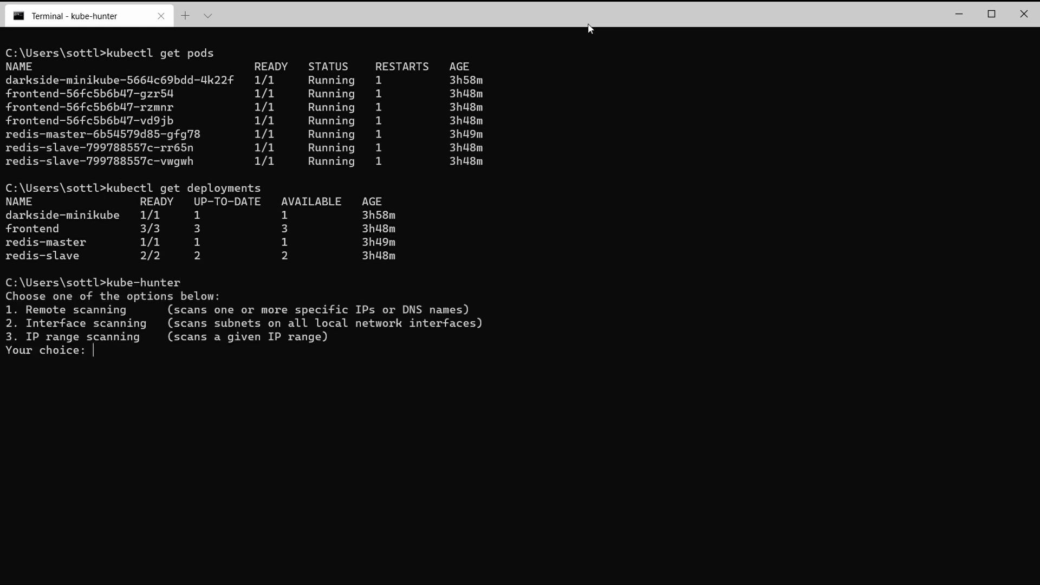
{"action": "type", "text": "2"}
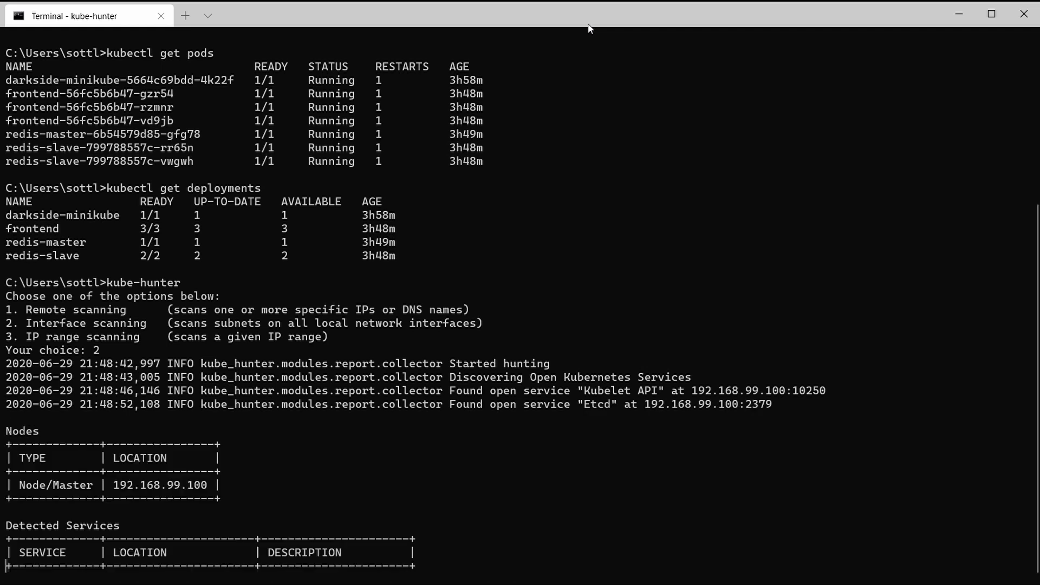
{"action": "scroll", "scroll_direction": "down", "scroll_amount": 3}
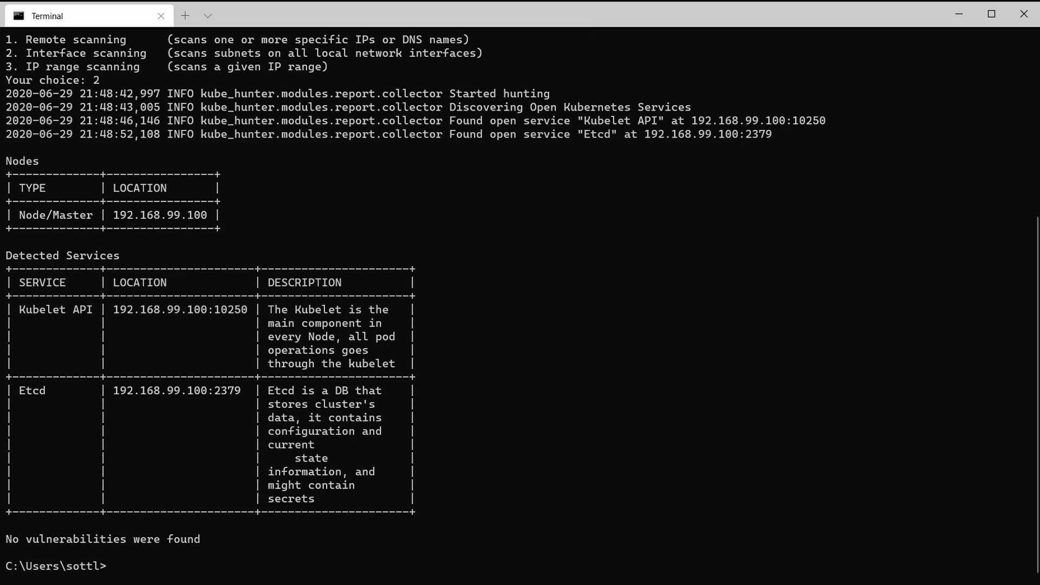
Run kube-hunter --list in PowerShell to print the available passive hunters
{"action": "left_click", "coordinate": [352, 15]}
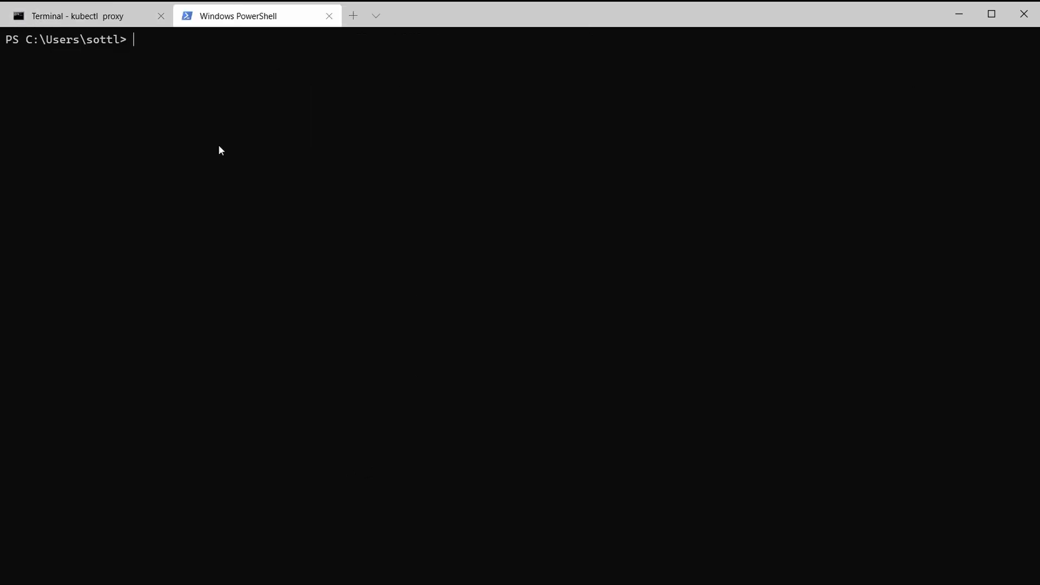
{"action": "type", "text": "kubehun"}
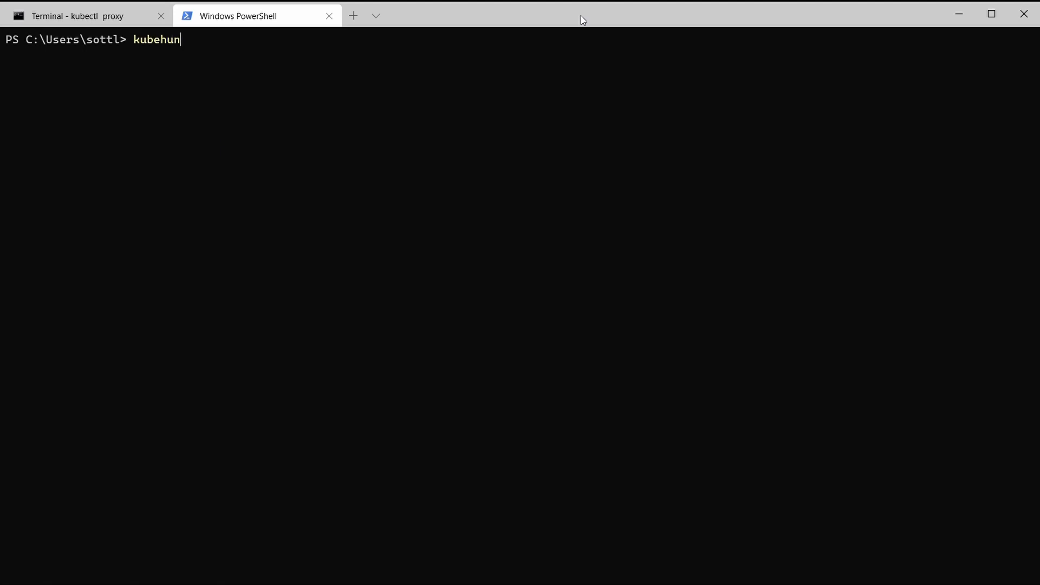
{"action": "key", "text": "Backspace"}
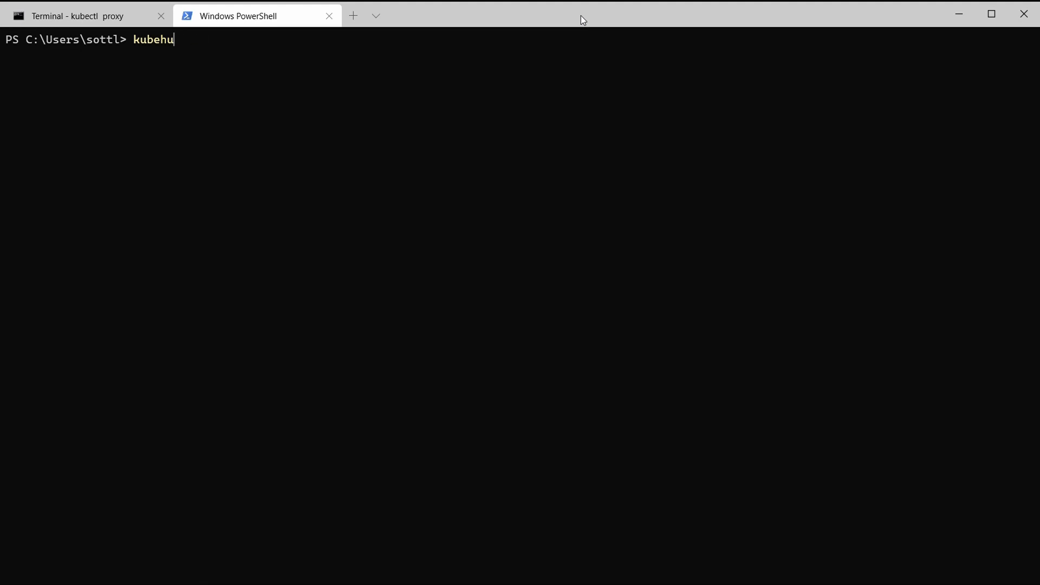
{"action": "type", "text": "-hunt"}
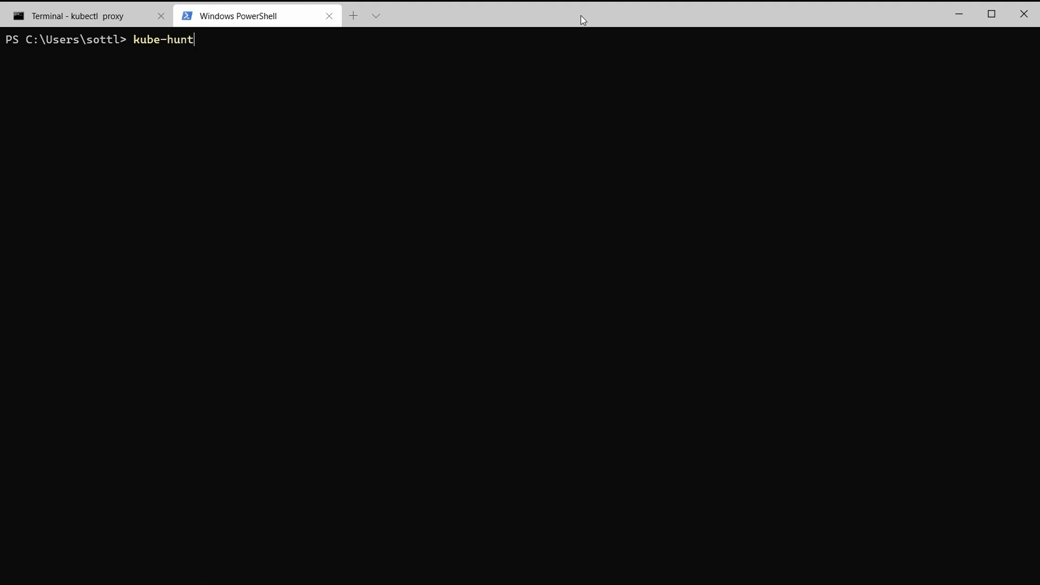
{"action": "type", "text": "er --li"}
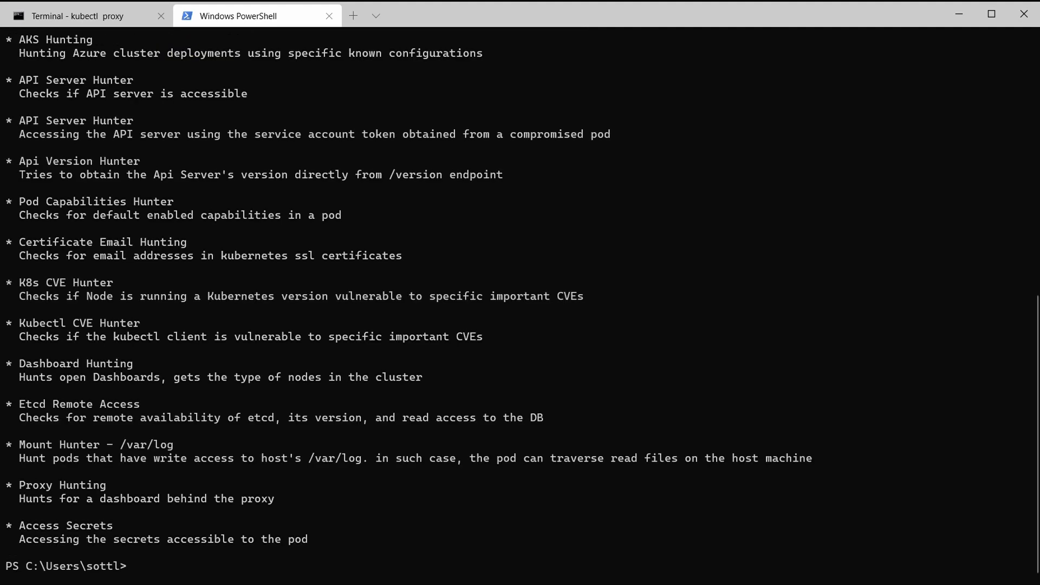
{"action": "type", "text": "kube-hunter --list"}
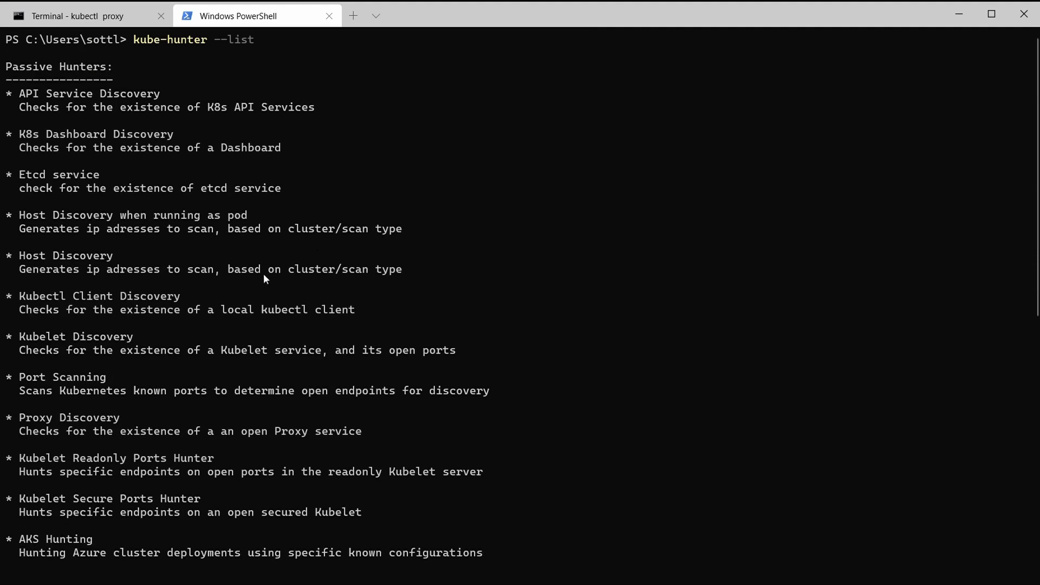
{"action": "mouse_move", "coordinate": [188, 98]}
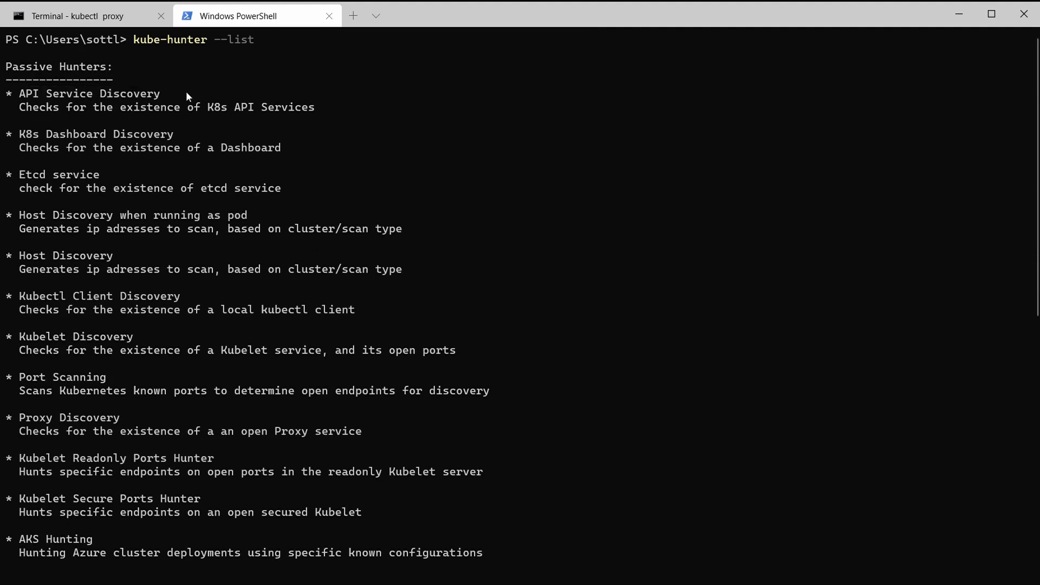
Scroll through the passive hunters output, highlighting the Etcd service check description
{"action": "scroll", "scroll_direction": "down", "scroll_amount": 3}
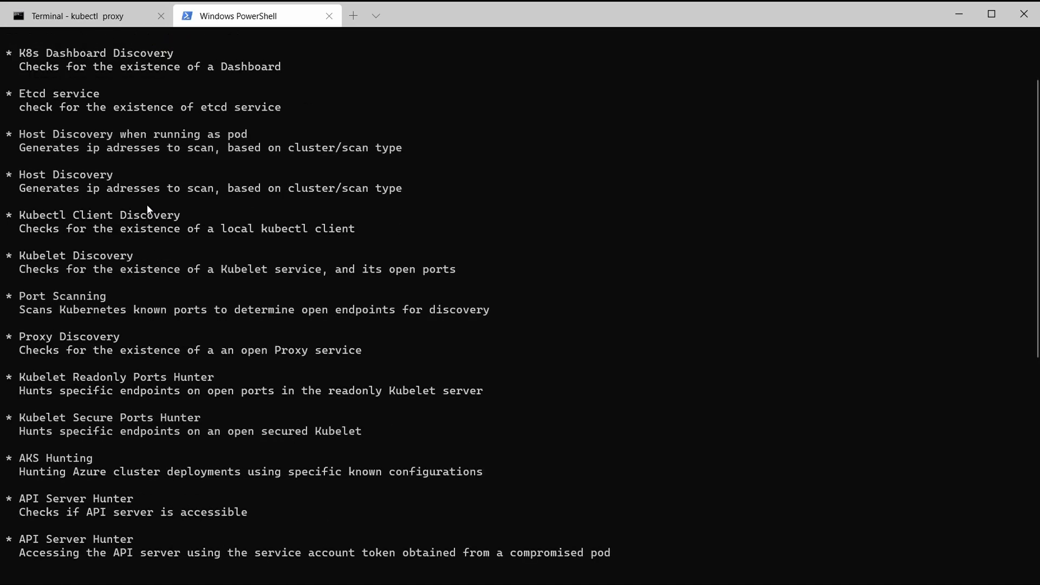
{"action": "left_click_drag", "start_coordinate": [66, 107], "coordinate": [332, 107]}
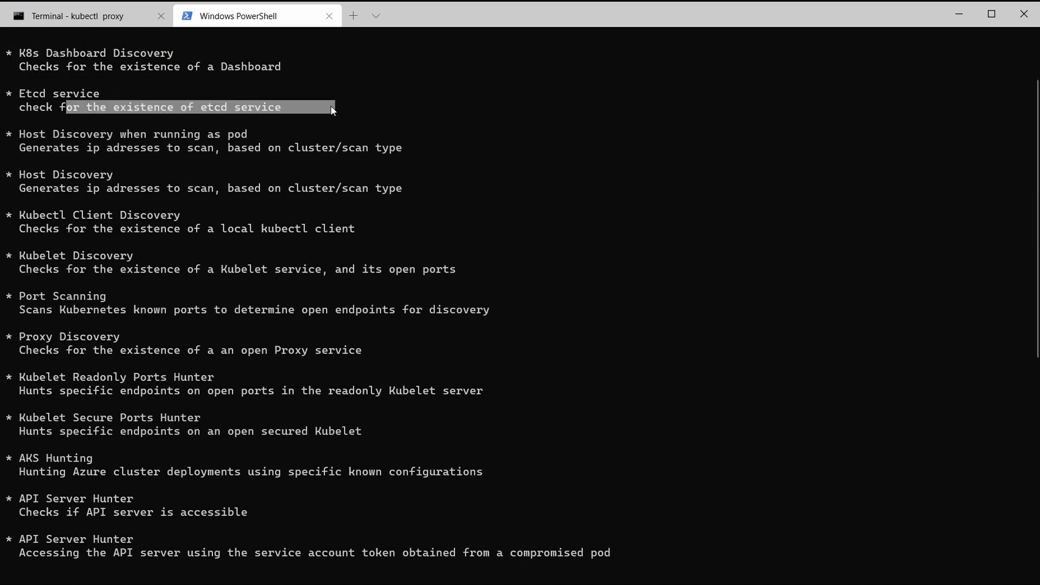
{"action": "scroll", "scroll_direction": "down", "scroll_amount": 3}
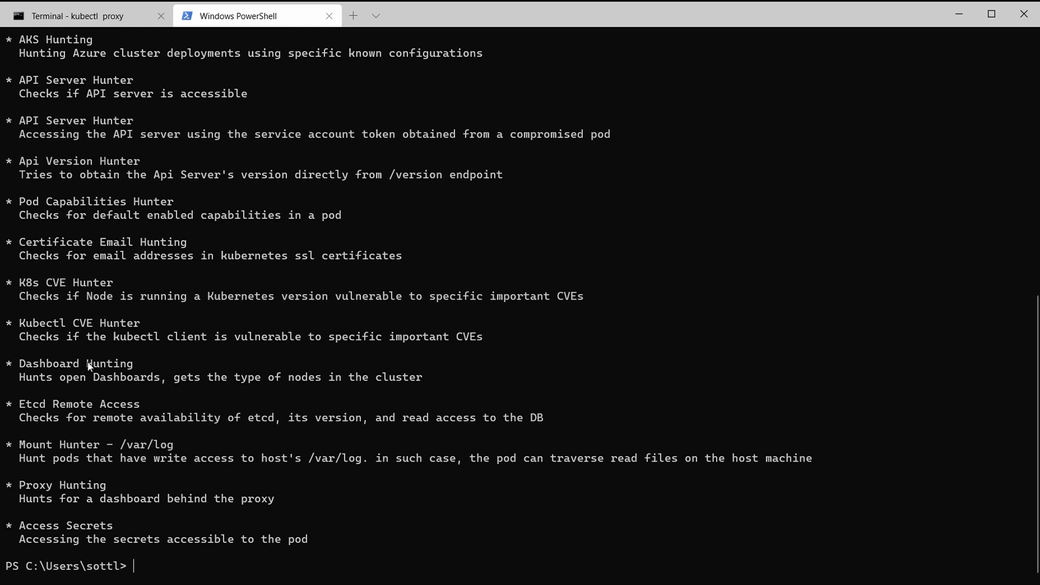
{"action": "mouse_move", "coordinate": [243, 502]}
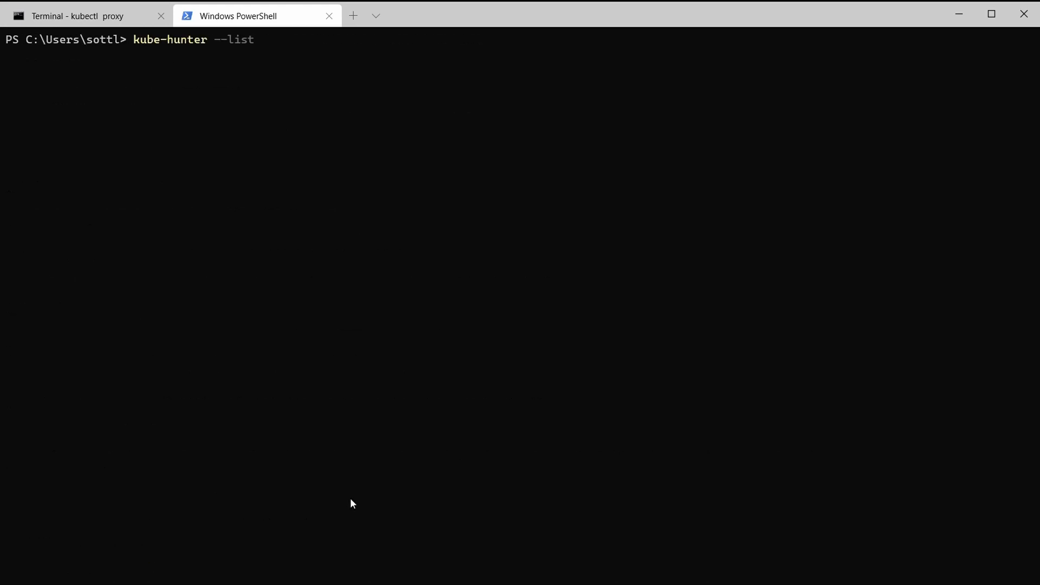
Run kube-hunter --list --active after a first attempt with the misspelled --ative flag
{"action": "type", "text": "--ative"}
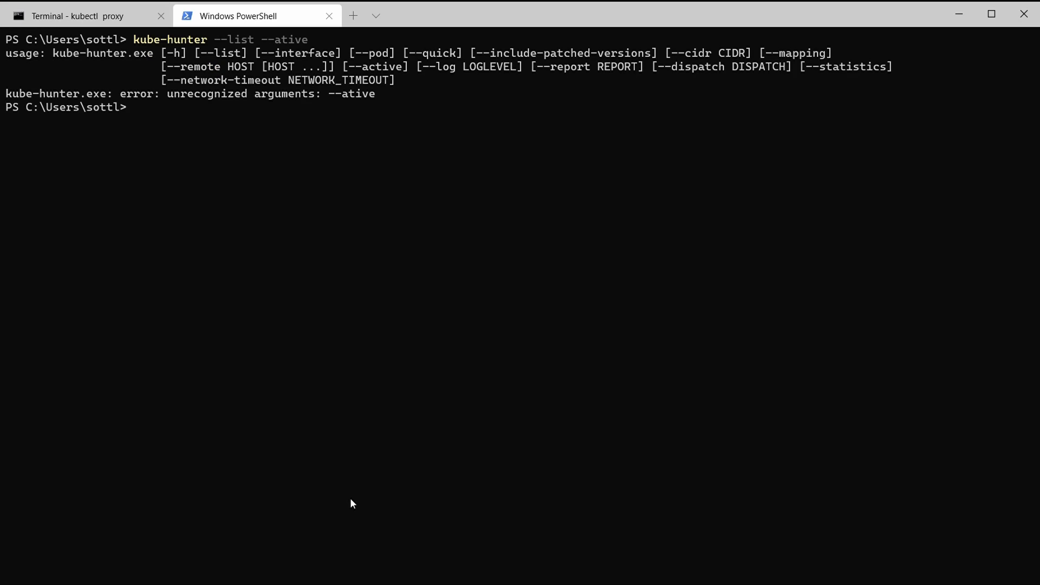
{"action": "mouse_move", "coordinate": [294, 376]}
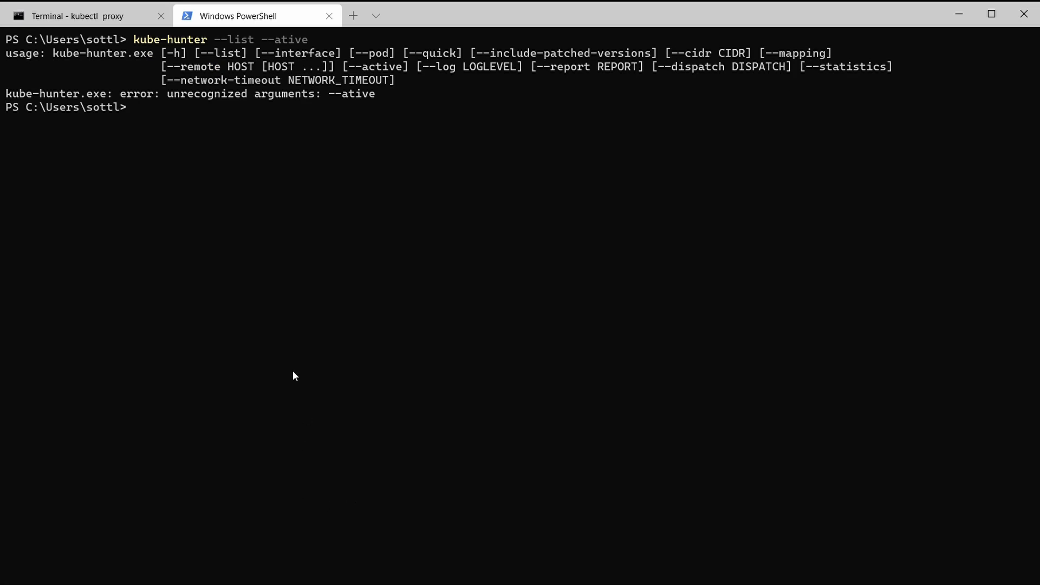
{"action": "type", "text": "kube-hunter --list --ative"}
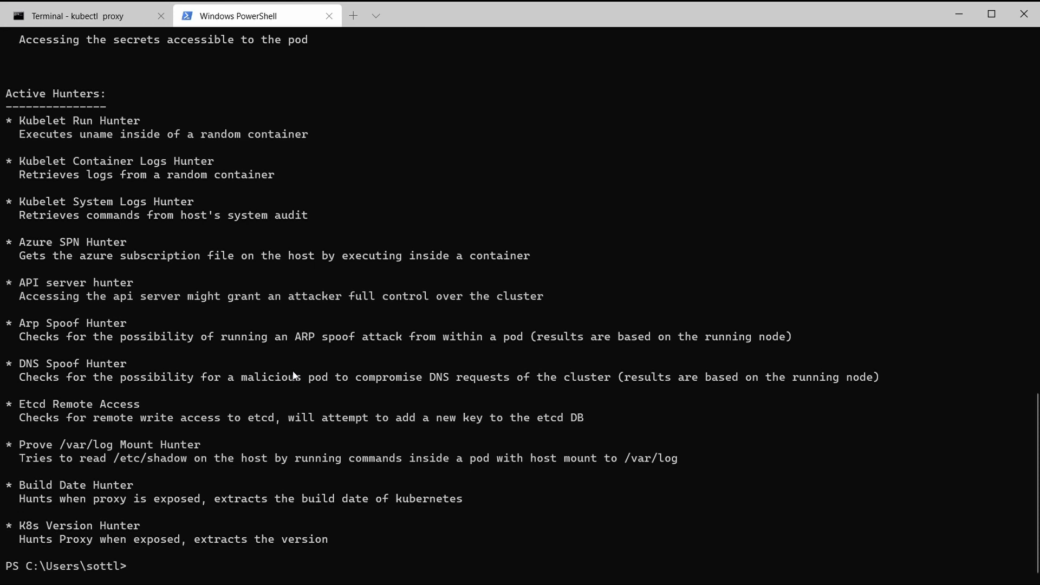
Highlight active hunter entries from Kubelet Run Hunter down to K8s Version Hunter
{"action": "double_click", "coordinate": [78, 120]}
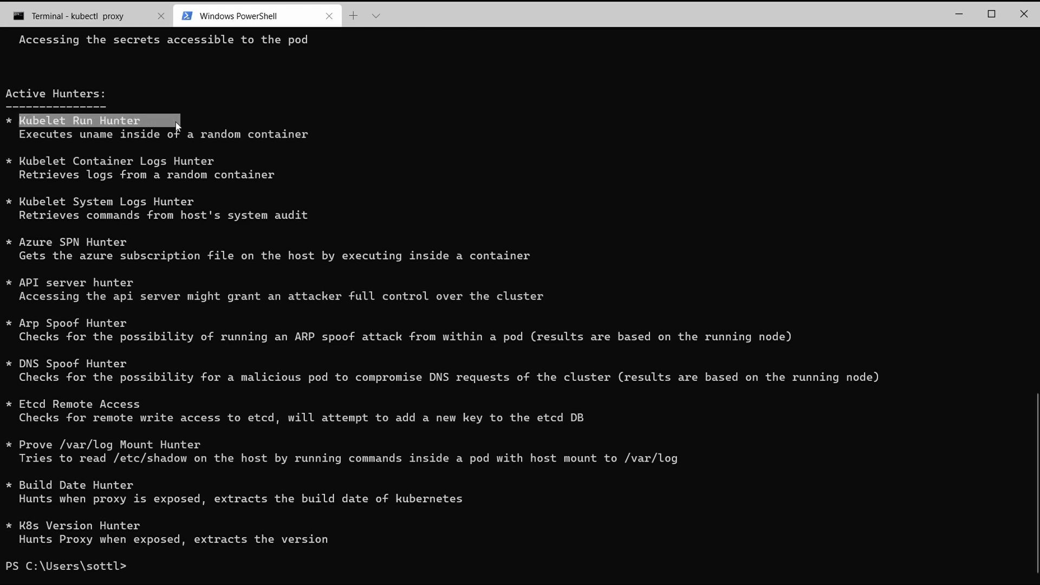
{"action": "mouse_move", "coordinate": [115, 238]}
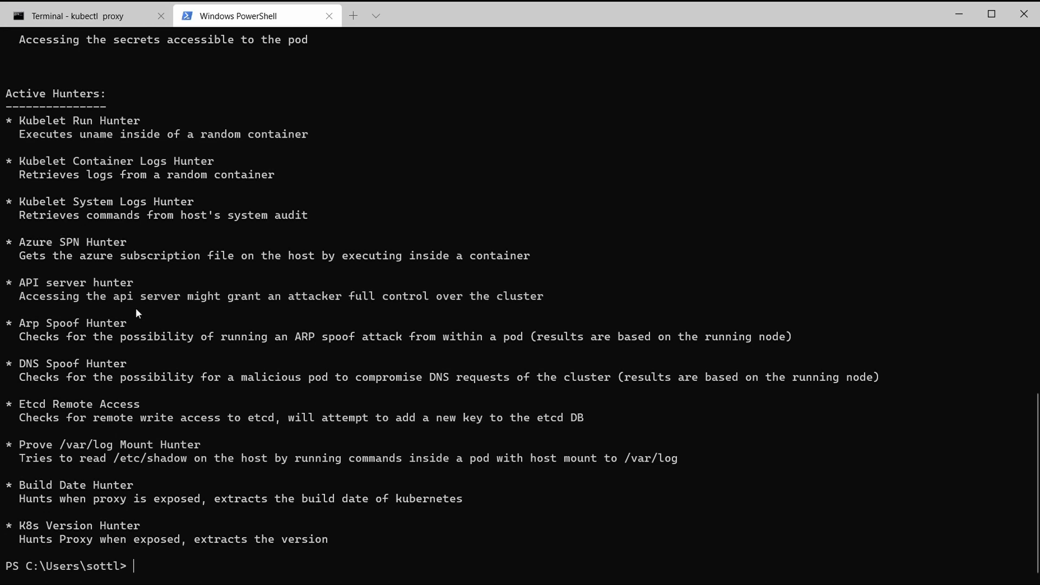
{"action": "left_click_drag", "start_coordinate": [19, 256], "coordinate": [318, 256]}
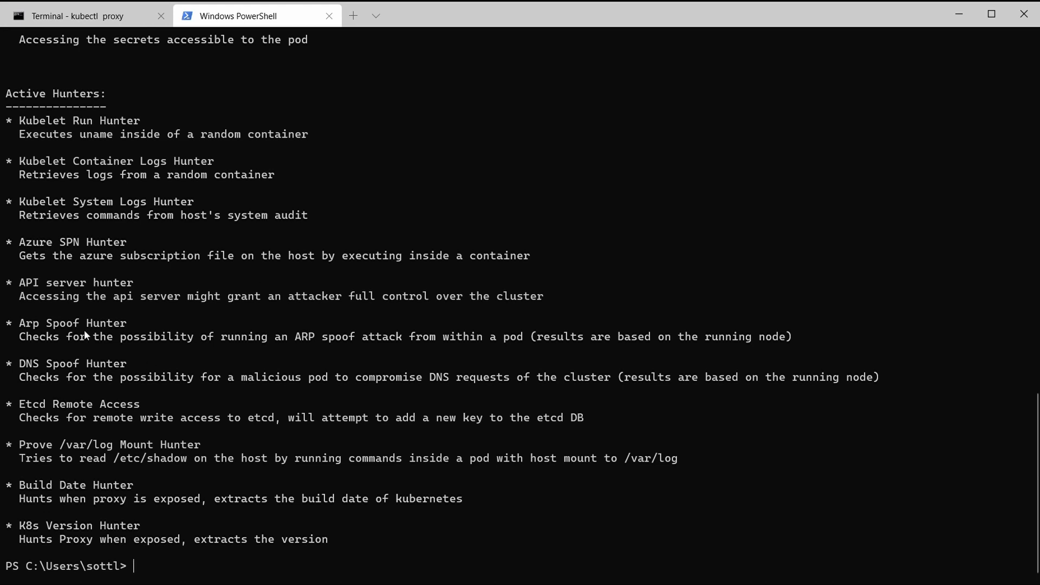
{"action": "double_click", "coordinate": [37, 364]}
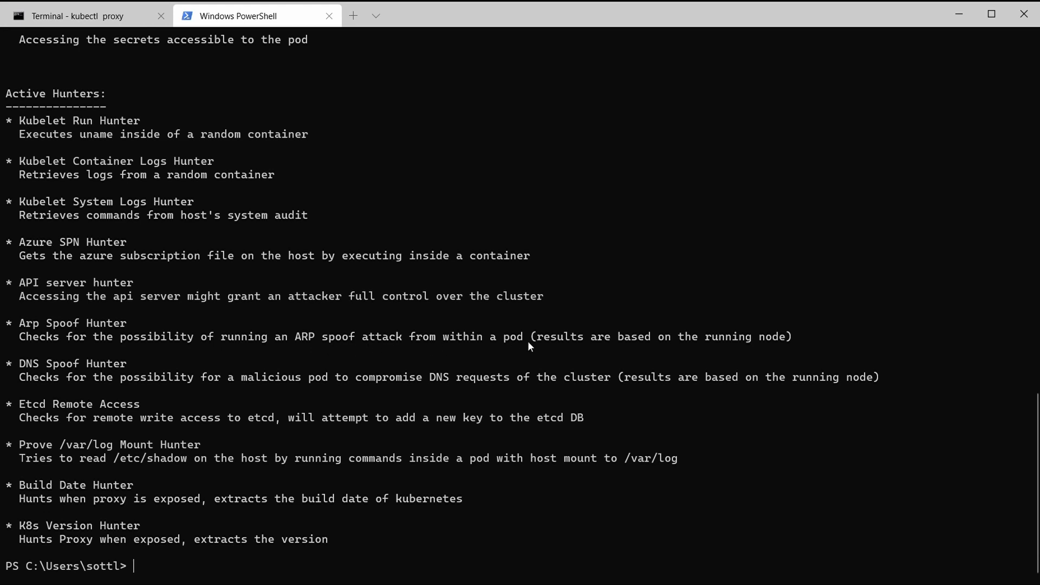
{"action": "mouse_move", "coordinate": [30, 394]}
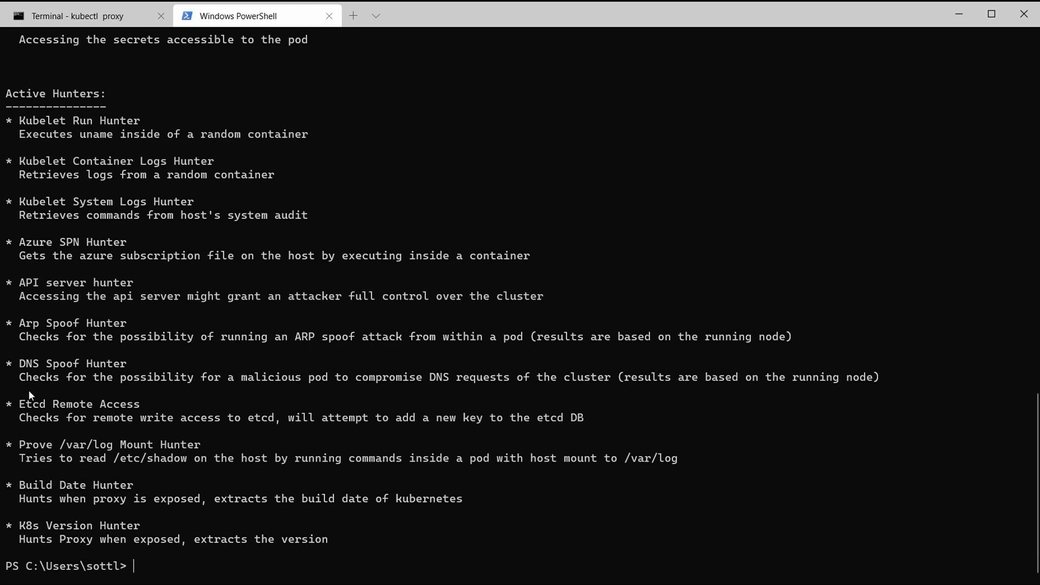
{"action": "mouse_move", "coordinate": [431, 388]}
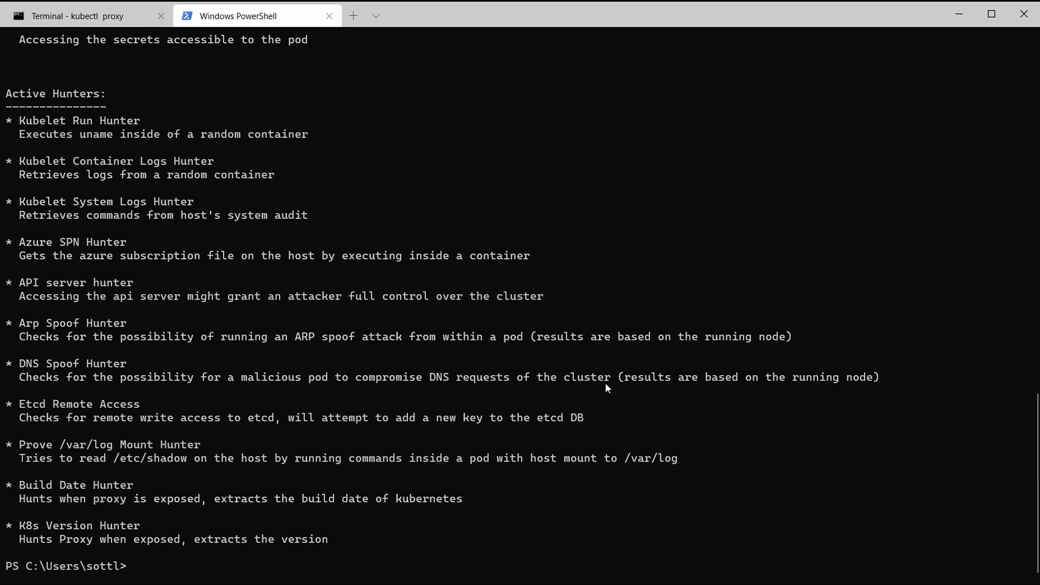
{"action": "mouse_move", "coordinate": [511, 513]}
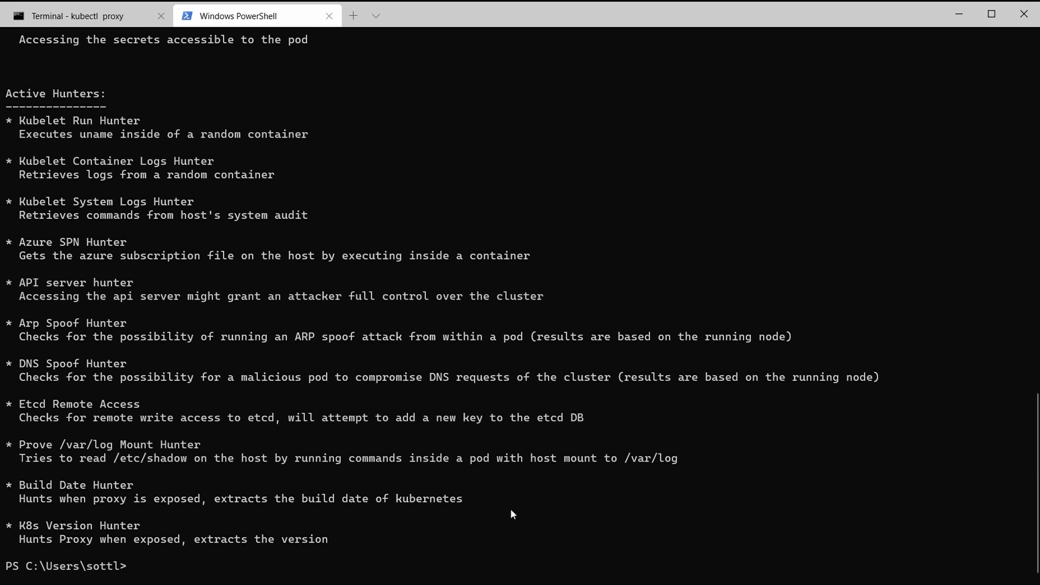
{"action": "mouse_move", "coordinate": [224, 518]}
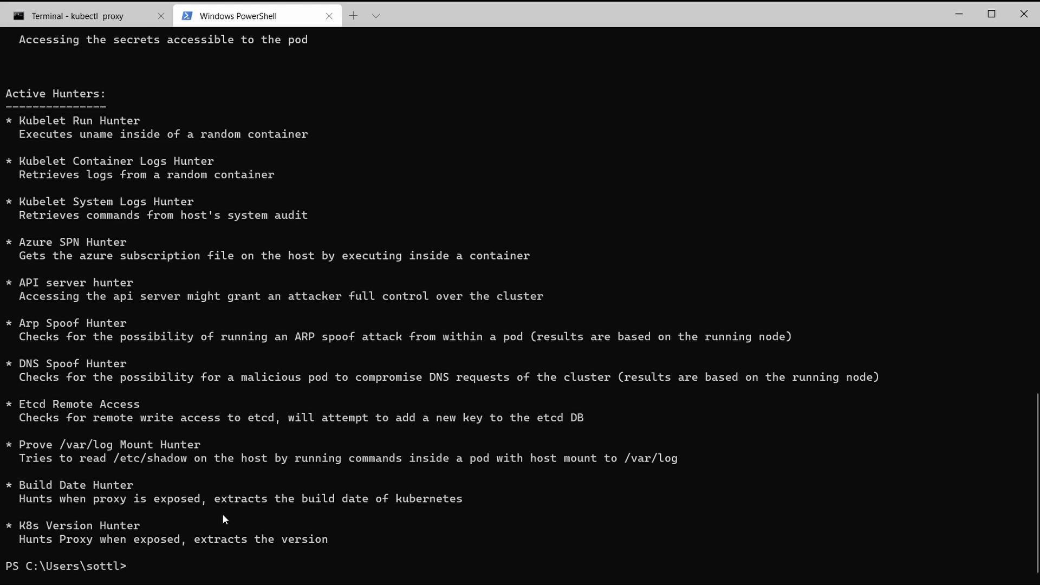
Run kube-hunter and choose option 2 for an interface scan of the local node
{"action": "type", "text": "kube-hunter"}
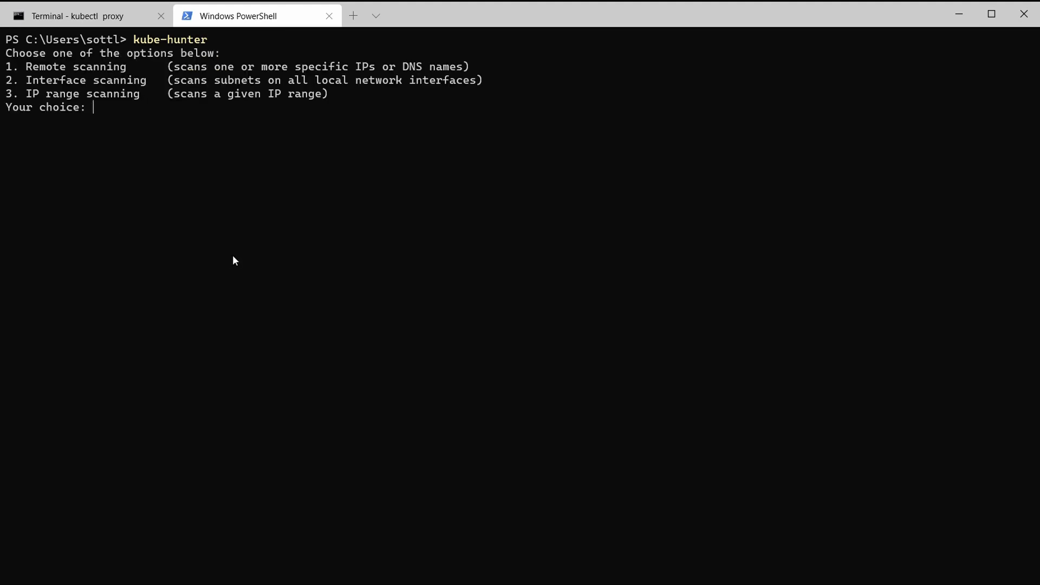
{"action": "type", "text": "2"}
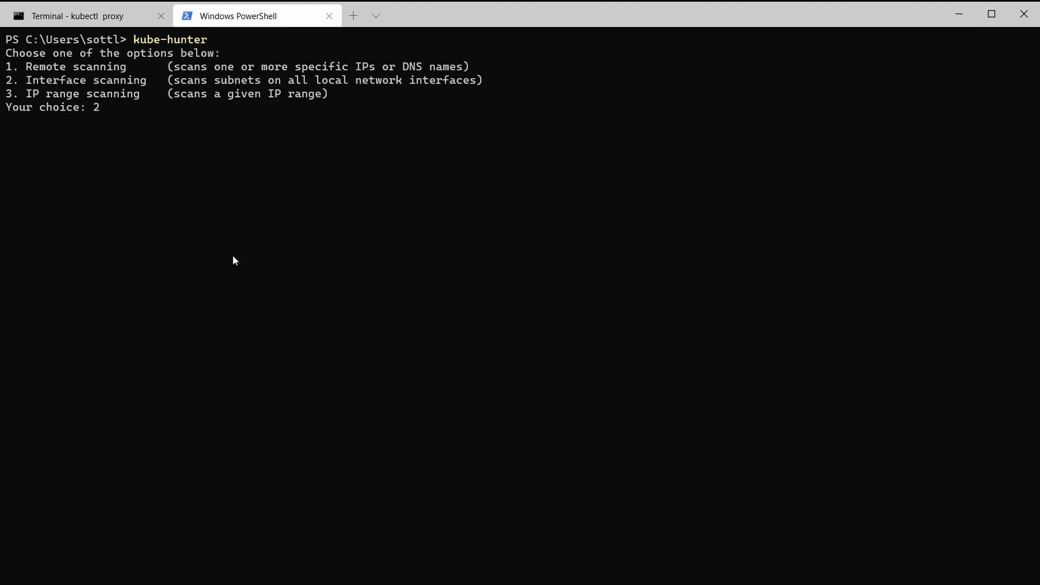
{"action": "key", "text": "Backspace"}
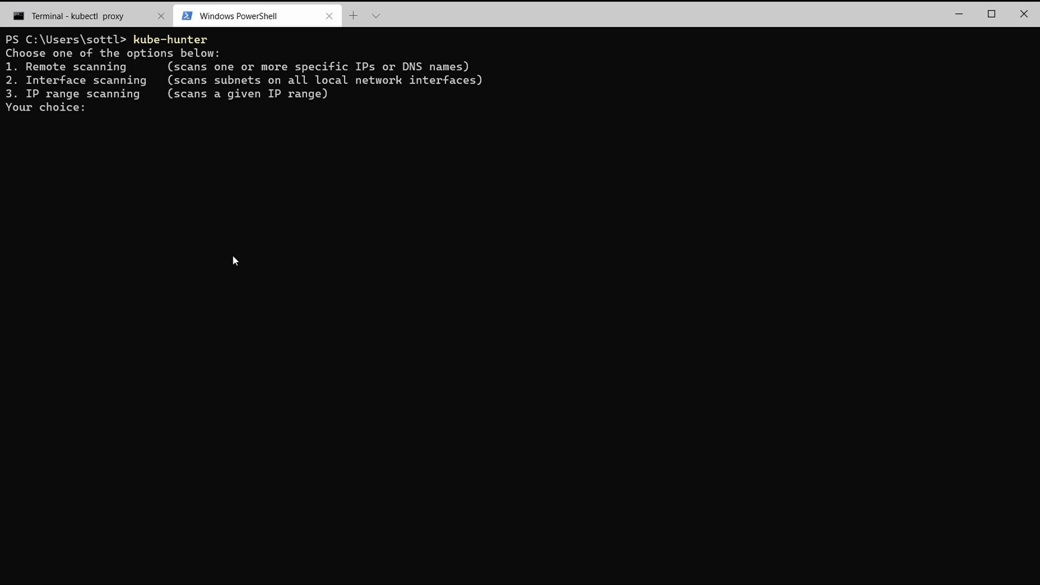
{"action": "type", "text": "2"}
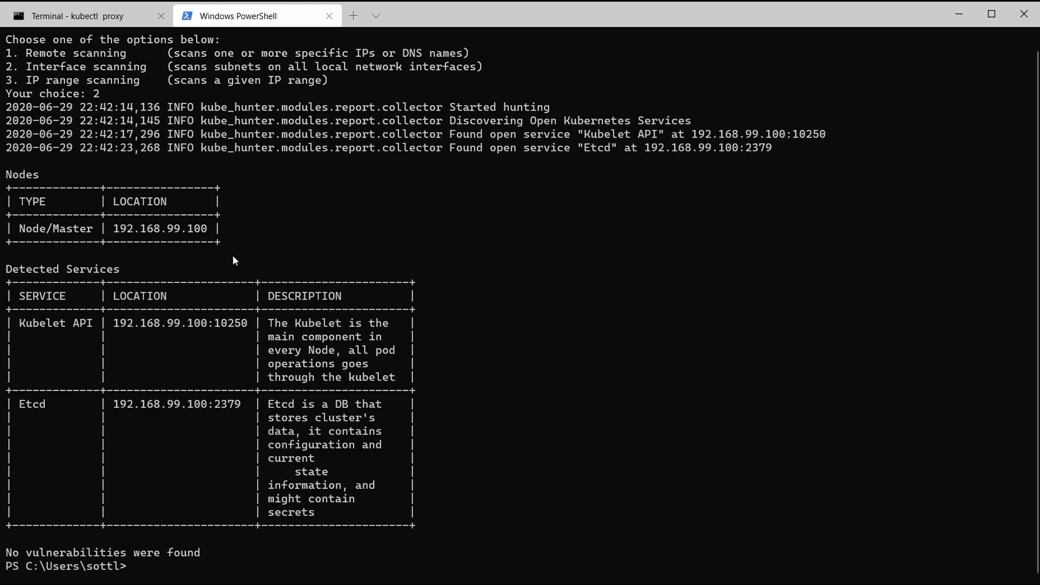
{"action": "mouse_move", "coordinate": [103, 241]}
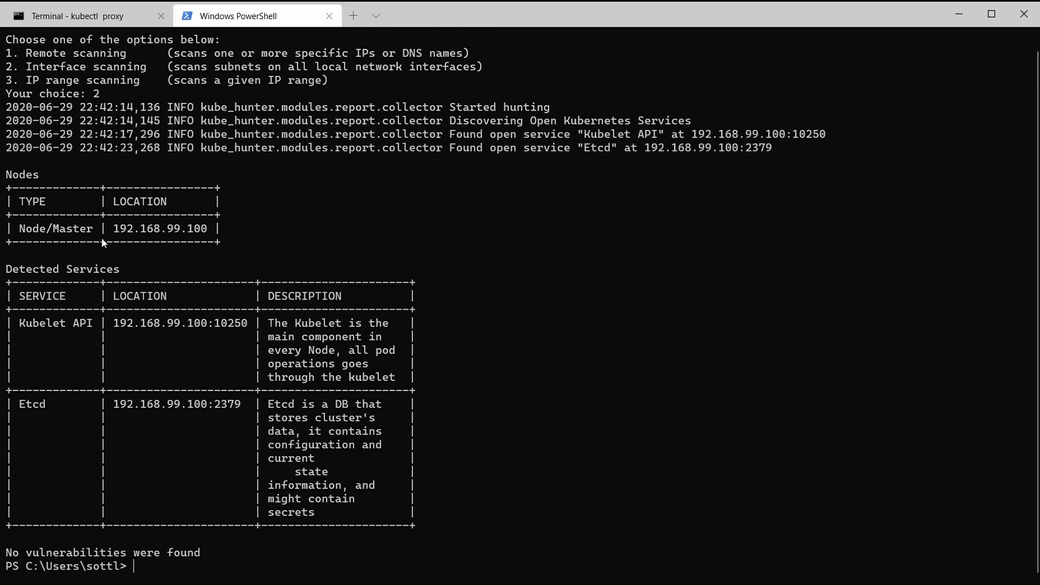
{"action": "mouse_move", "coordinate": [118, 231]}
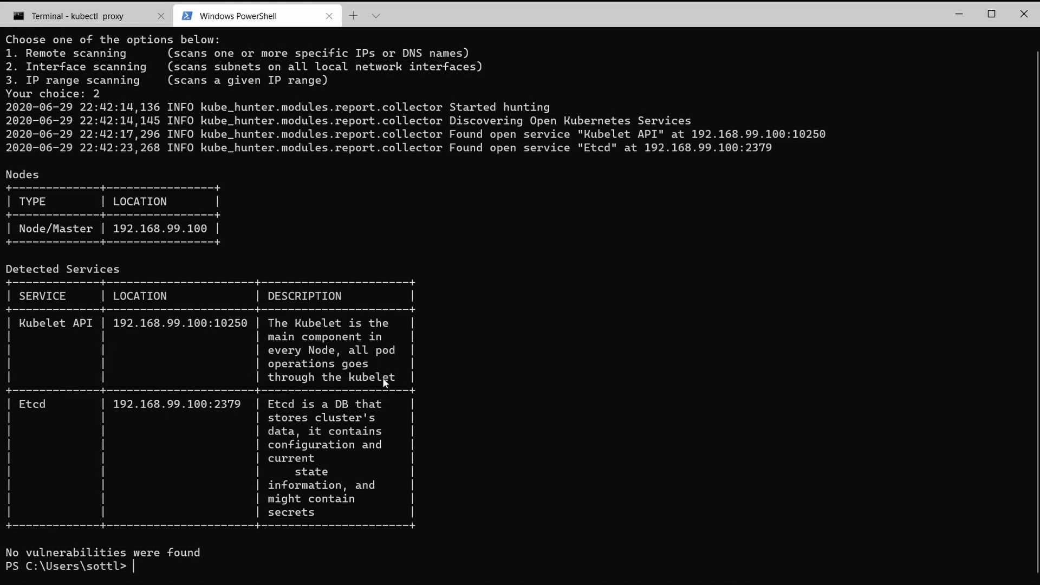
{"action": "mouse_move", "coordinate": [318, 144]}
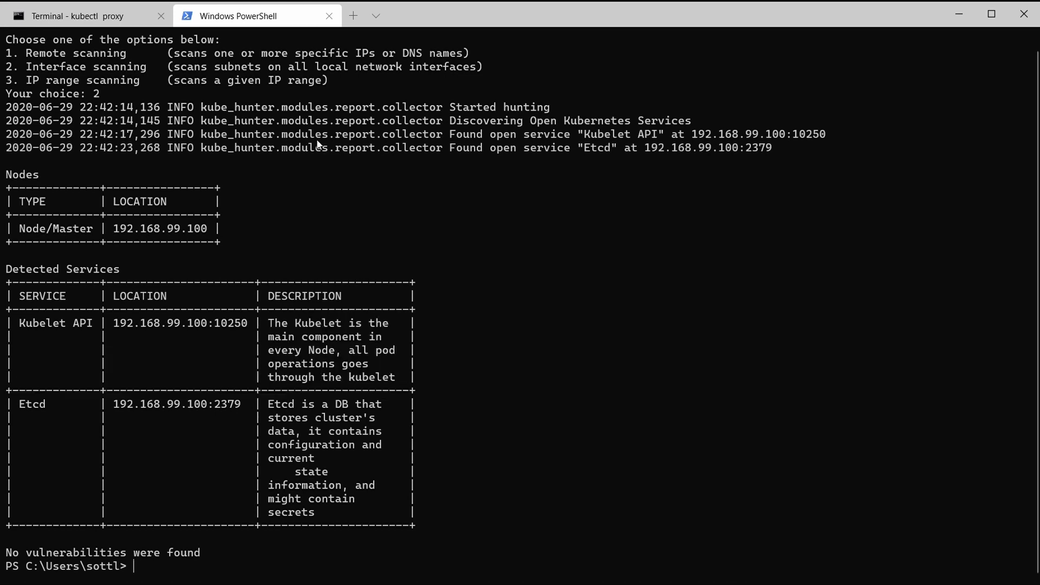
{"action": "mouse_move", "coordinate": [329, 363]}
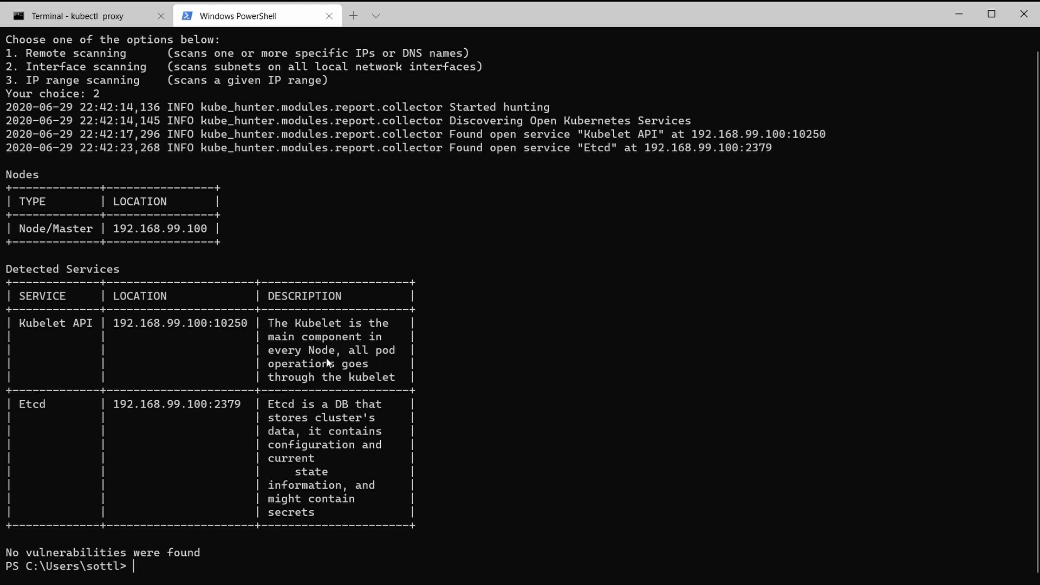
{"action": "mouse_move", "coordinate": [279, 359]}
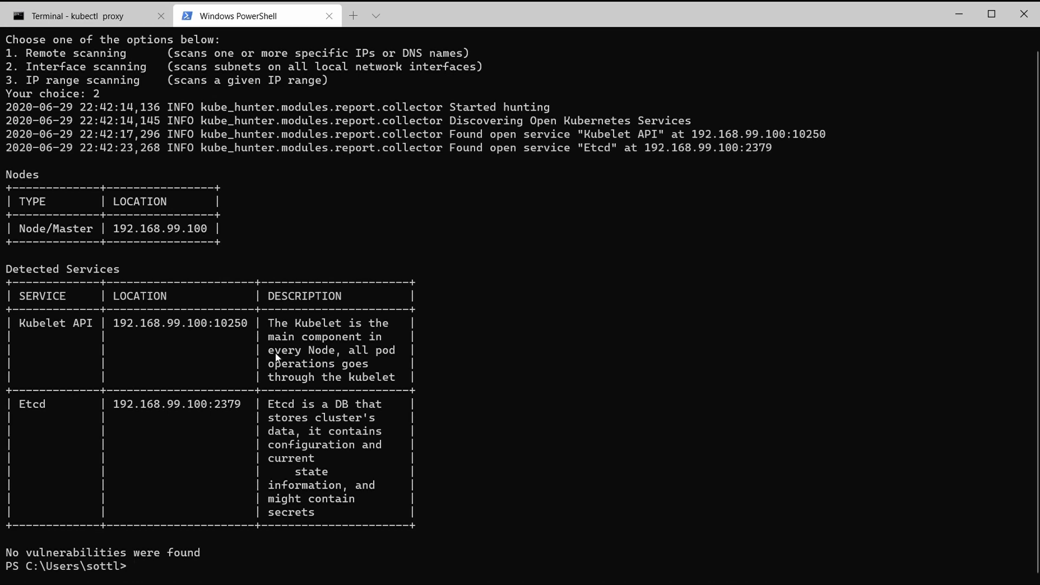
{"action": "mouse_move", "coordinate": [241, 533]}
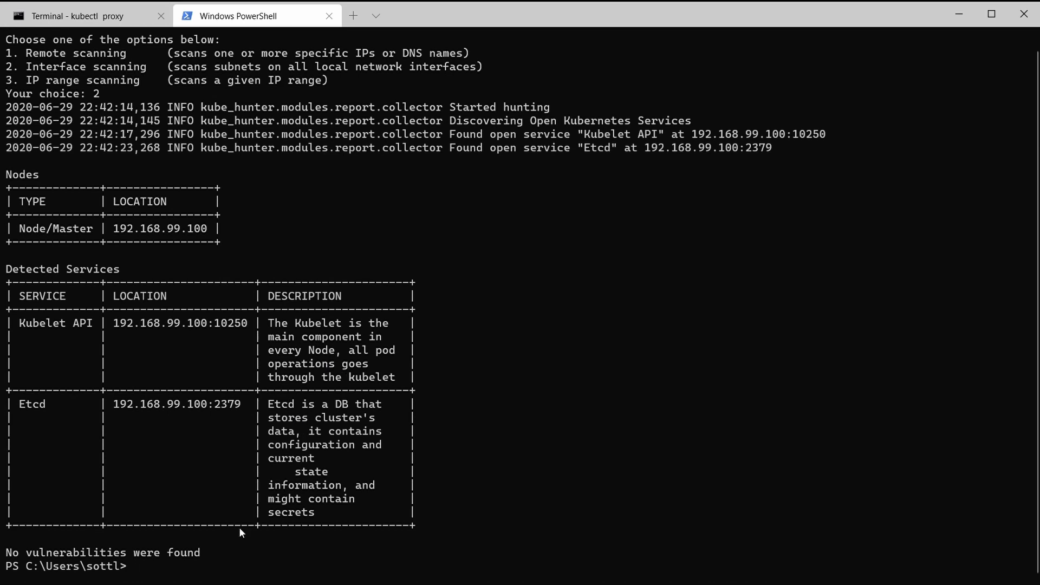
Run kube-hunter --remote 127.0.0.1 --active and highlight its vulnerabilities table
{"action": "type", "text": "kube-hunter --remote some.domain.com --active"}
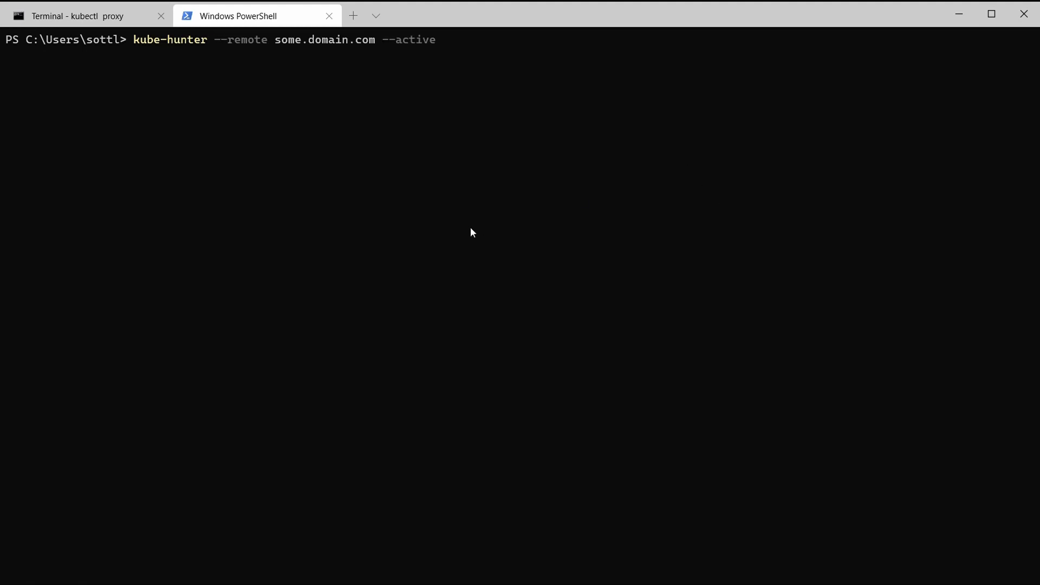
{"action": "key", "text": "Backspace"}
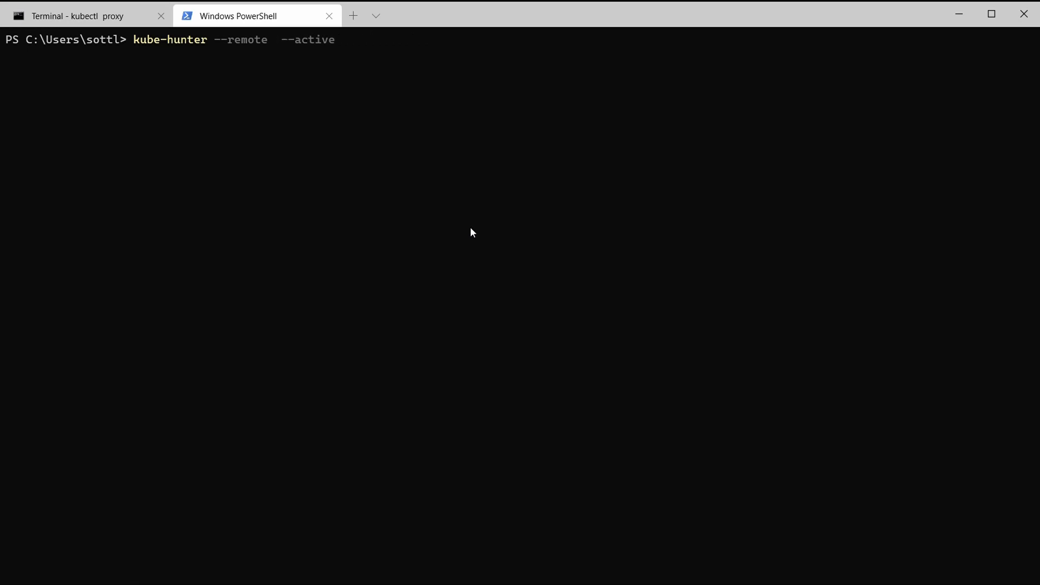
{"action": "type", "text": "127.0."}
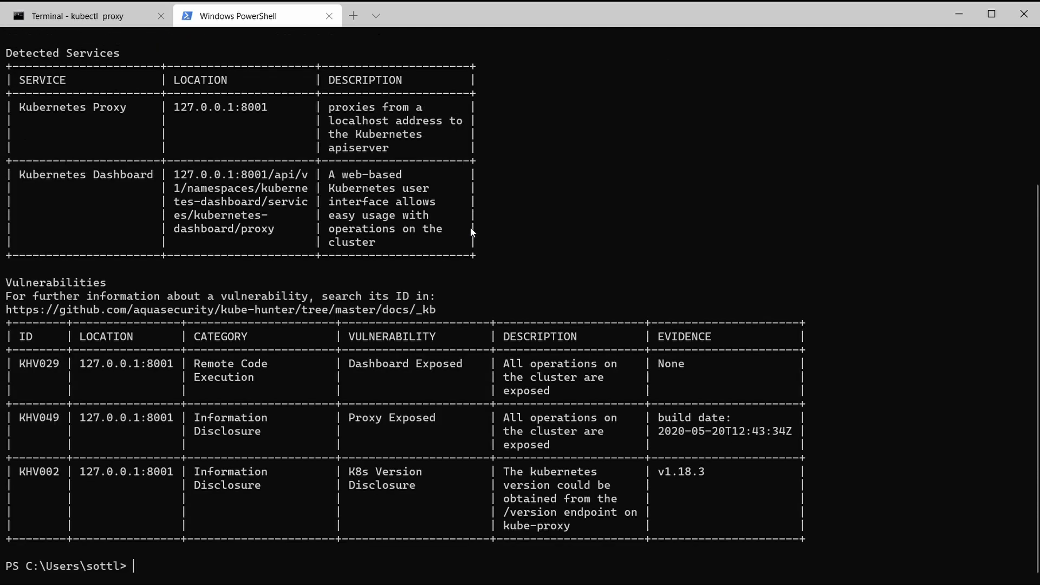
{"action": "mouse_move", "coordinate": [296, 276]}
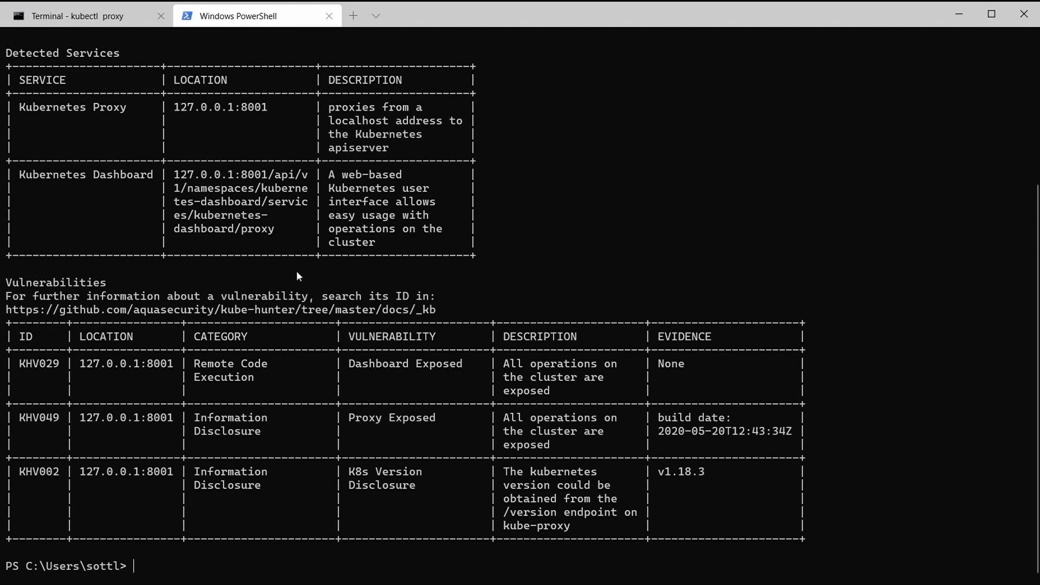
{"action": "left_click_drag", "start_coordinate": [9, 282], "coordinate": [494, 312]}
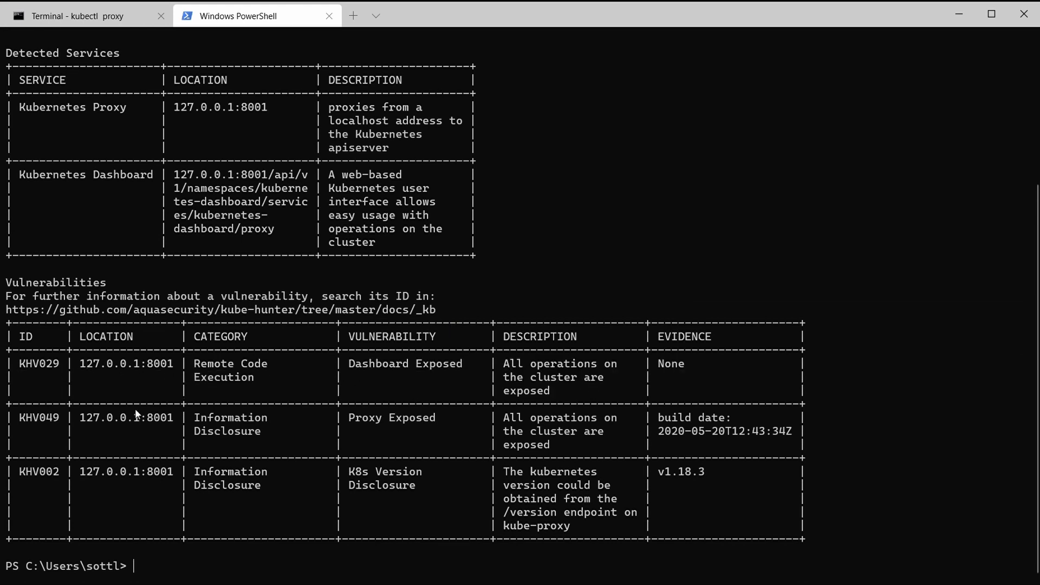
{"action": "mouse_move", "coordinate": [604, 449]}
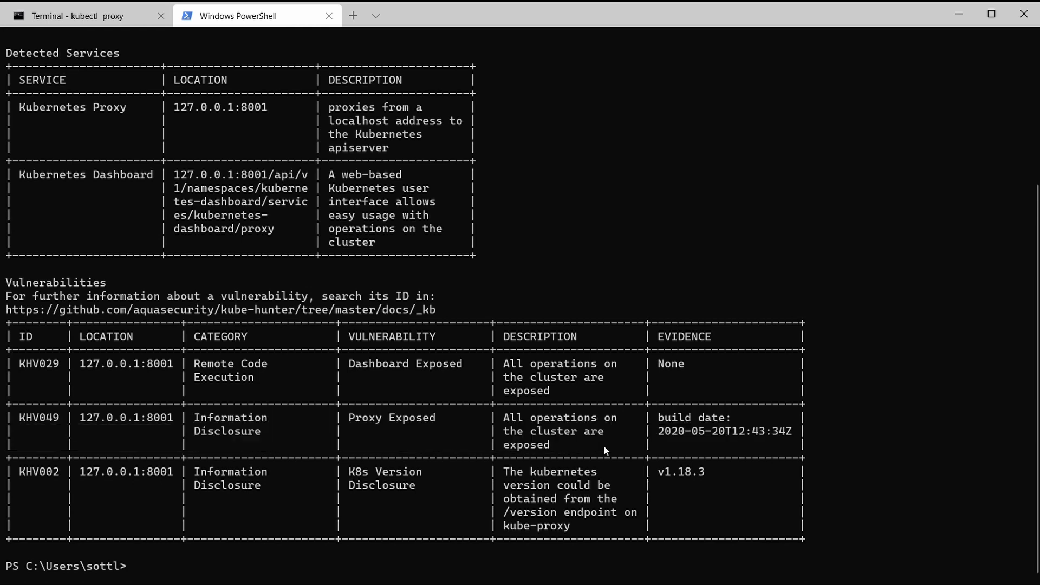
{"action": "mouse_move", "coordinate": [95, 482]}
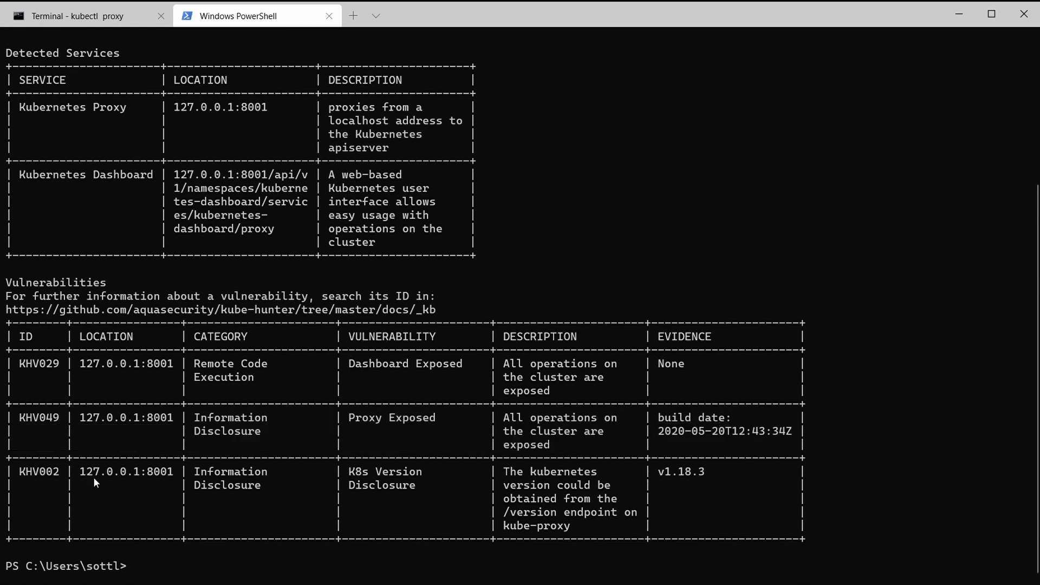
{"action": "mouse_move", "coordinate": [214, 561]}
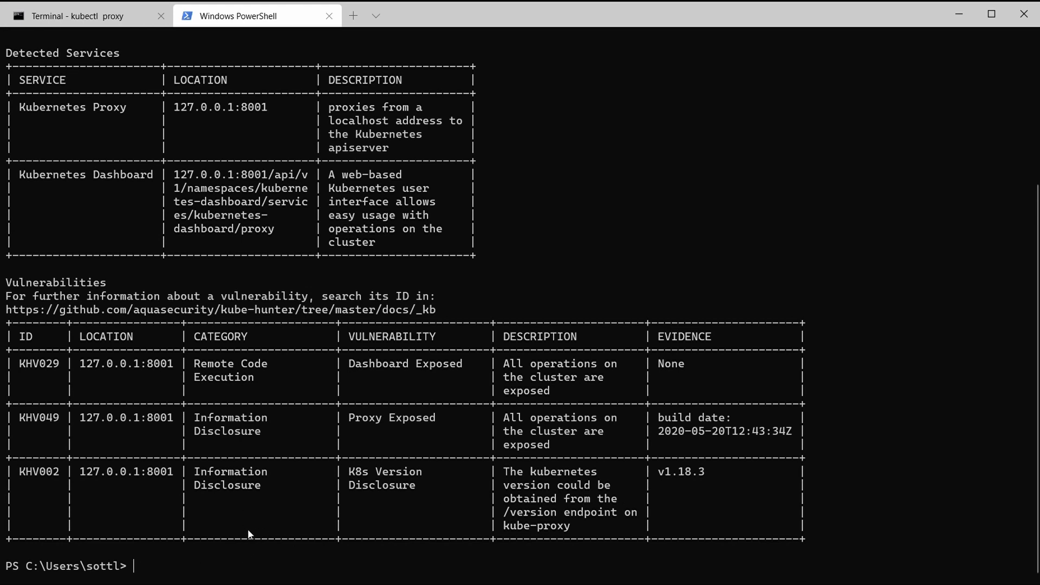
{"action": "mouse_move", "coordinate": [270, 449]}
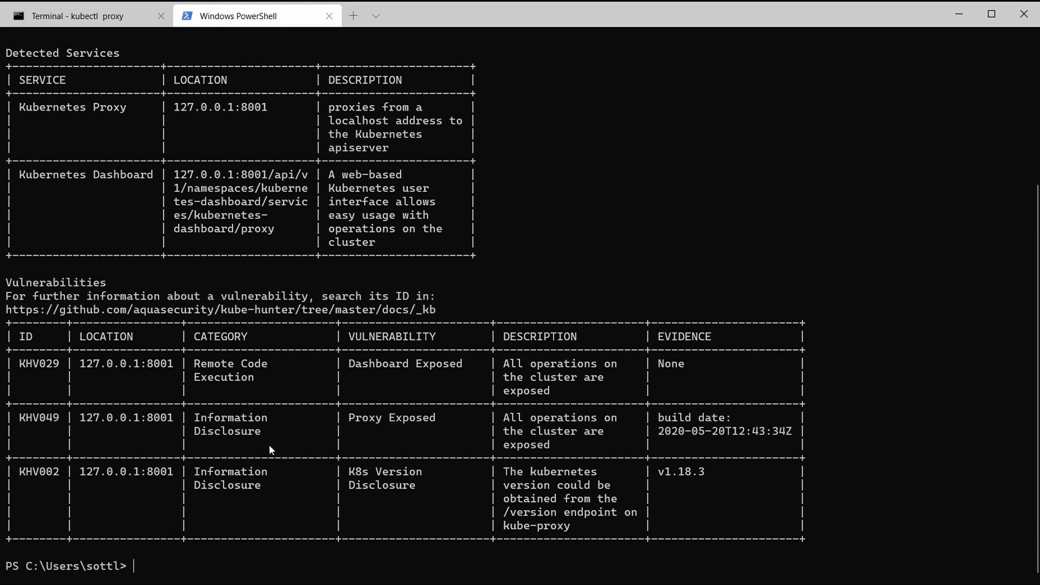
Clear the screen and run kube-hunter --report json with option 3 on the 127.0.0.1 range
{"action": "type", "text": "cls"}
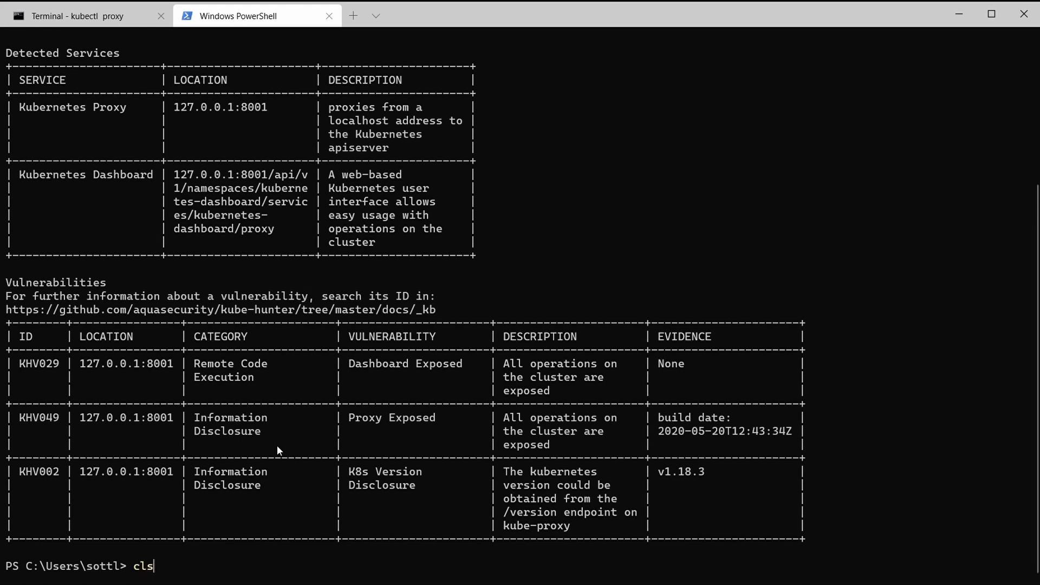
{"action": "key", "text": "enter"}
{"action": "type", "text": "kube-hunter --report"}
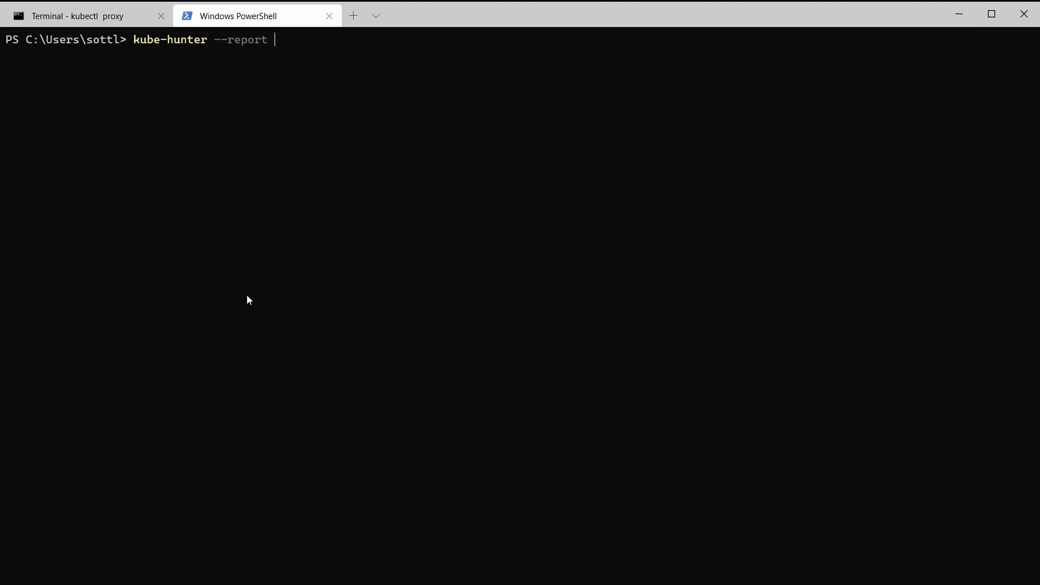
{"action": "type", "text": "json"}
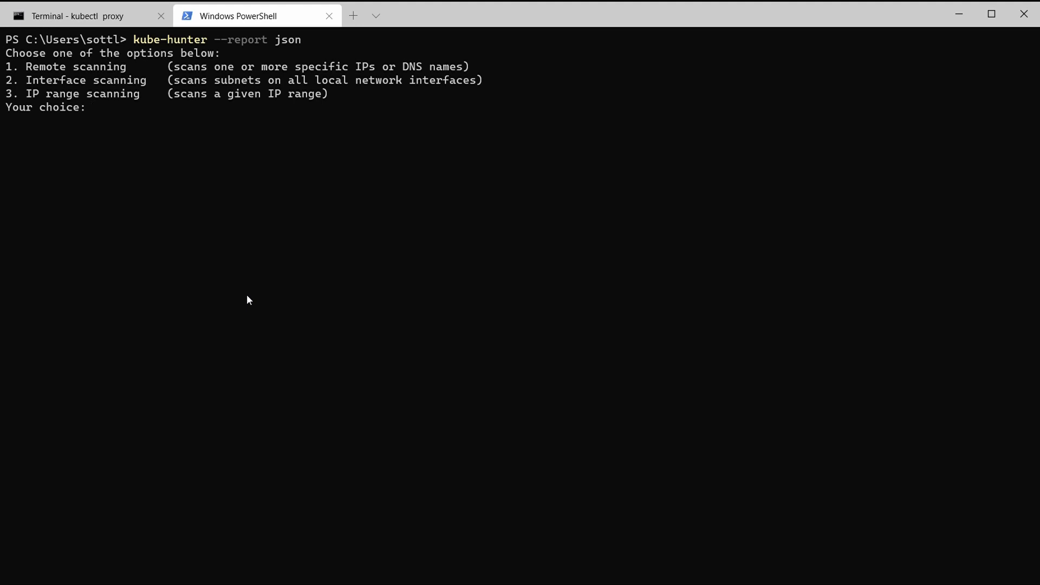
{"action": "type", "text": "3"}
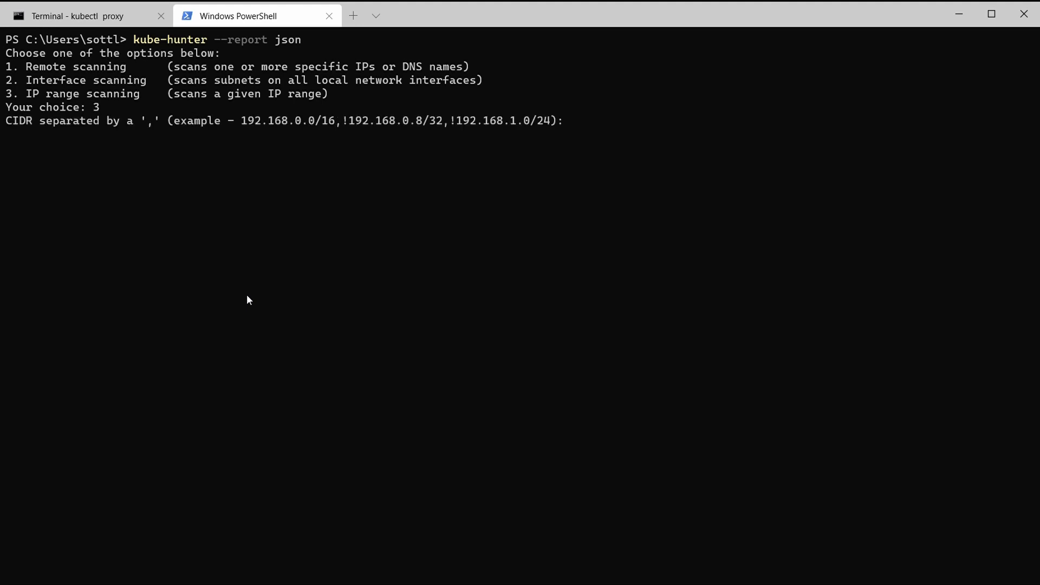
{"action": "type", "text": "127.0.0.1"}
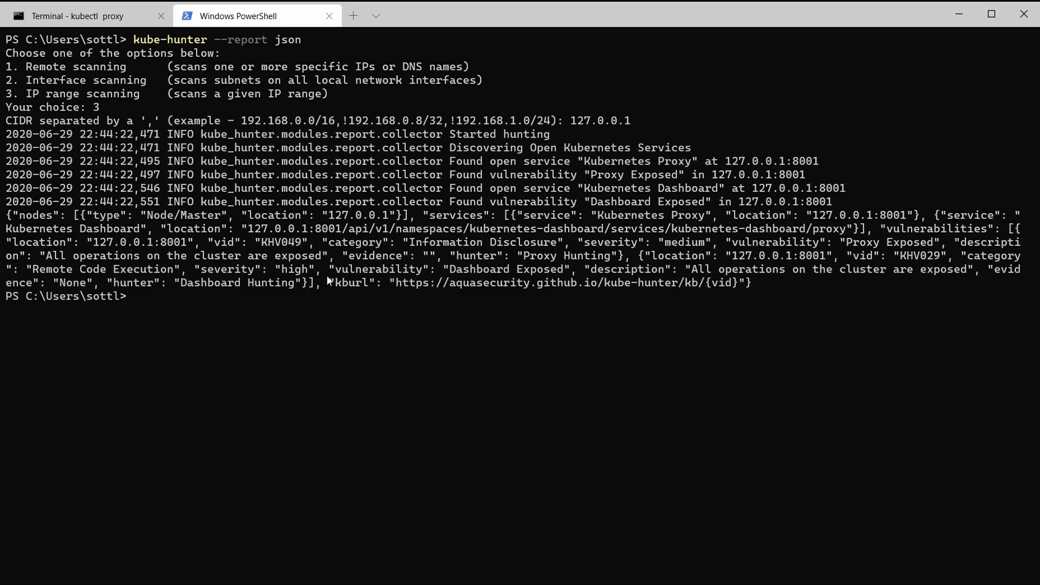
{"action": "mouse_move", "coordinate": [328, 173]}
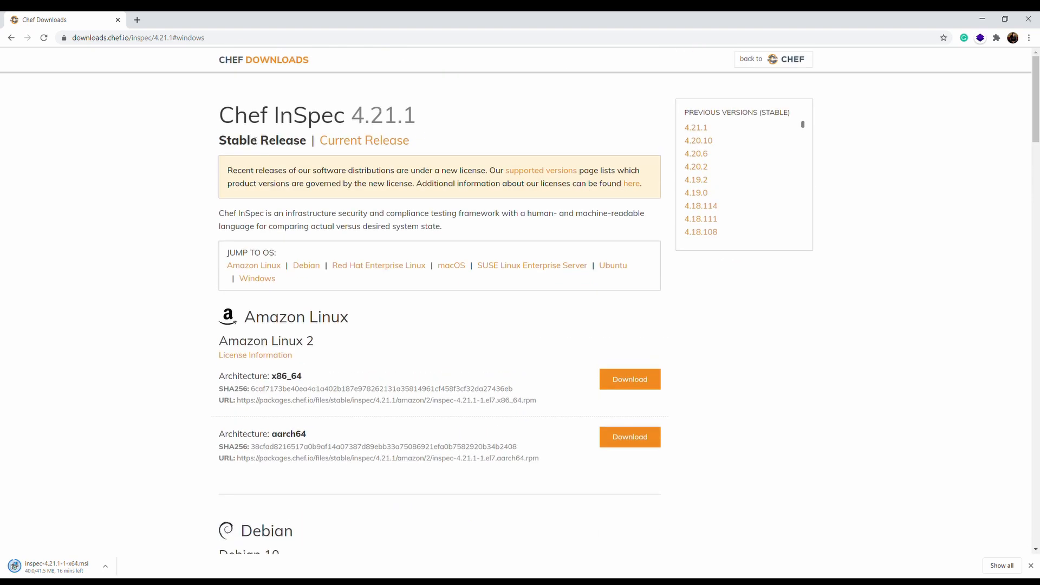
Switch the Chef InSpec downloads page to the current 4.21.2 release and scroll its OS sections
{"action": "left_click", "coordinate": [364, 139]}
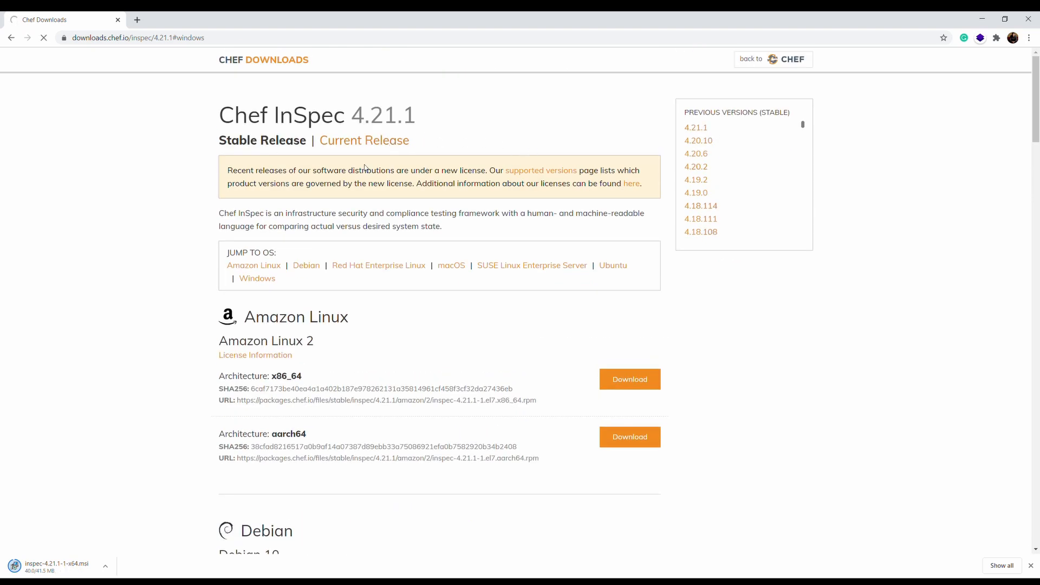
{"action": "scroll", "scroll_direction": "down", "scroll_amount": 3}
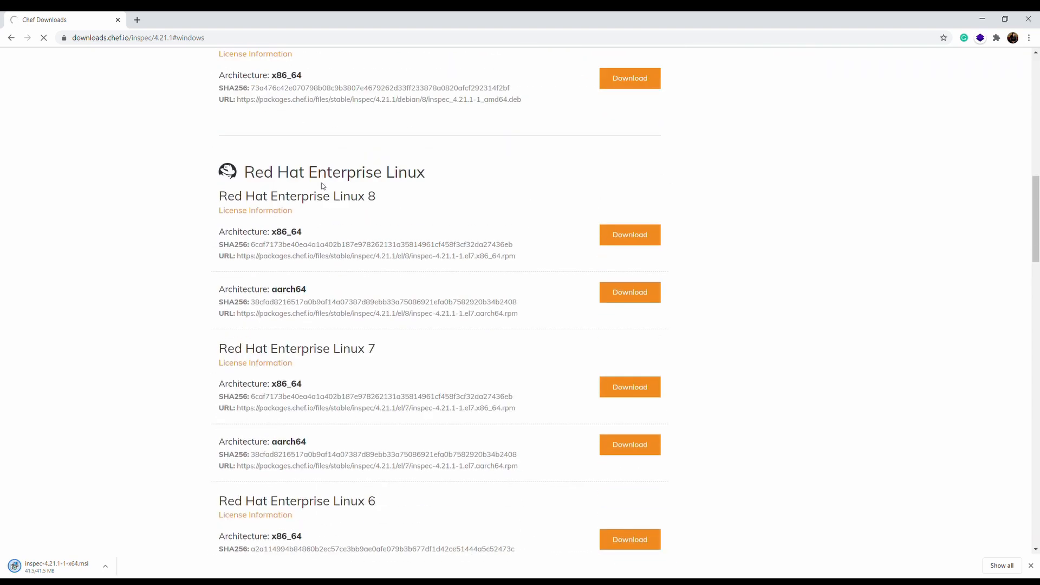
{"action": "scroll", "scroll_direction": "down", "scroll_amount": 3}
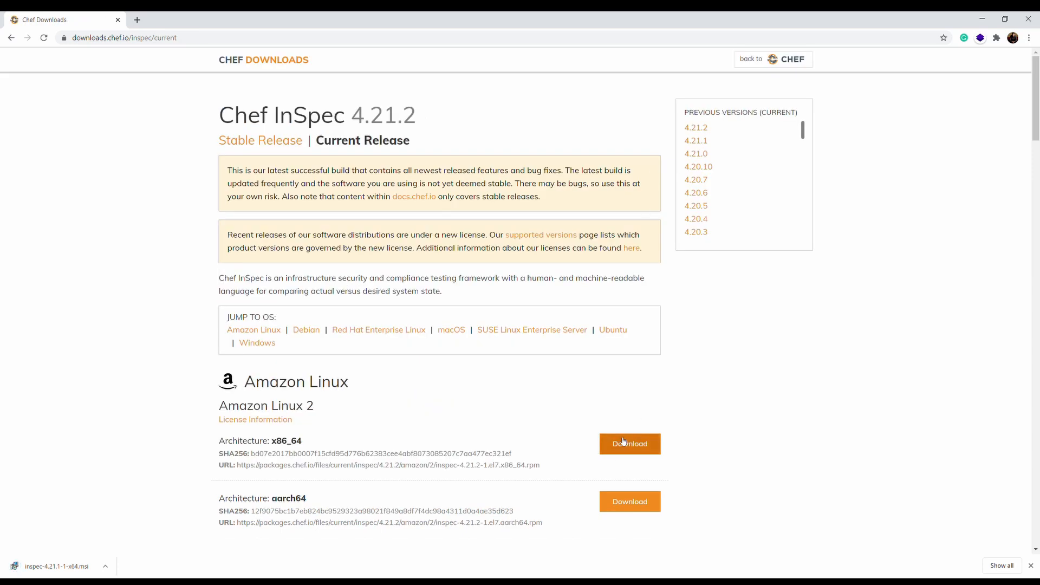
{"action": "scroll", "scroll_direction": "down", "scroll_amount": 3}
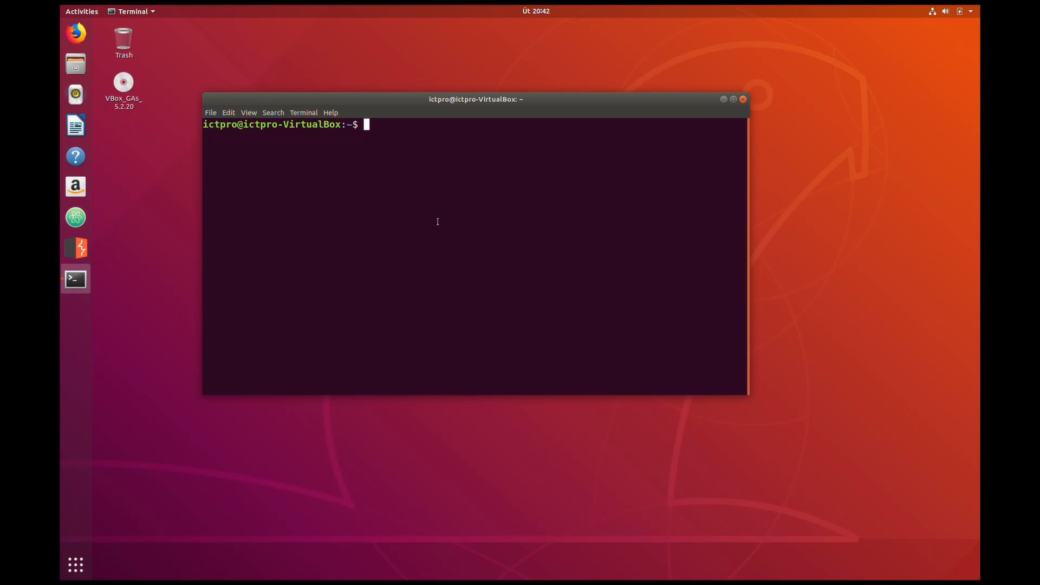
Run inspec --version (reporting 4.21.1) and then inspec --help in the Ubuntu terminal
{"action": "type", "text": "inspec"}
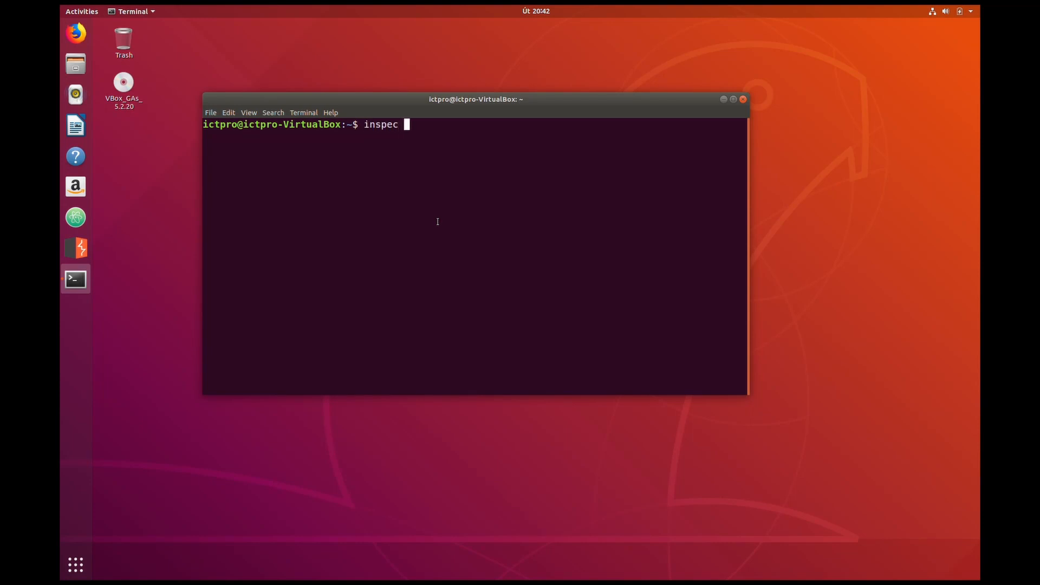
{"action": "type", "text": "--"}
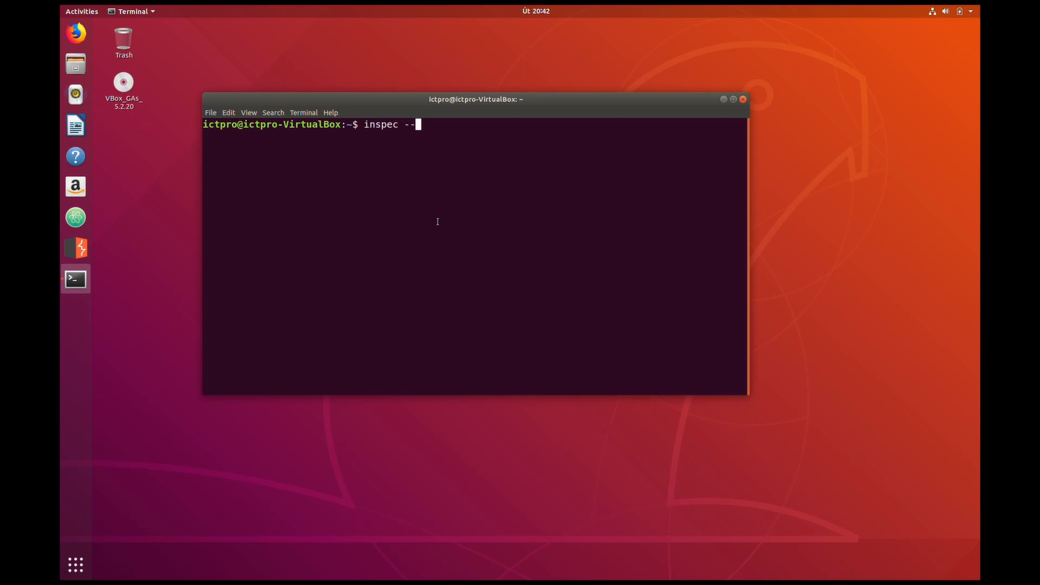
{"action": "type", "text": "version"}
{"action": "type", "text": "in"}
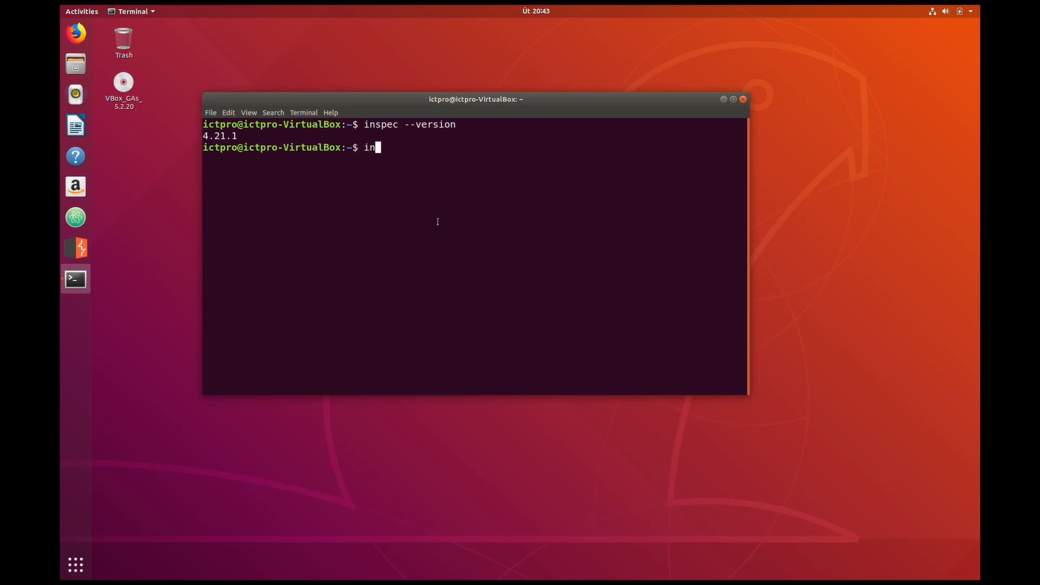
{"action": "type", "text": "spec"}
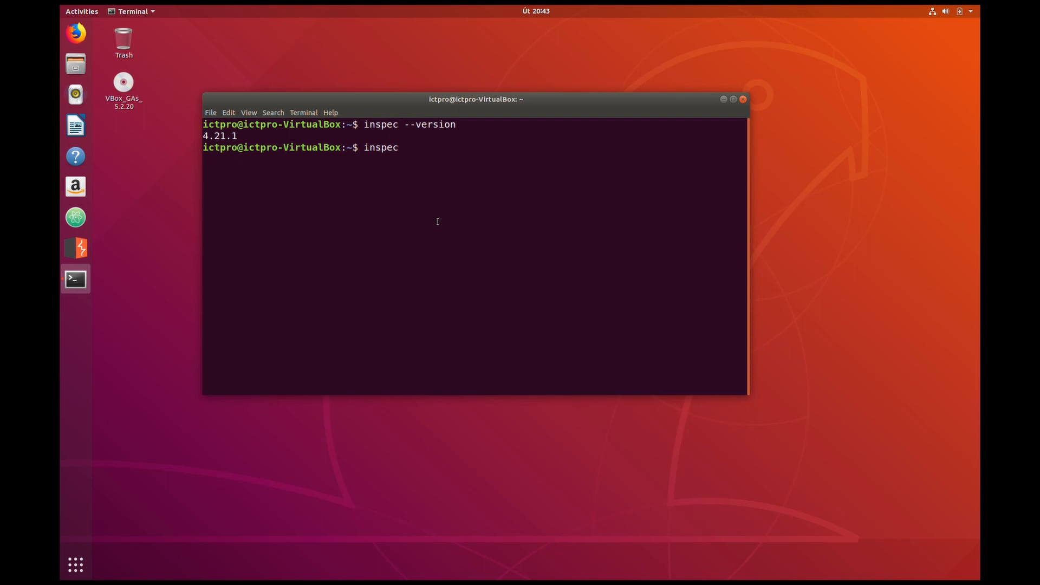
{"action": "type", "text": "--help"}
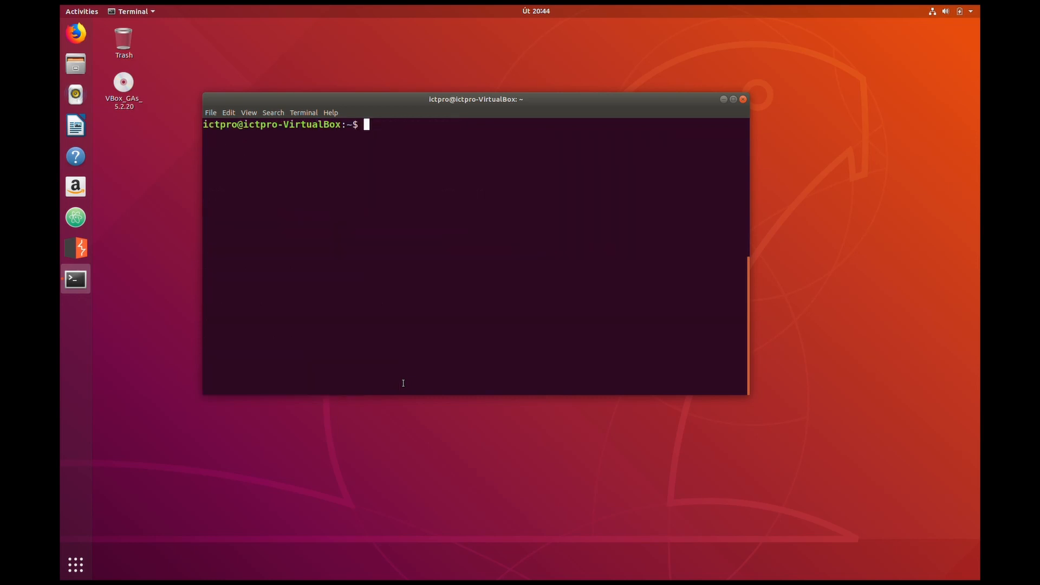
{"action": "type", "text": "inspec e"}
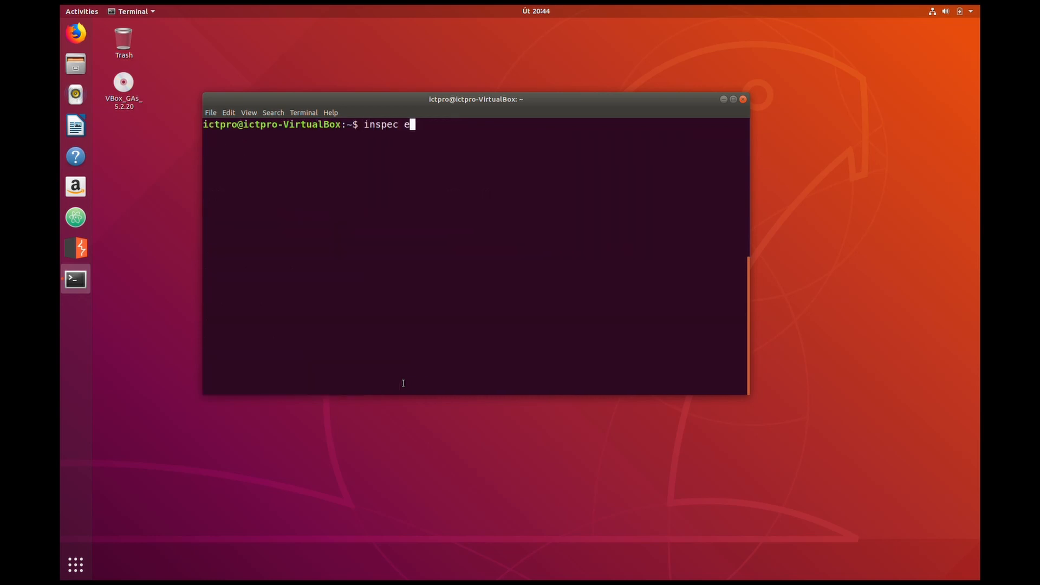
{"action": "type", "text": "xec"}
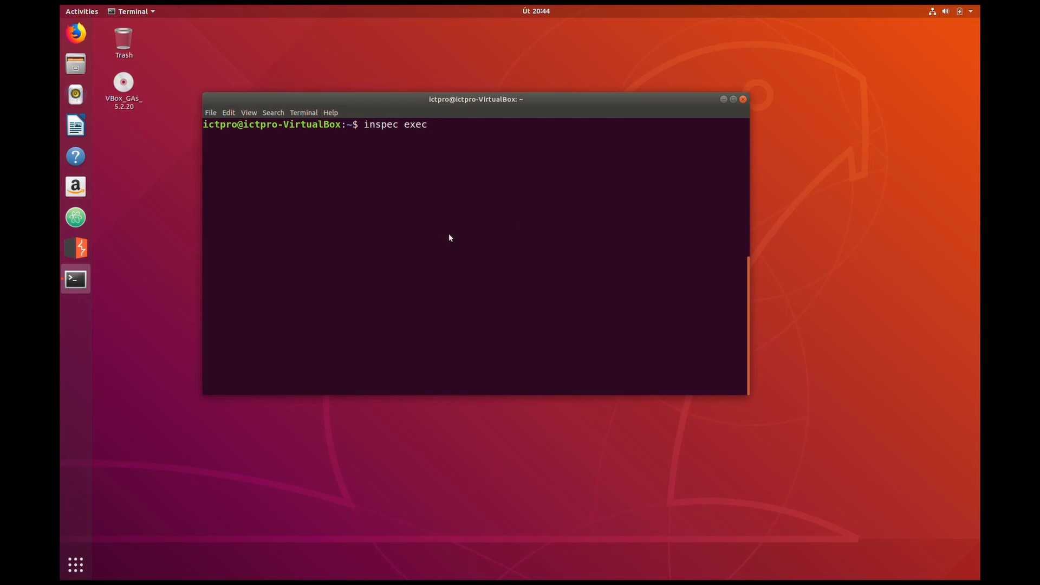
{"action": "type", "text": "https://github.com/dev-sec/cis-kubernetes-benchmark"}
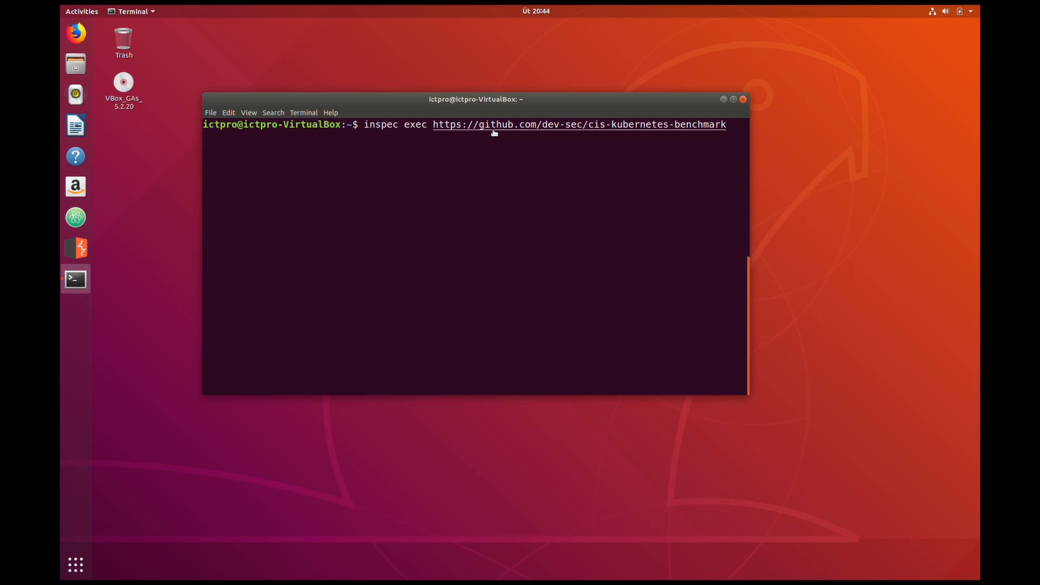
{"action": "mouse_move", "coordinate": [569, 132]}
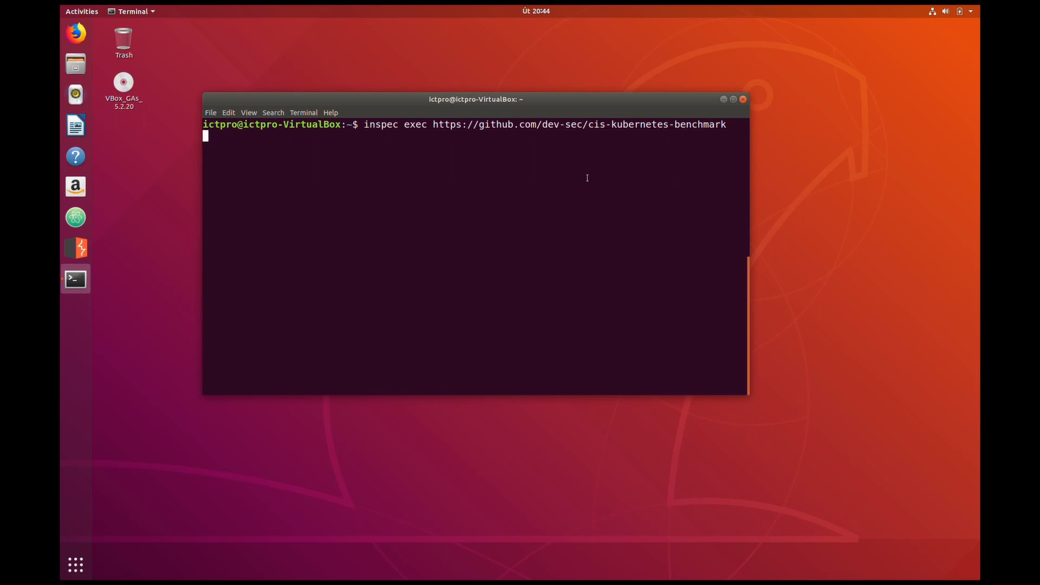
{"action": "key", "text": "Return"}
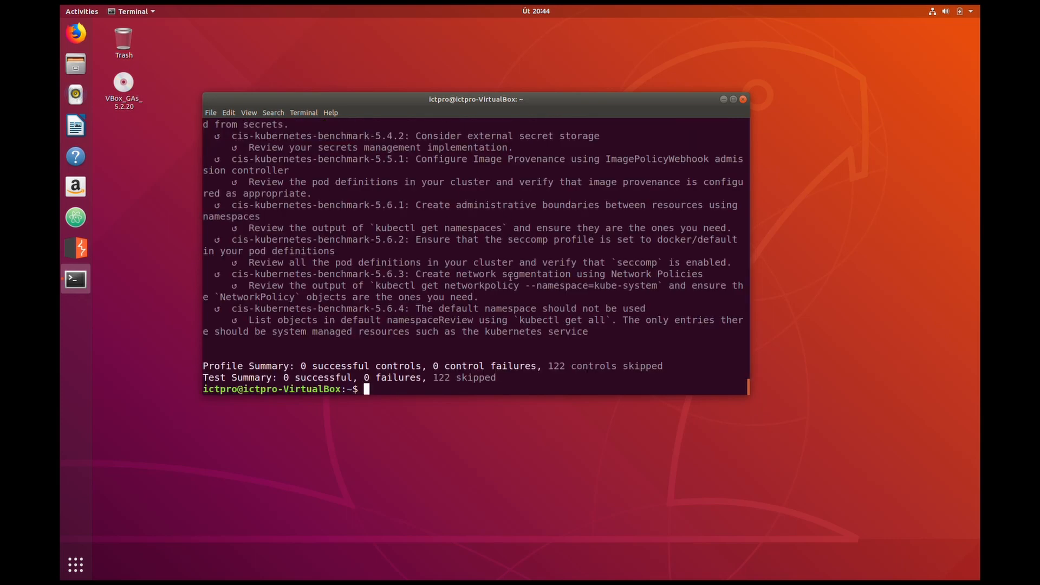
{"action": "left_click_drag", "start_coordinate": [247, 228], "coordinate": [438, 227]}
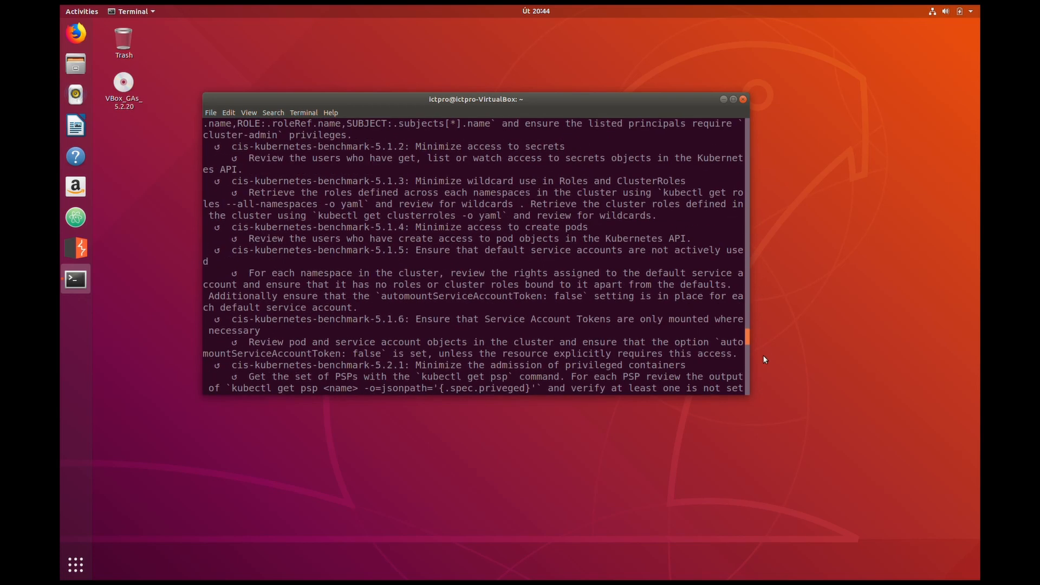
{"action": "scroll", "scroll_direction": "down", "scroll_amount": 3}
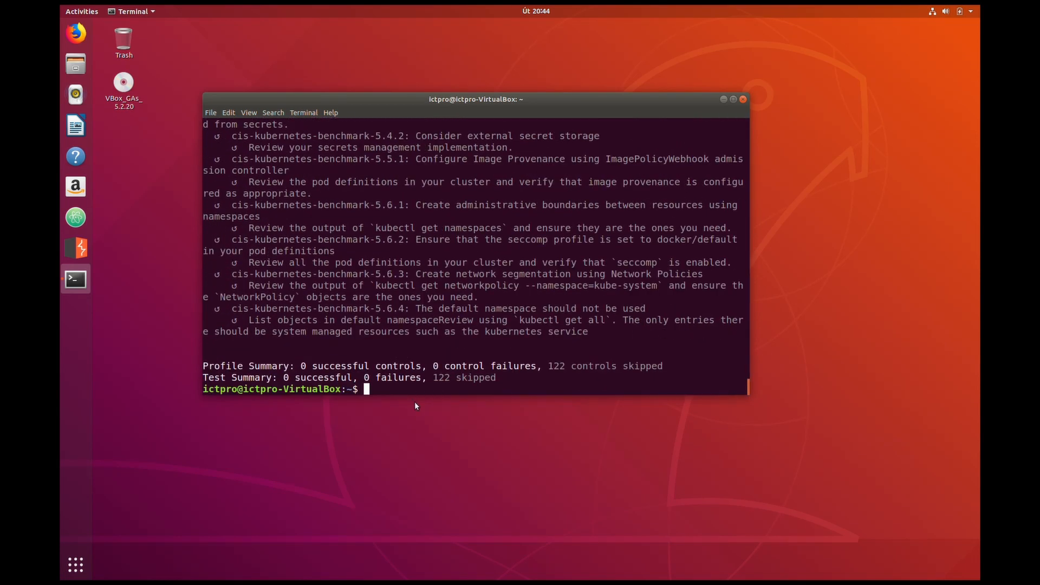
{"action": "type", "text": "cle"}
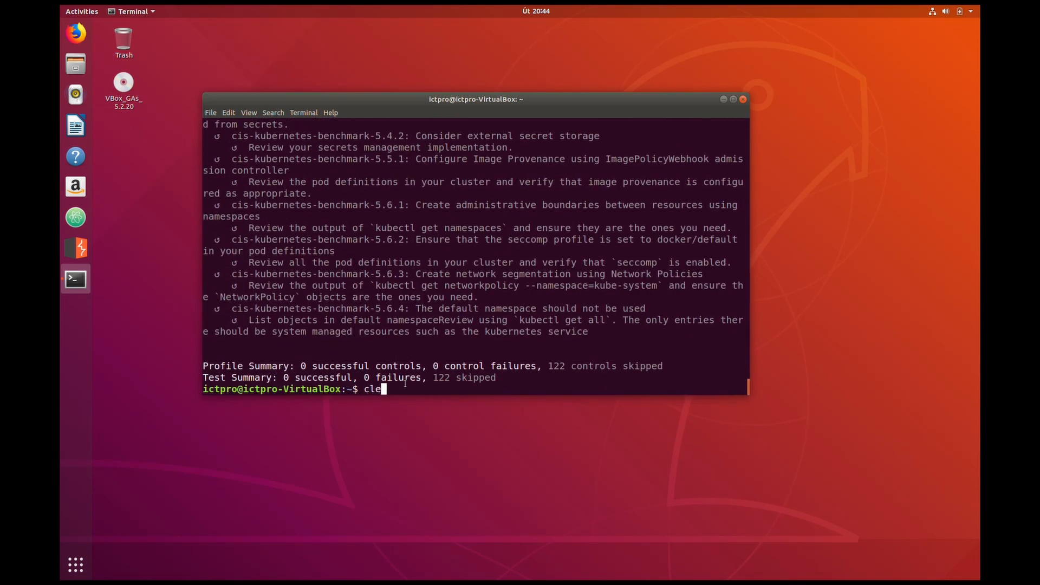
Clear the terminal and start inspec exec on cis-kubernetes-benchmark with --controls=cis-kubernetes-benchmark-1.1.1
{"action": "type", "text": "ar"}
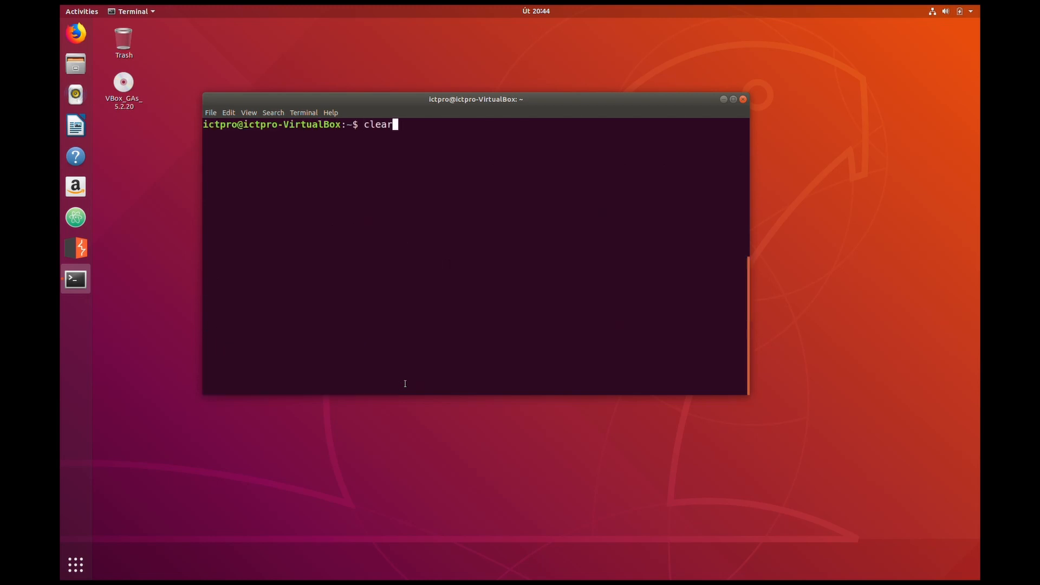
{"action": "type", "text": "inspec exec https://github.com/dev-sec/cis-kubernetes-benchmark"}
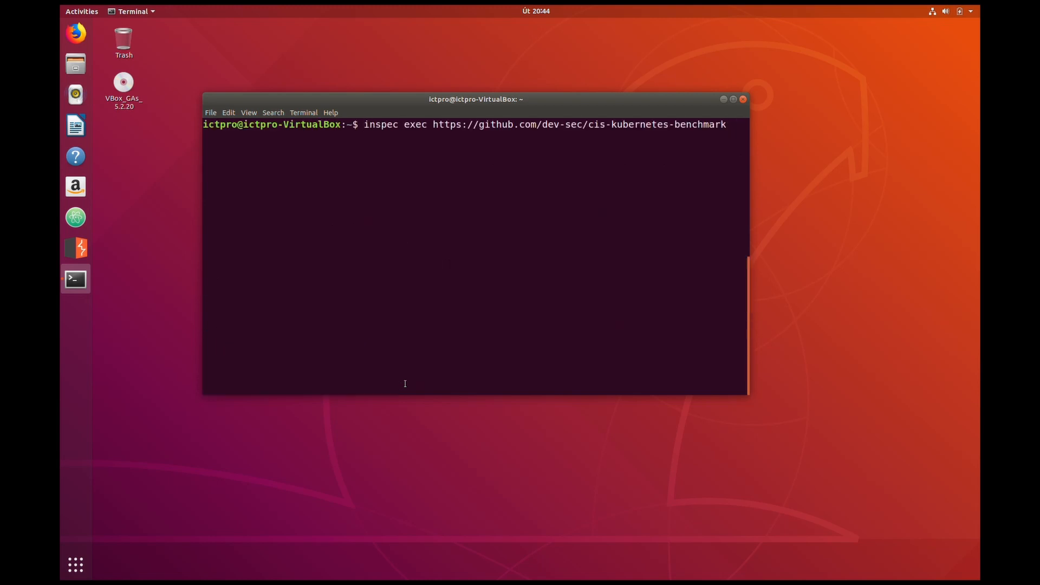
{"action": "type", "text": "-"}
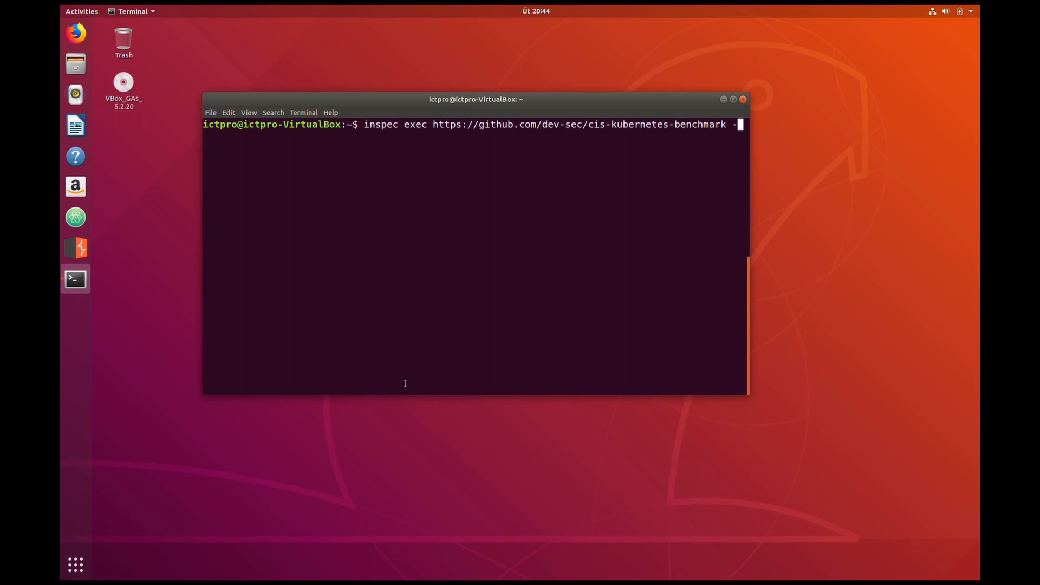
{"action": "type", "text": "-control"}
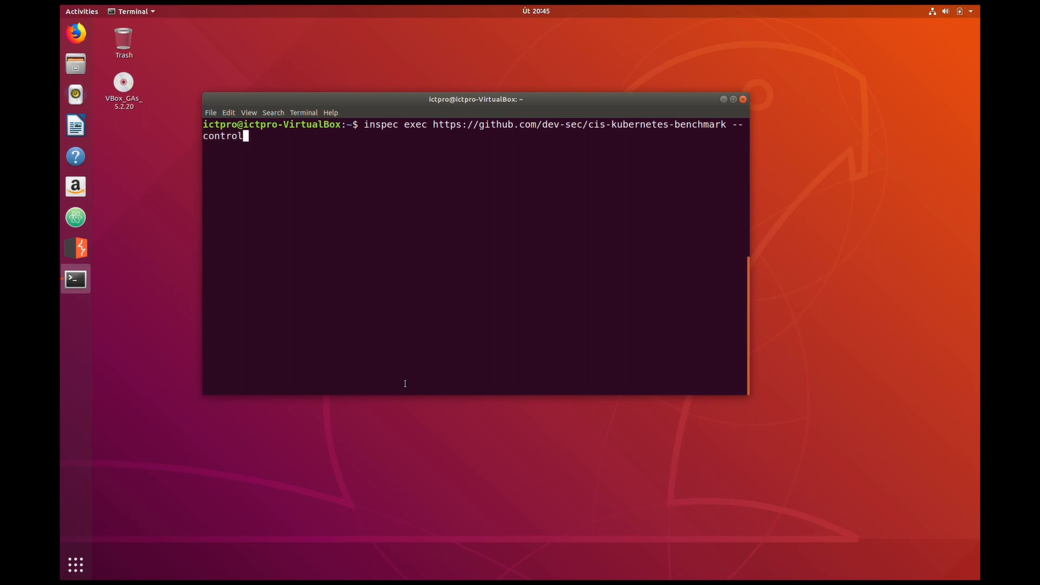
{"action": "type", "text": "s-"}
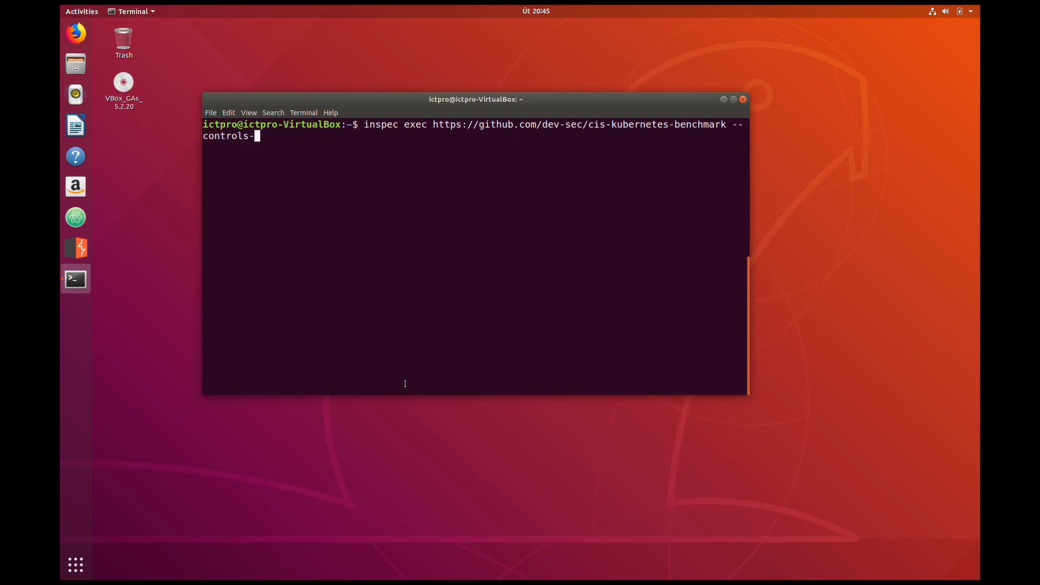
{"action": "type", "text": "="}
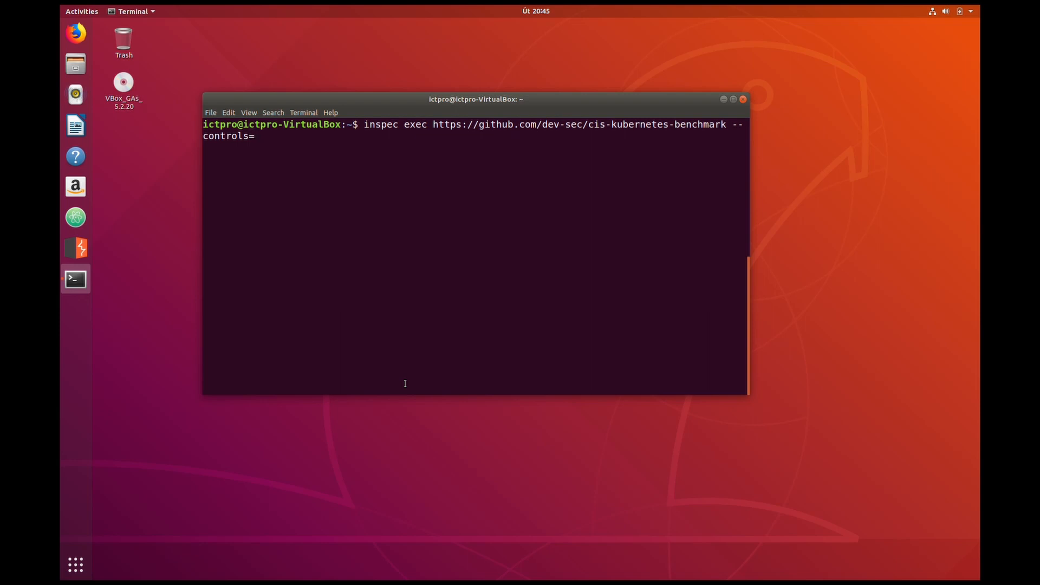
{"action": "type", "text": "cis/"}
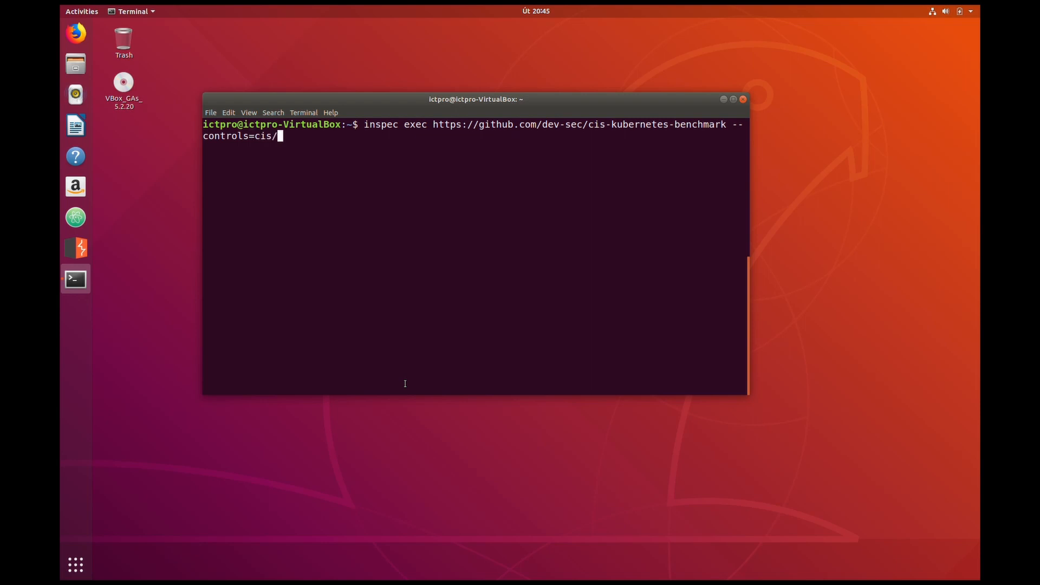
{"action": "type", "text": "kubernetes-"}
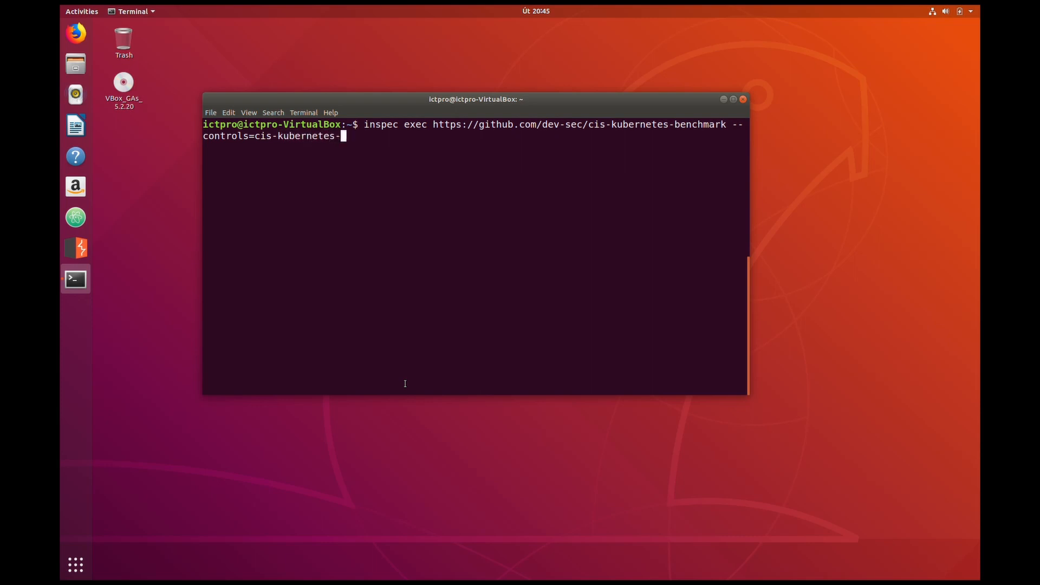
{"action": "type", "text": "benchma"}
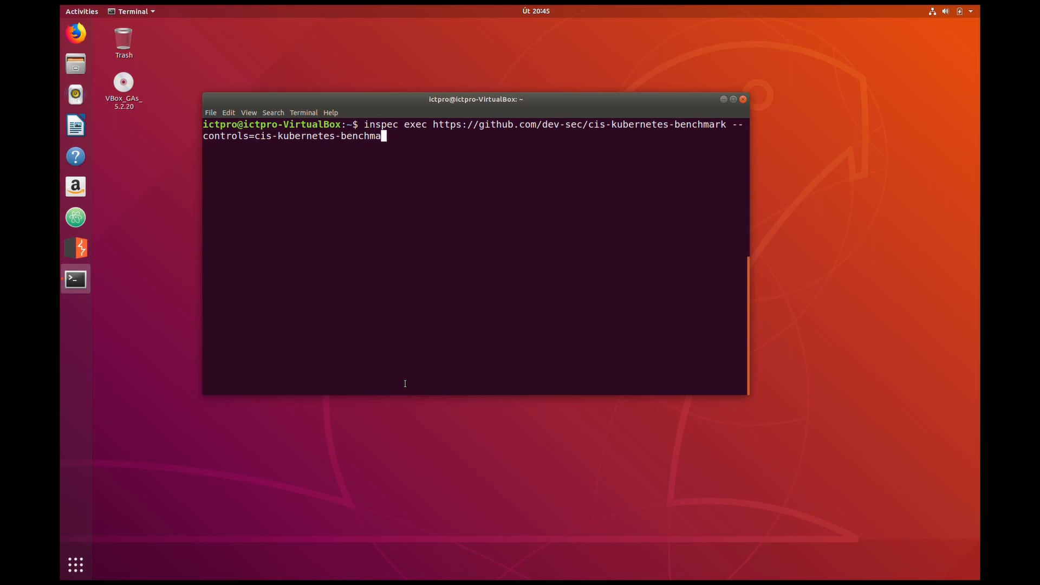
{"action": "type", "text": "rk"}
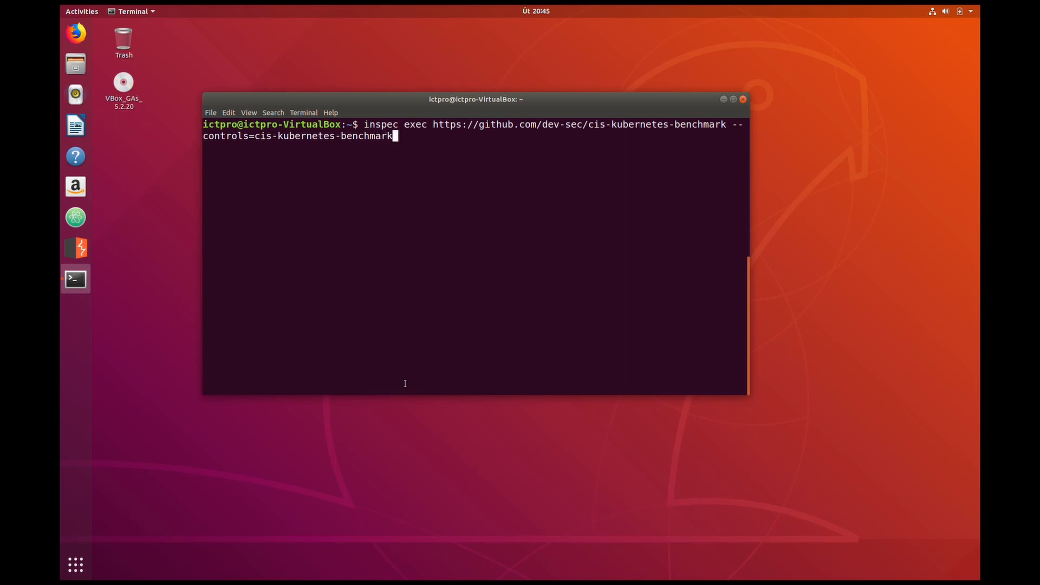
{"action": "type", "text": "-"}
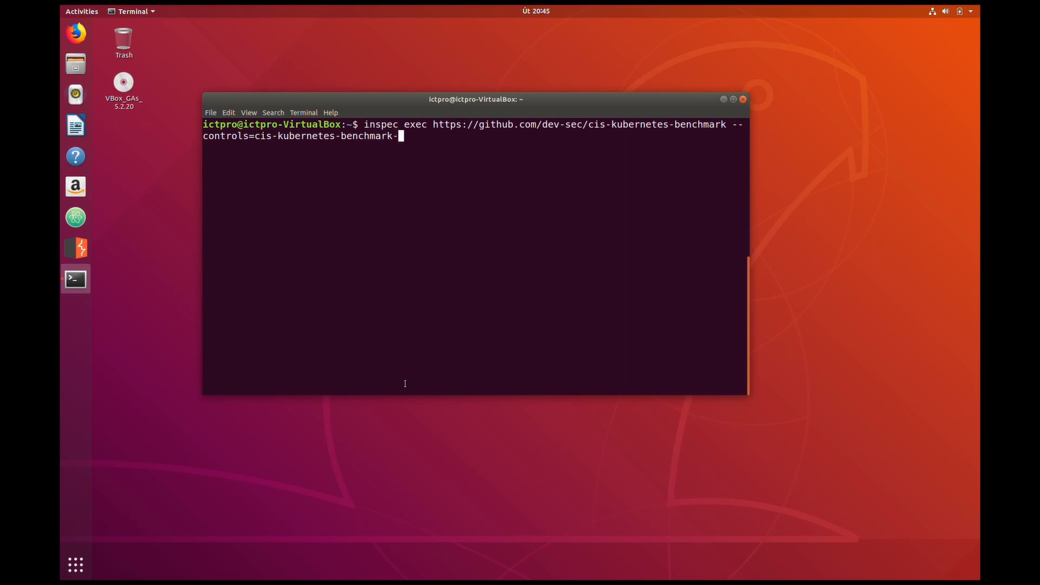
{"action": "type", "text": "1"}
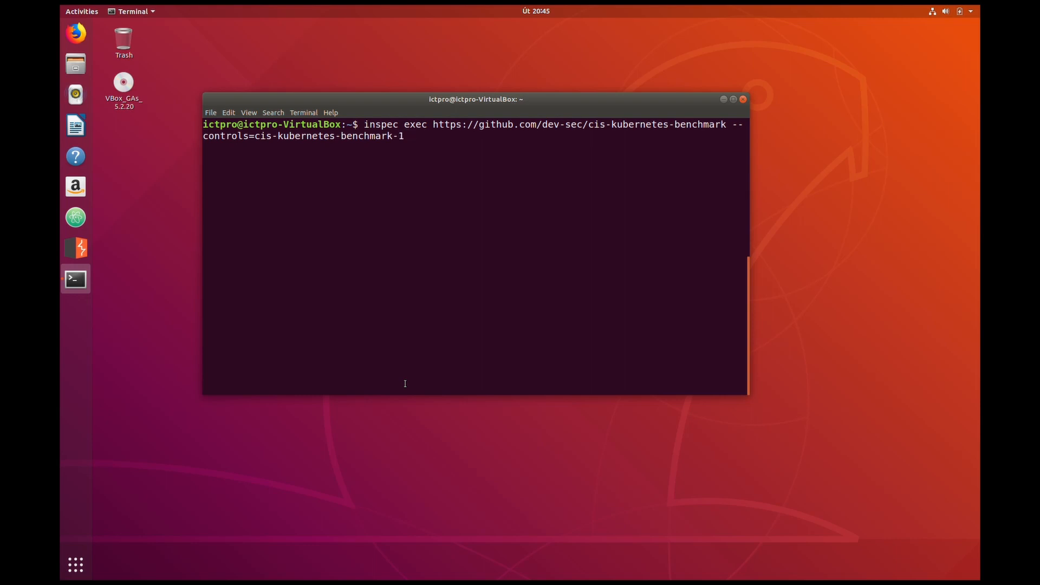
{"action": "type", "text": ".1."}
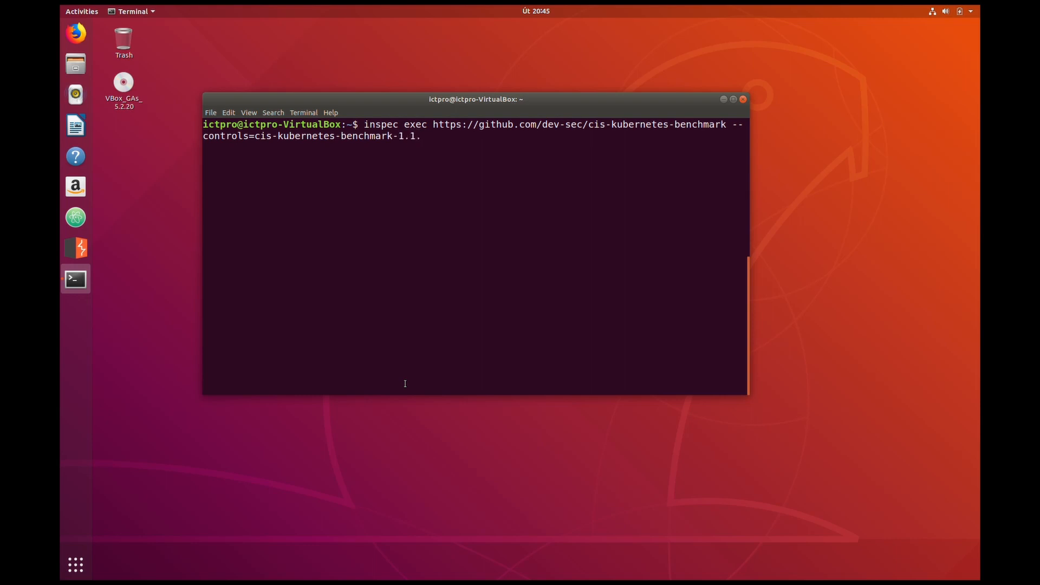
{"action": "type", "text": "1"}
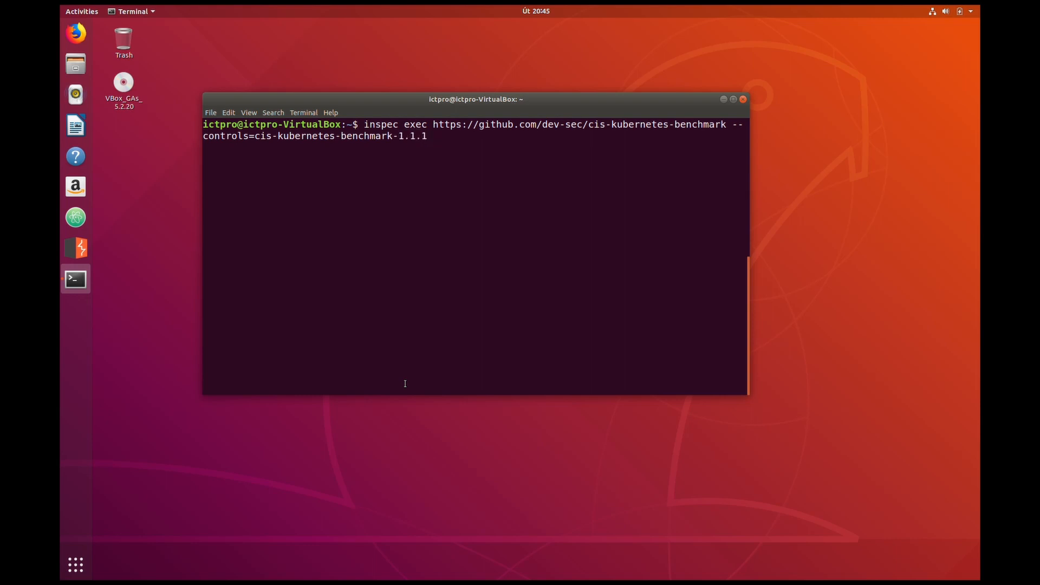
Add cis-kubernetes-benchmark-1.1.3 to the controls list and run the restricted benchmark
{"action": "type", "text": "cis"}
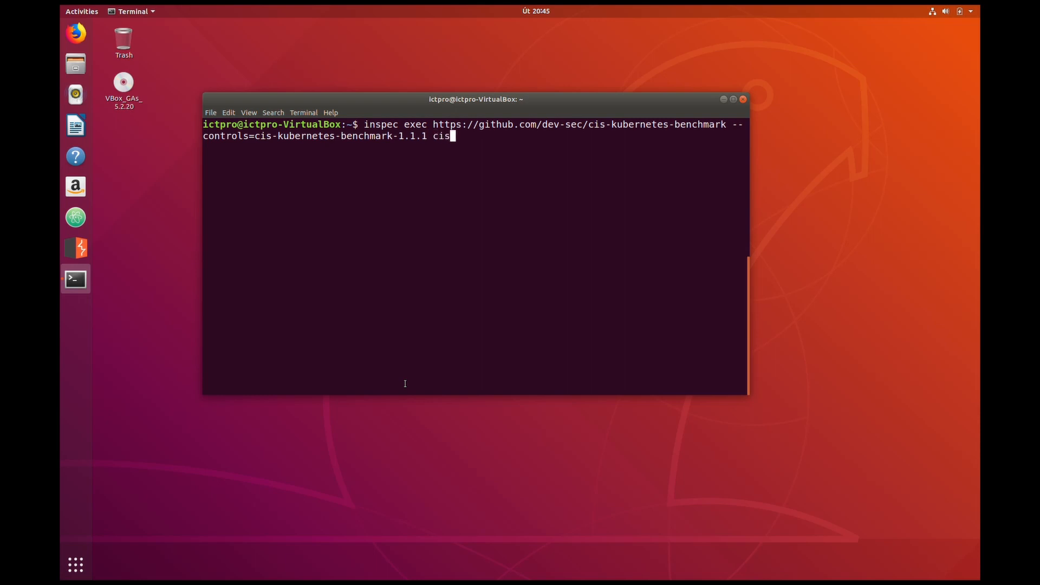
{"action": "type", "text": "-kubernetes-"}
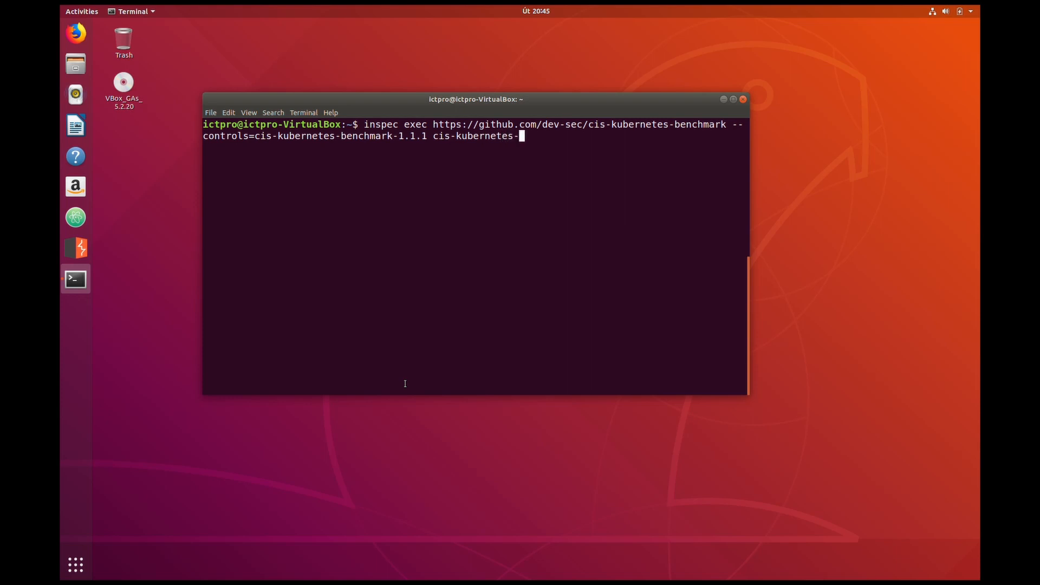
{"action": "type", "text": "benchma"}
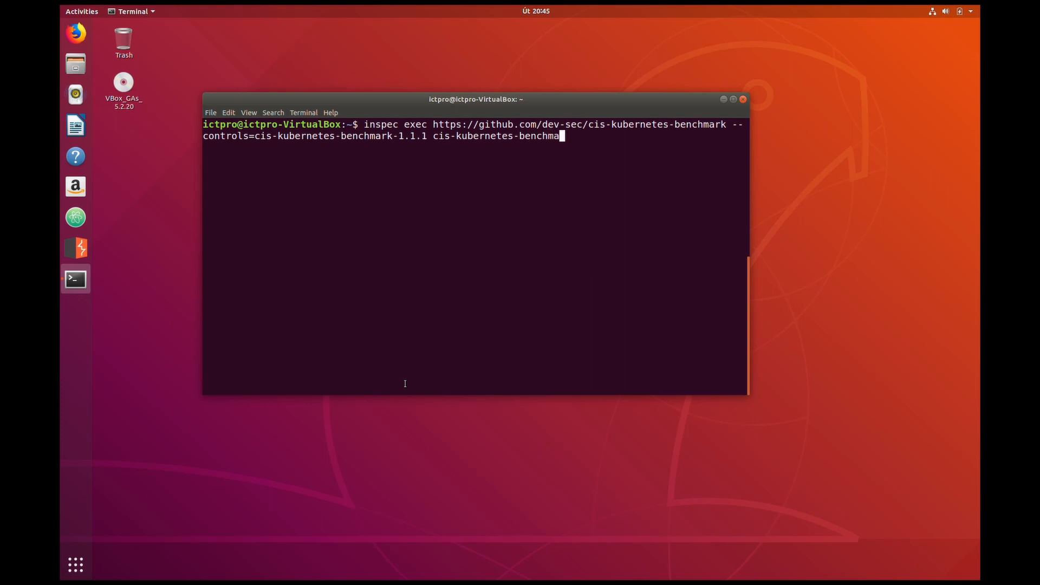
{"action": "type", "text": "rk-1.1."}
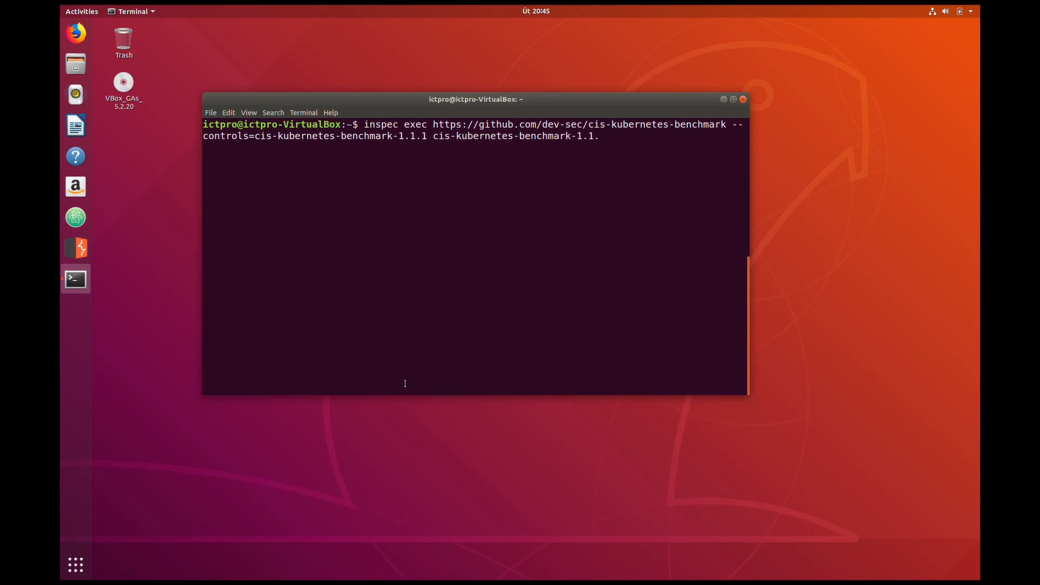
{"action": "type", "text": "3"}
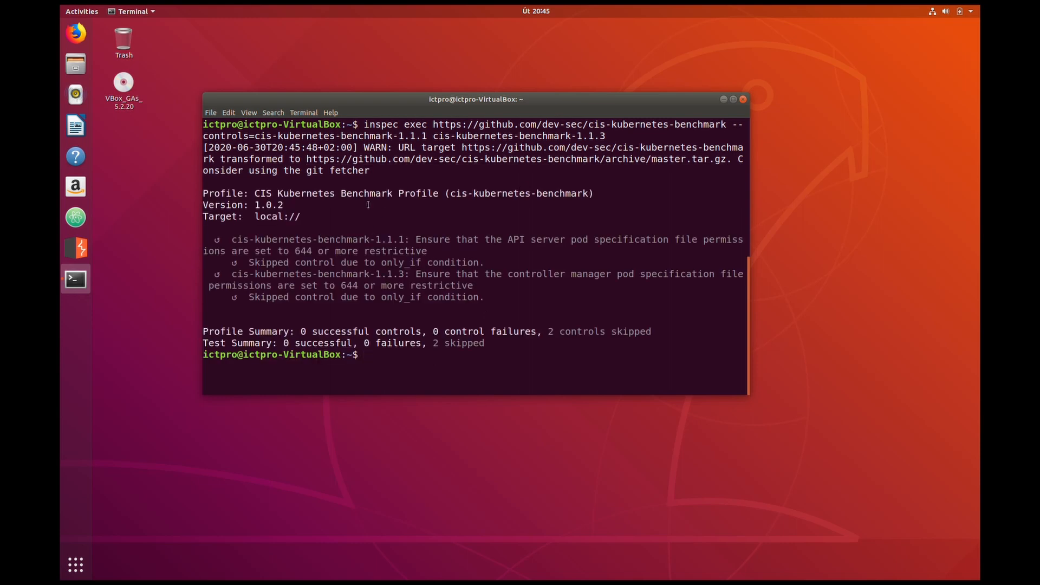
{"action": "double_click", "coordinate": [390, 239]}
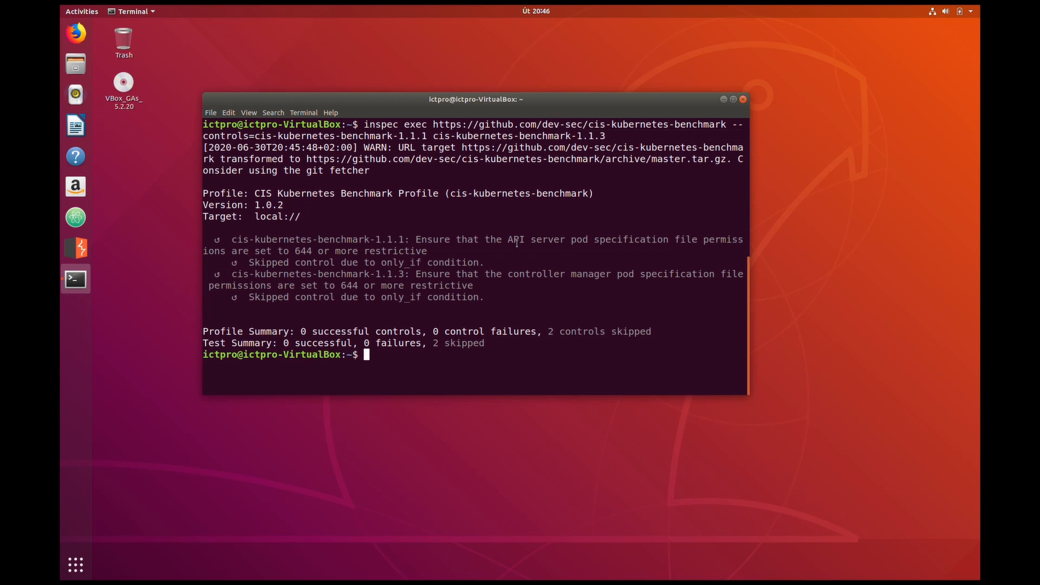
{"action": "left_click_drag", "start_coordinate": [506, 239], "coordinate": [743, 239]}
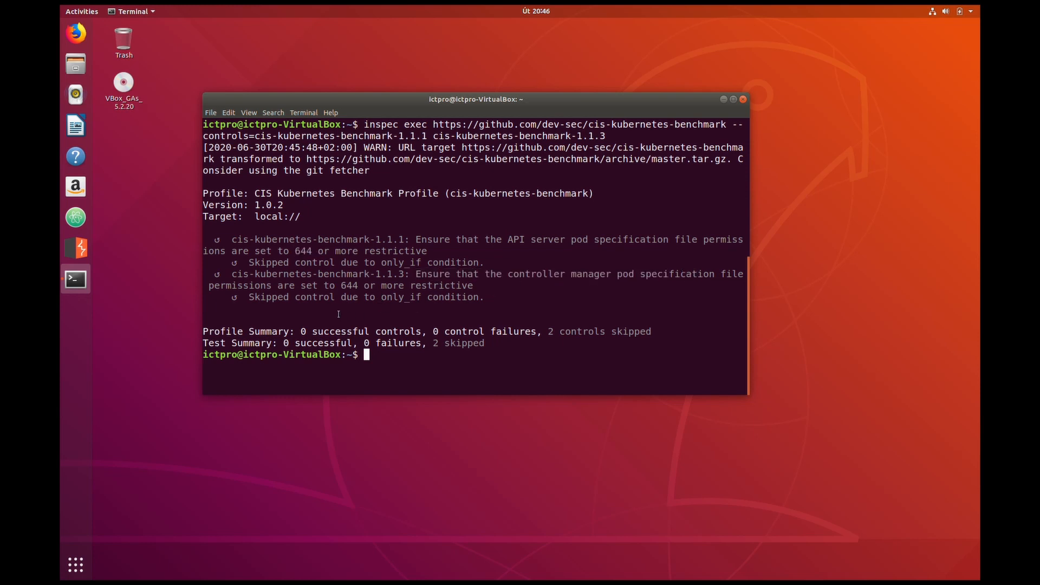
{"action": "mouse_move", "coordinate": [574, 310]}
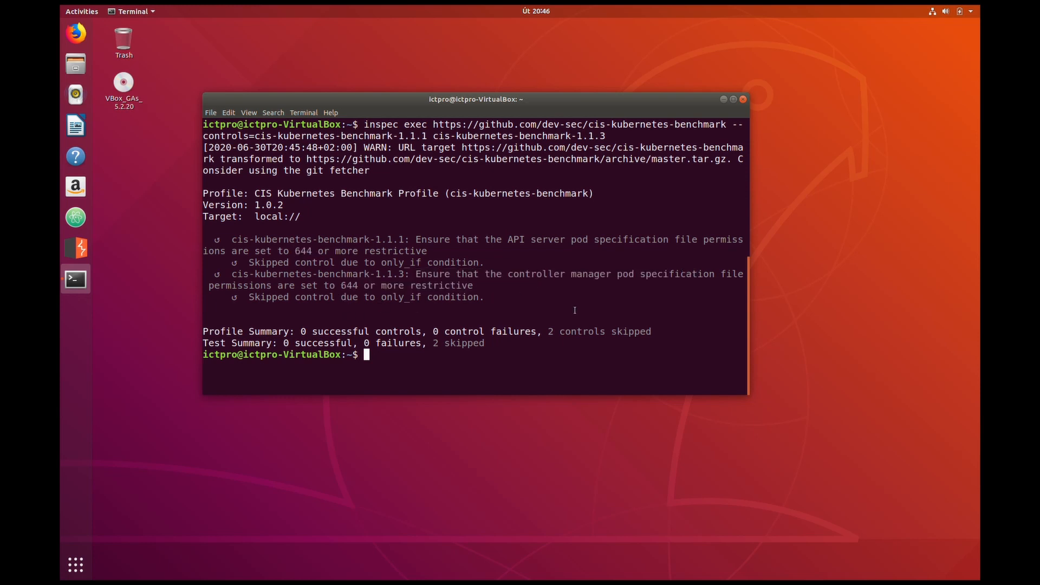